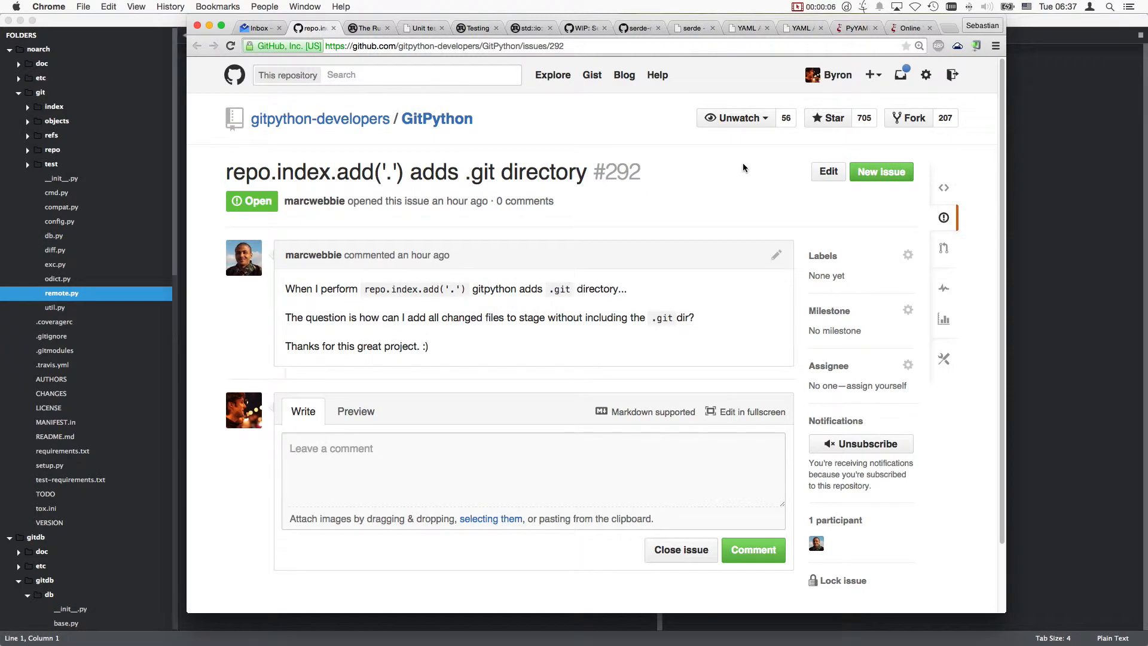
mouse_move(724, 158)
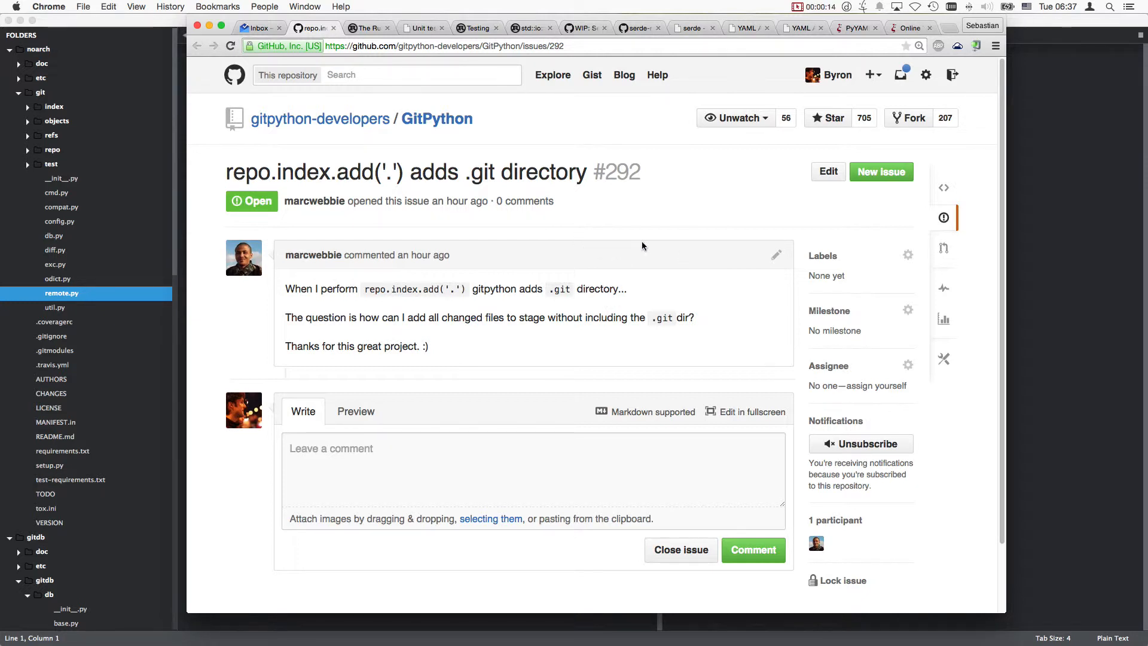
Self-assign issue #292 so Byron appears as its assignee in the timeline
left_click(1056, 7)
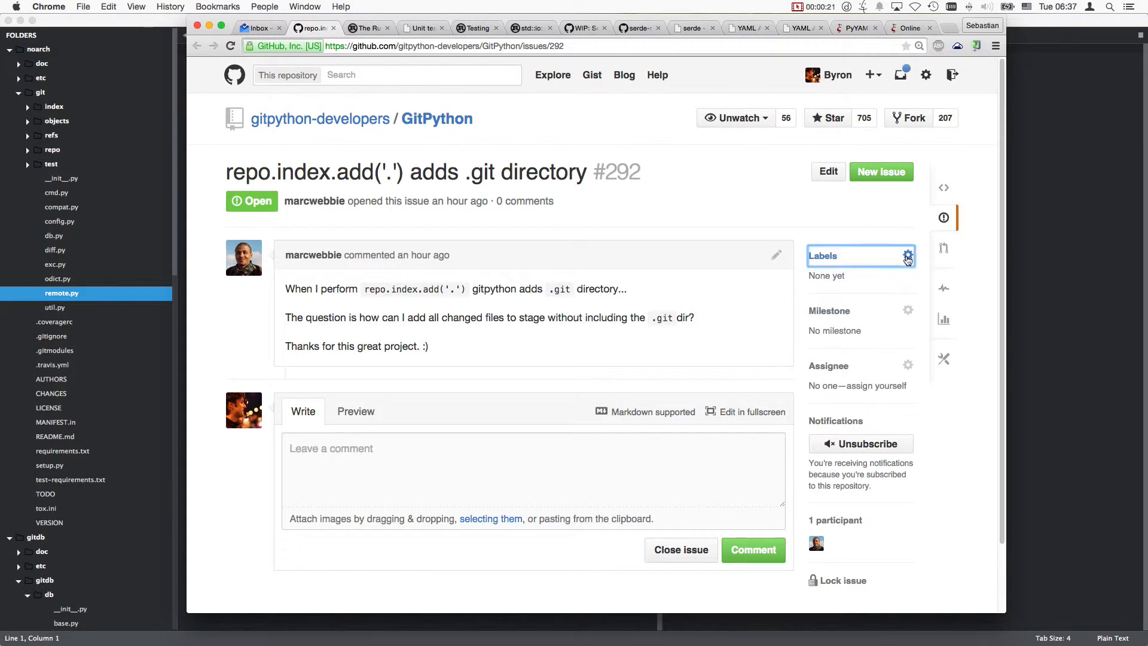
left_click(907, 256)
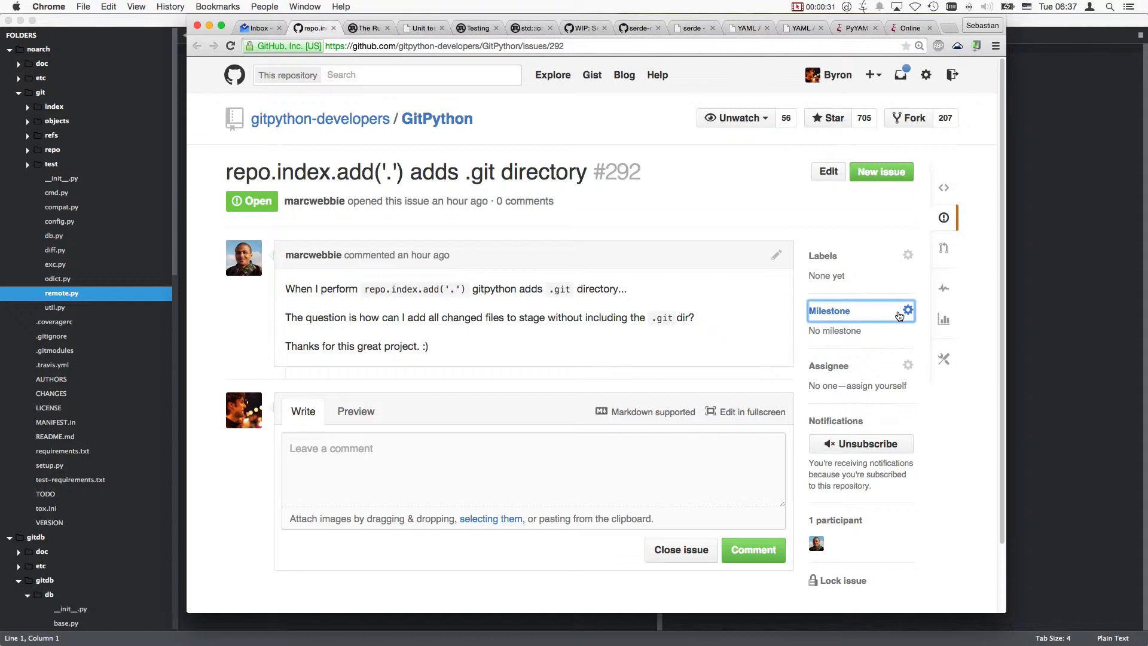
left_click(908, 310)
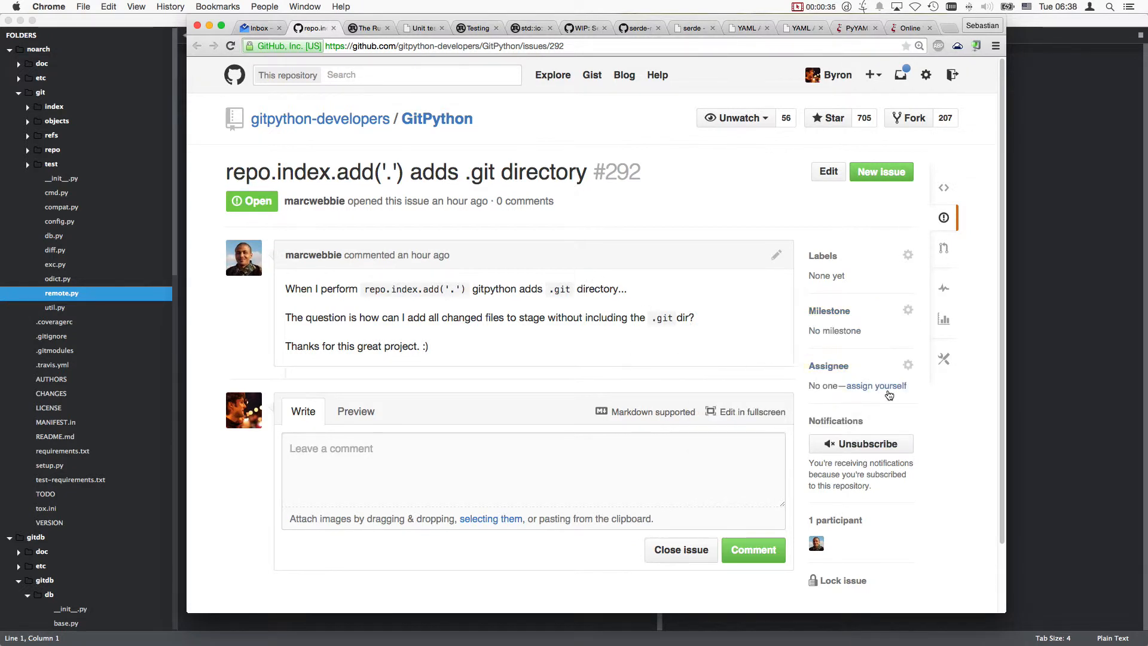
mouse_move(297, 302)
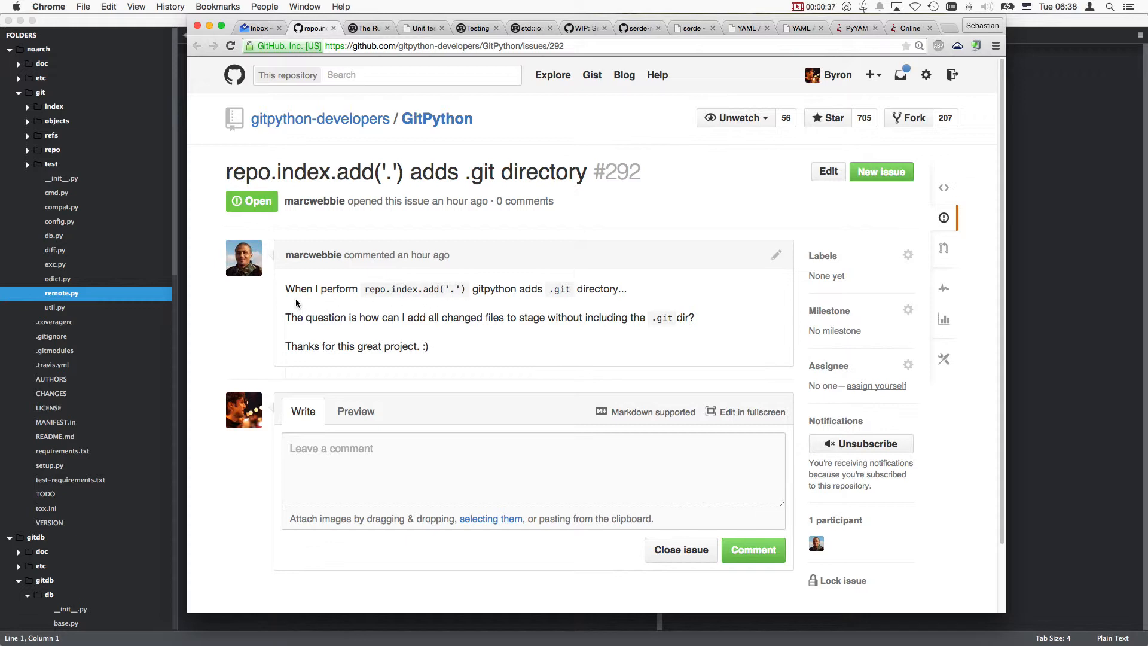
left_click(881, 386)
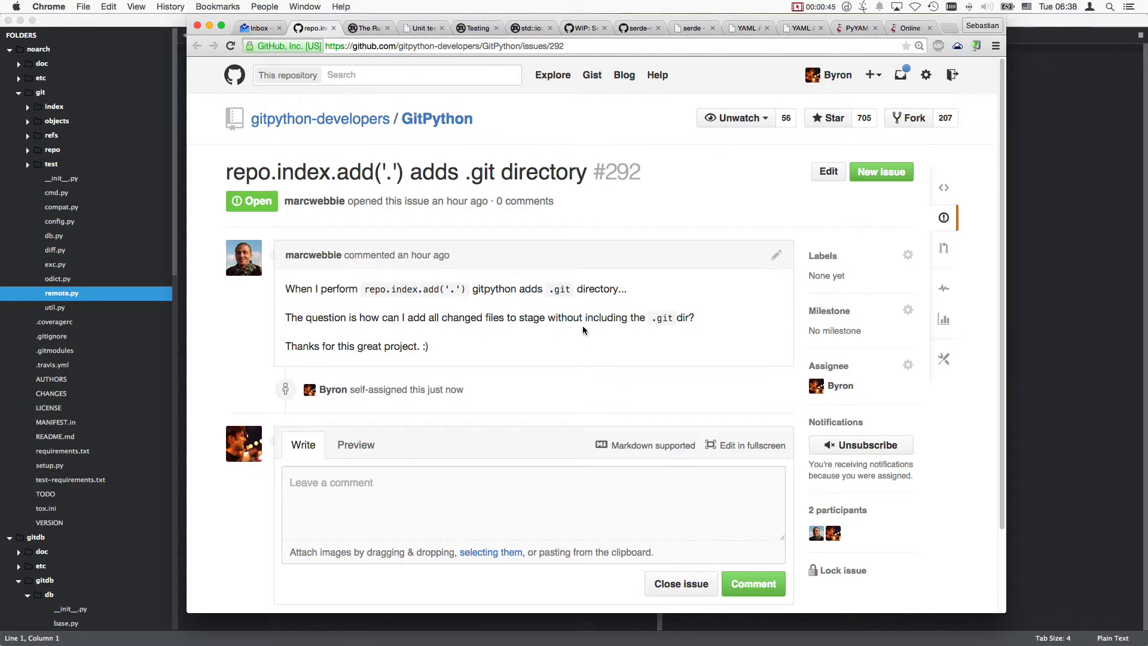
mouse_move(644, 309)
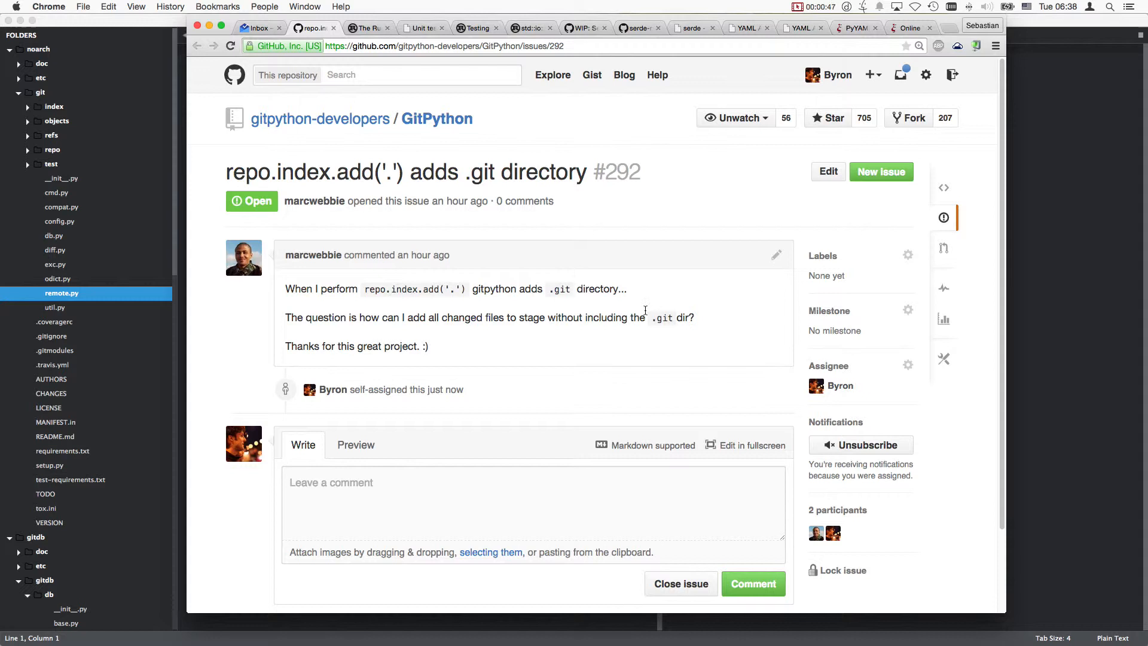
mouse_move(645, 308)
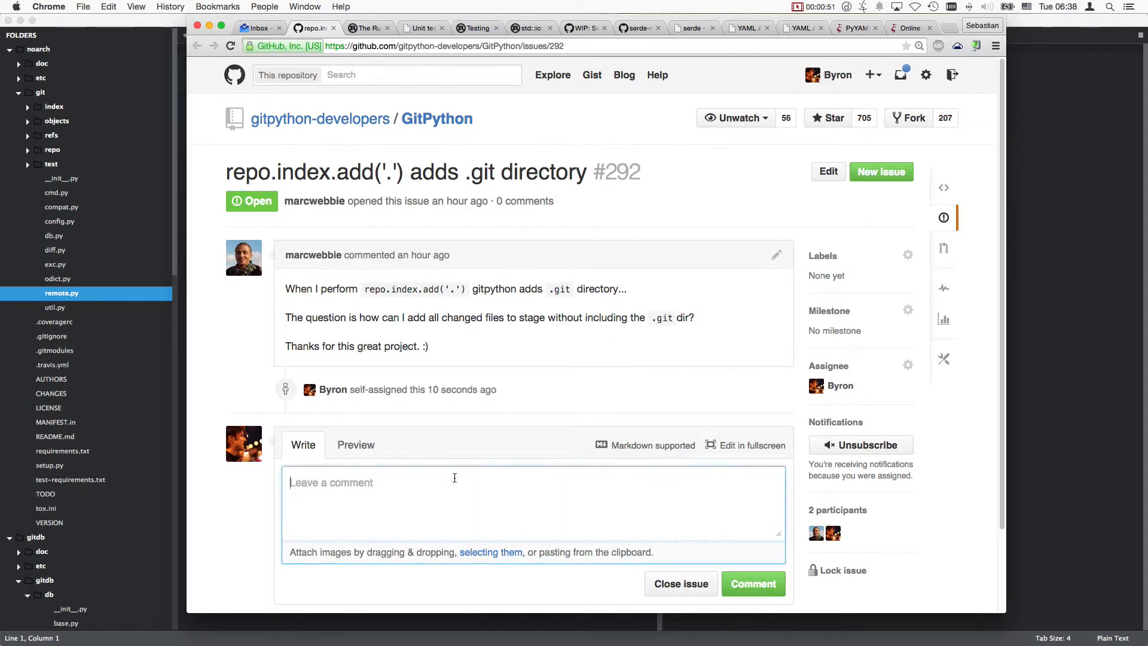
Write that the easiest way is calling the git command directly, starting a python code block
type("I think the")
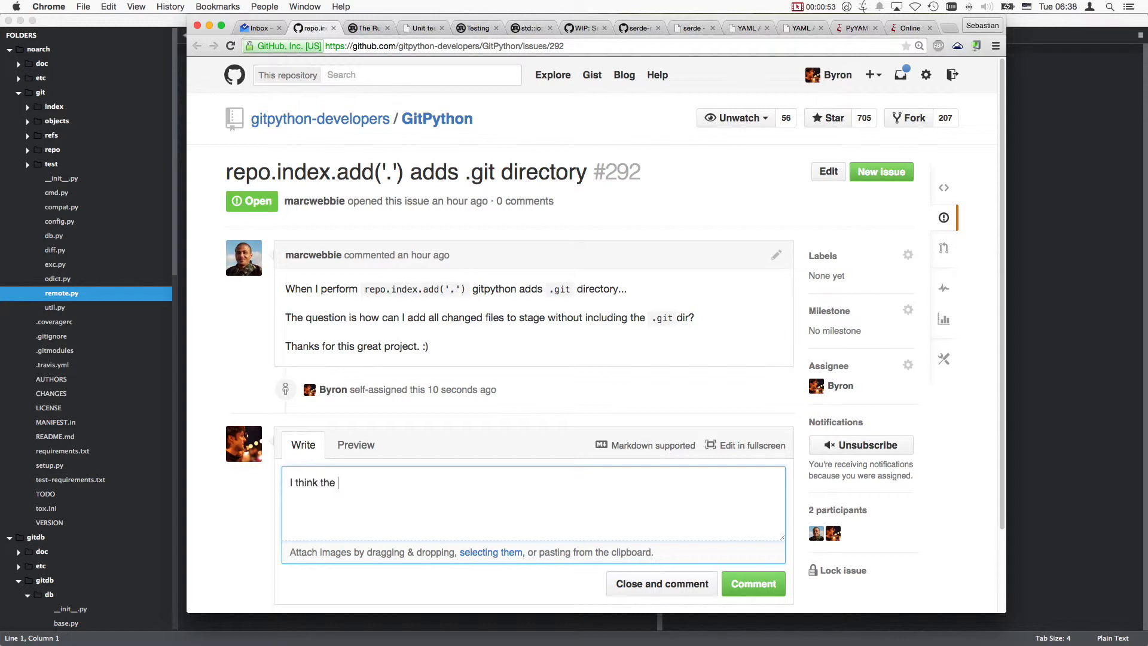
type("easiest would")
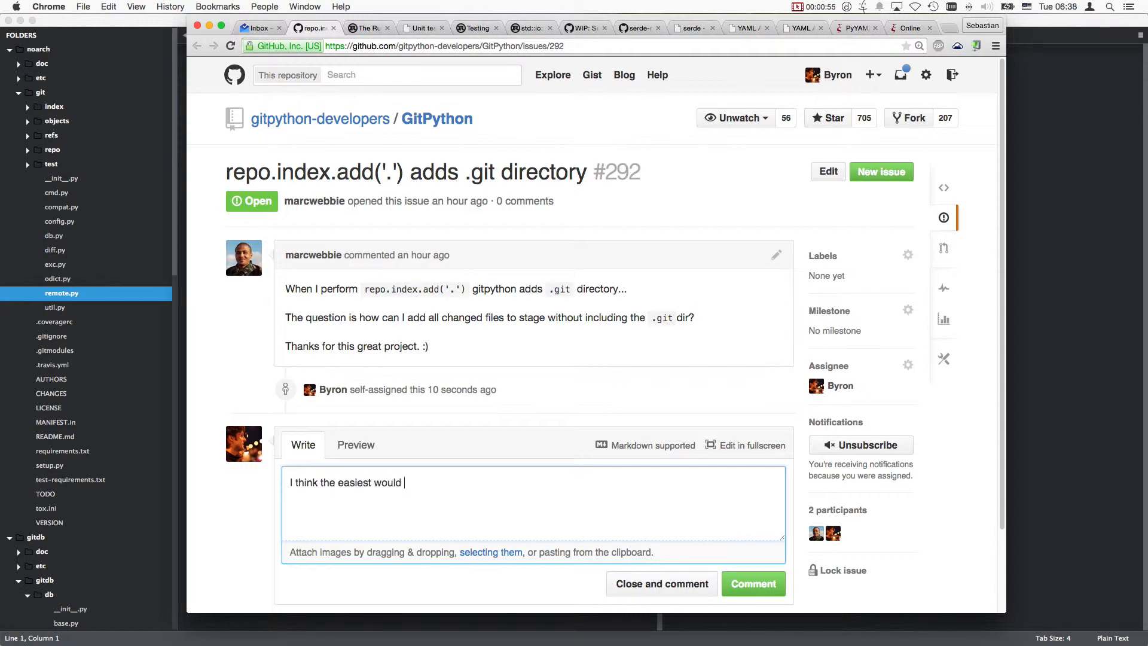
type("be to cla")
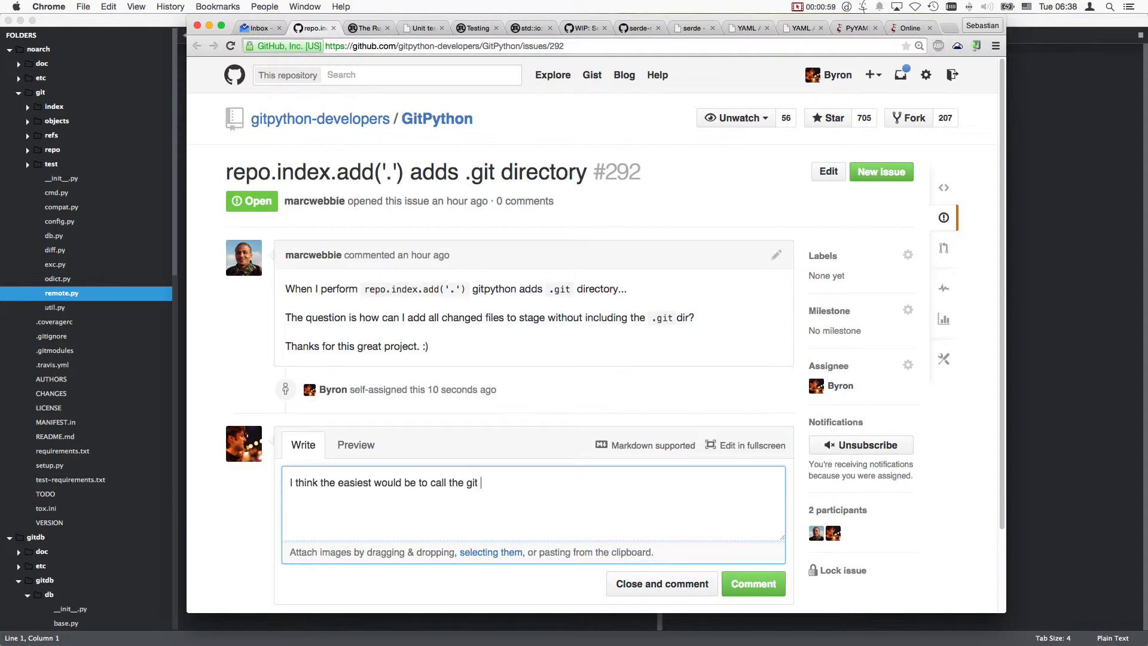
type("command directly,")
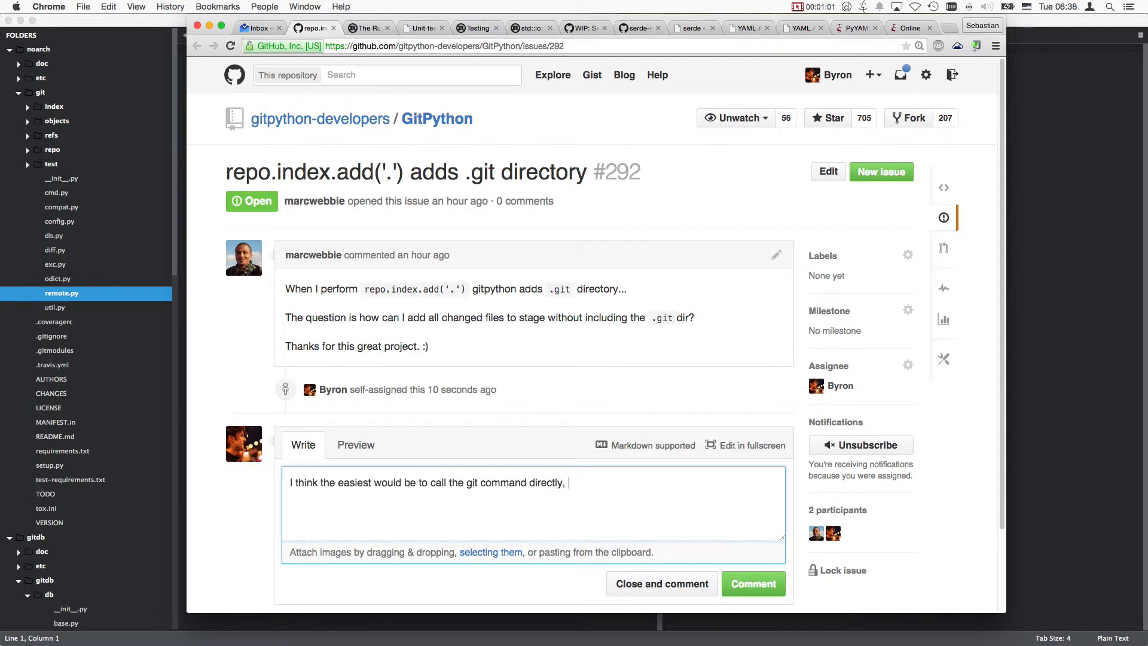
type("such as in:")
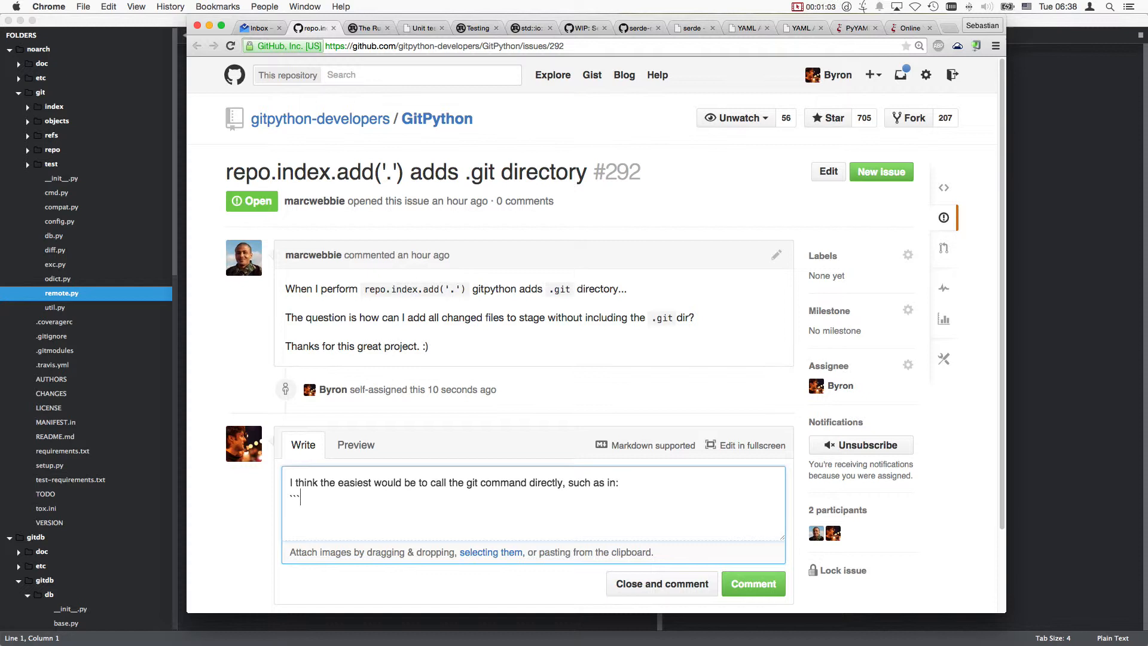
type("python")
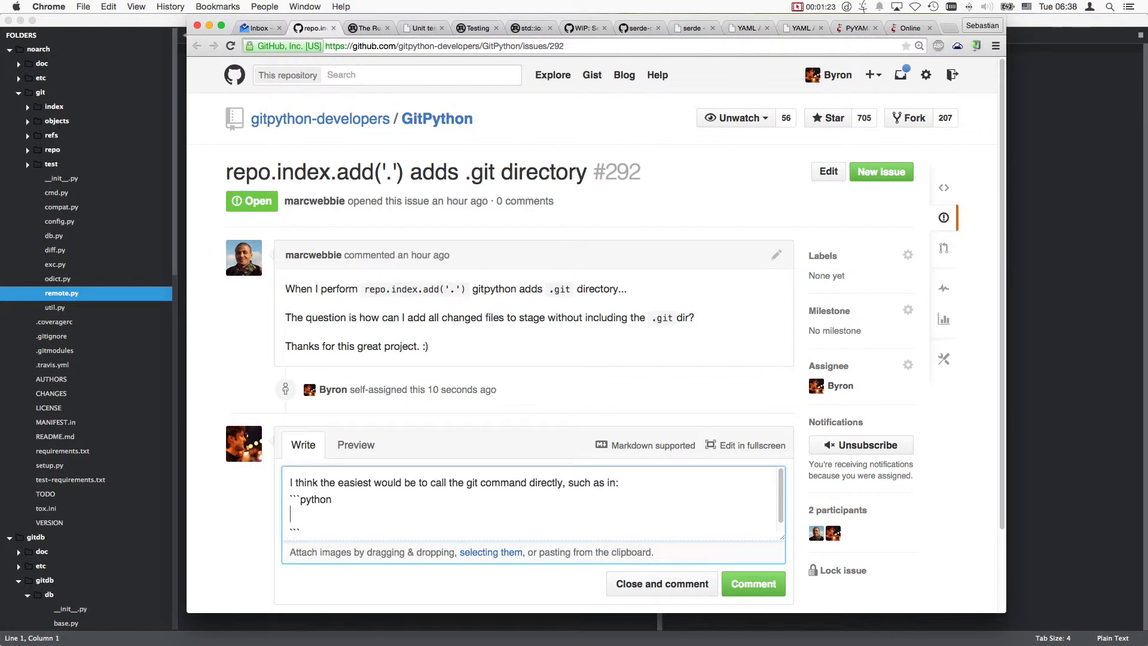
Add the snippet: import git, r = git.Repo(), r.git.add(u=True)
type("r=")
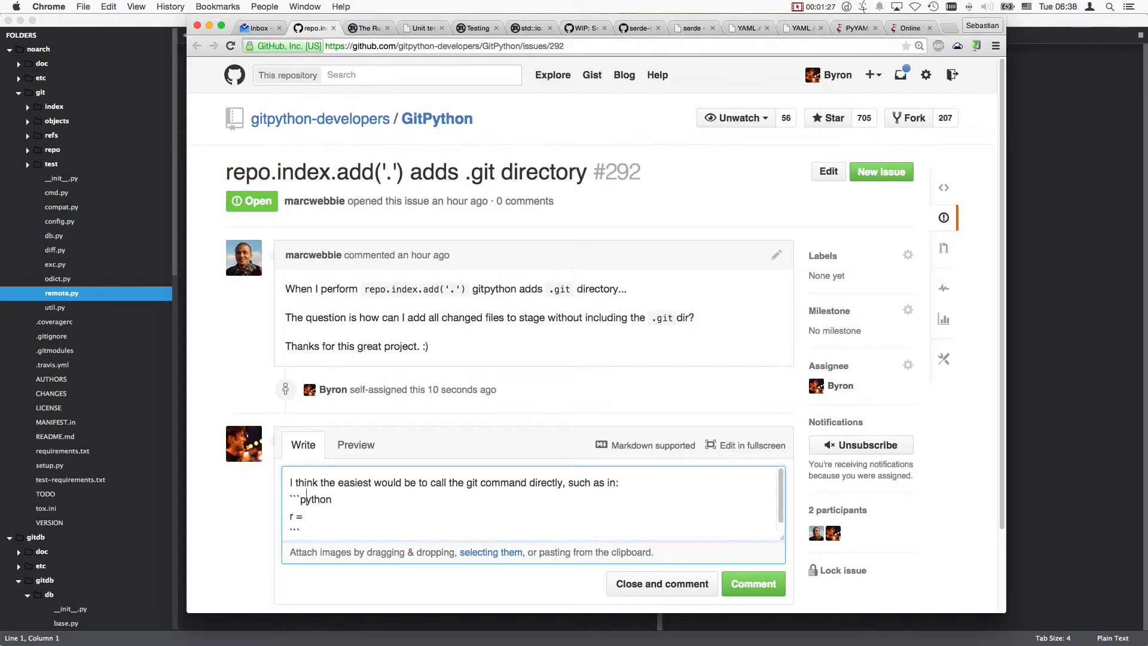
type("import gti")
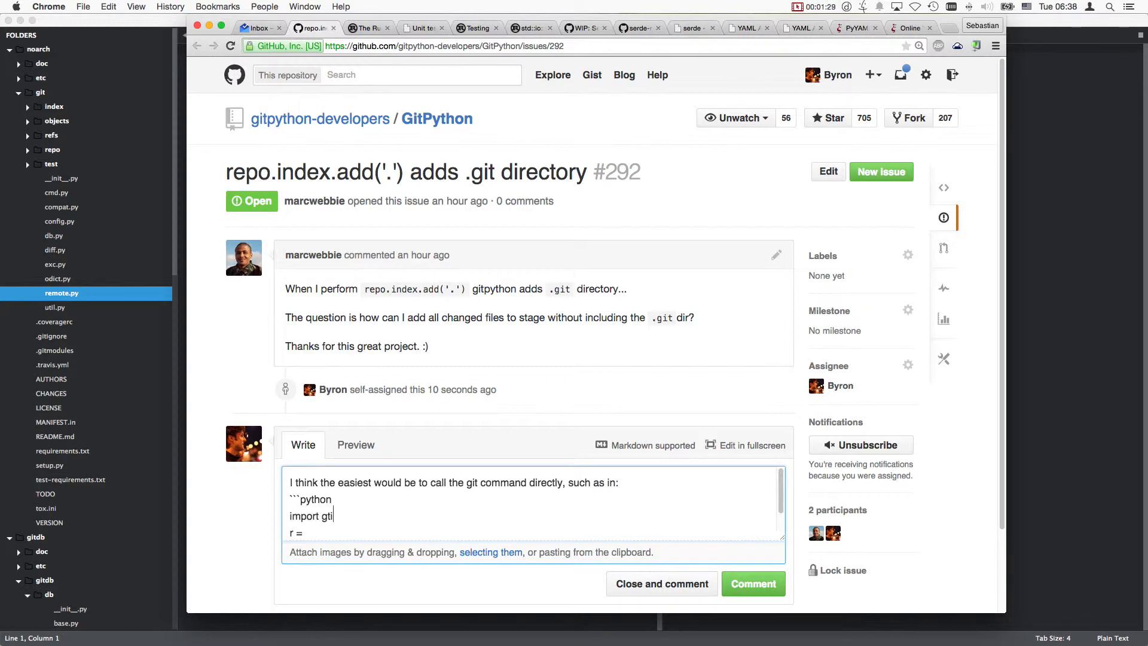
type("i")
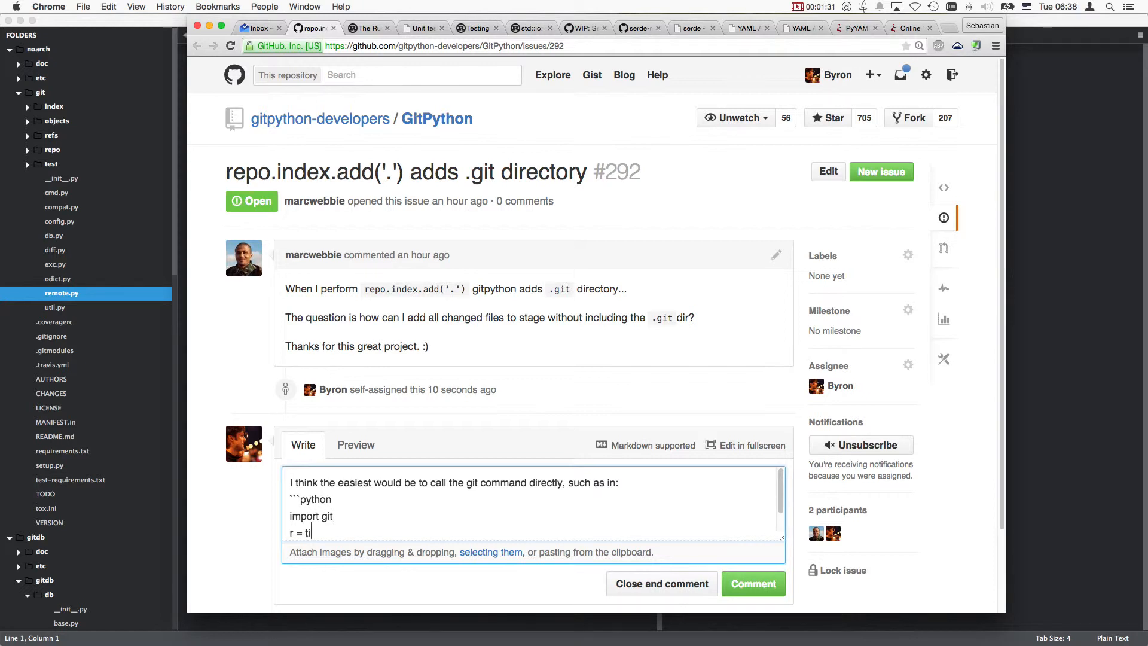
type("git.Repot")
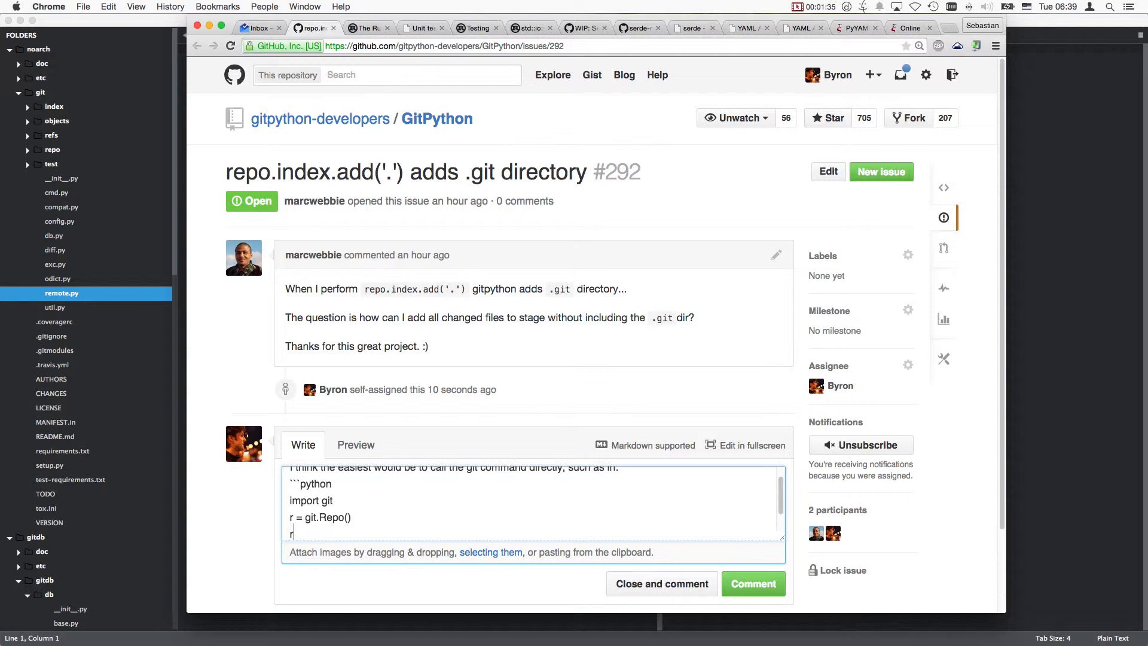
type("git.")
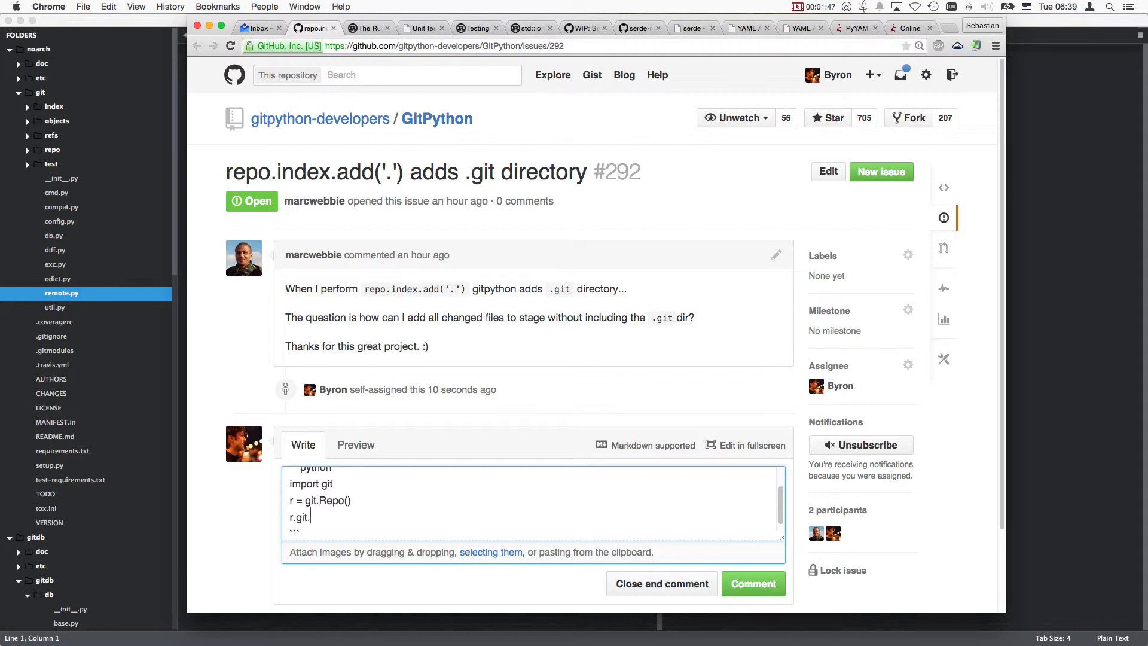
type("add(")
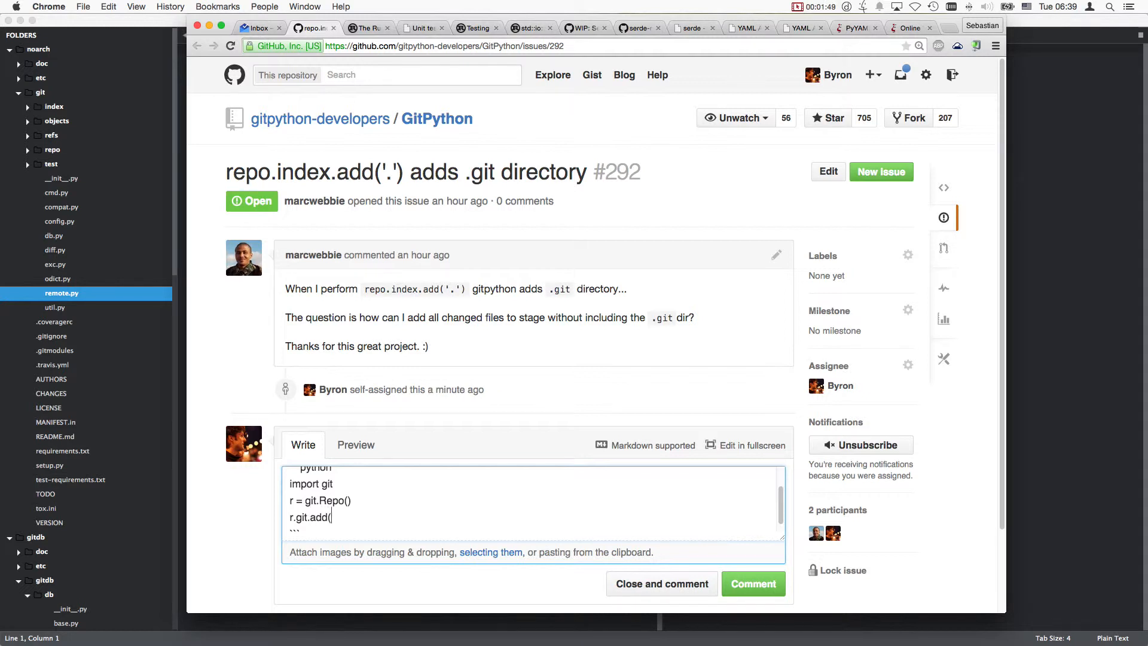
type("u=True)")
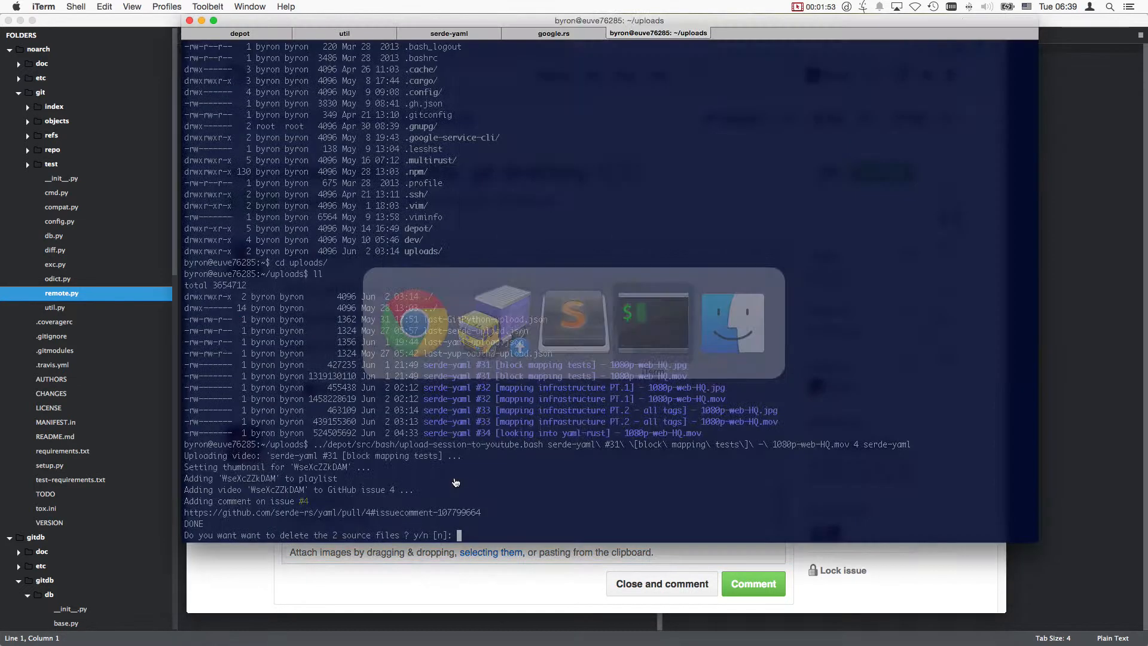
Confirm deleting the uploaded files, then run git.Repo() and r.git.add(u=True) in IPython
type("y")
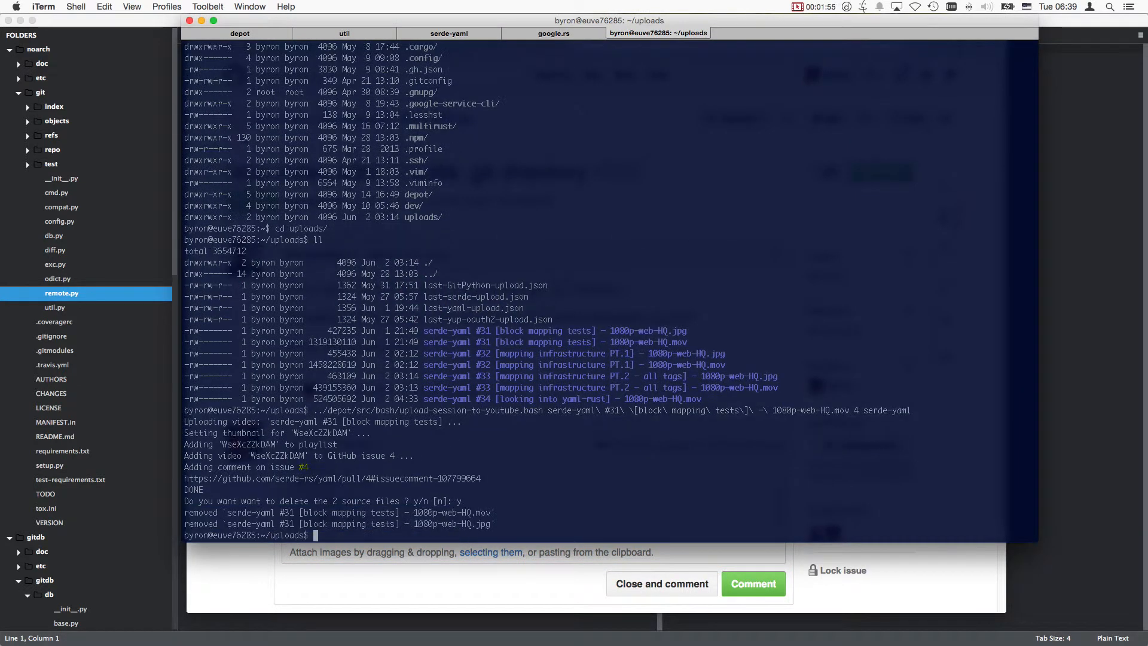
left_click(761, 32)
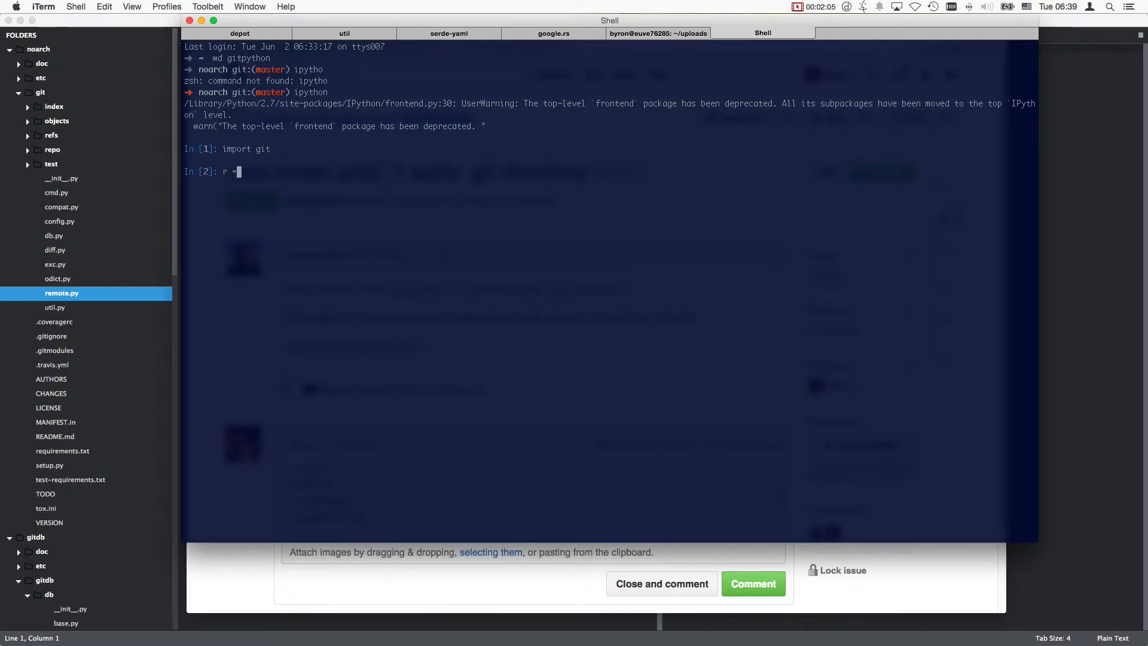
type("git.Repo()")
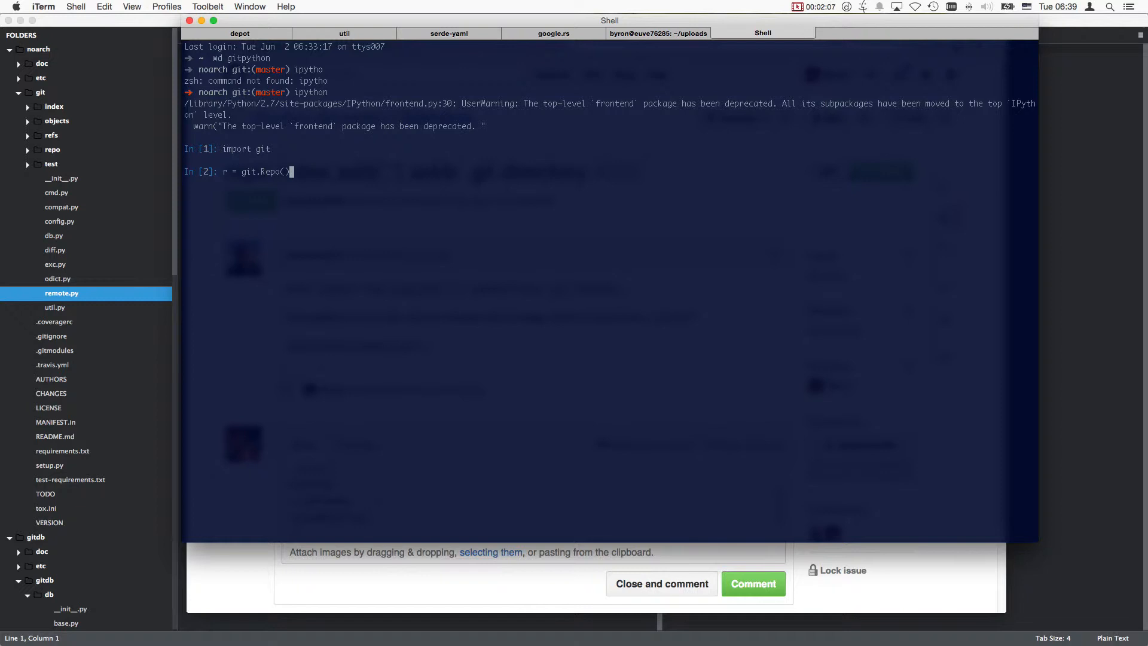
type("r.git")
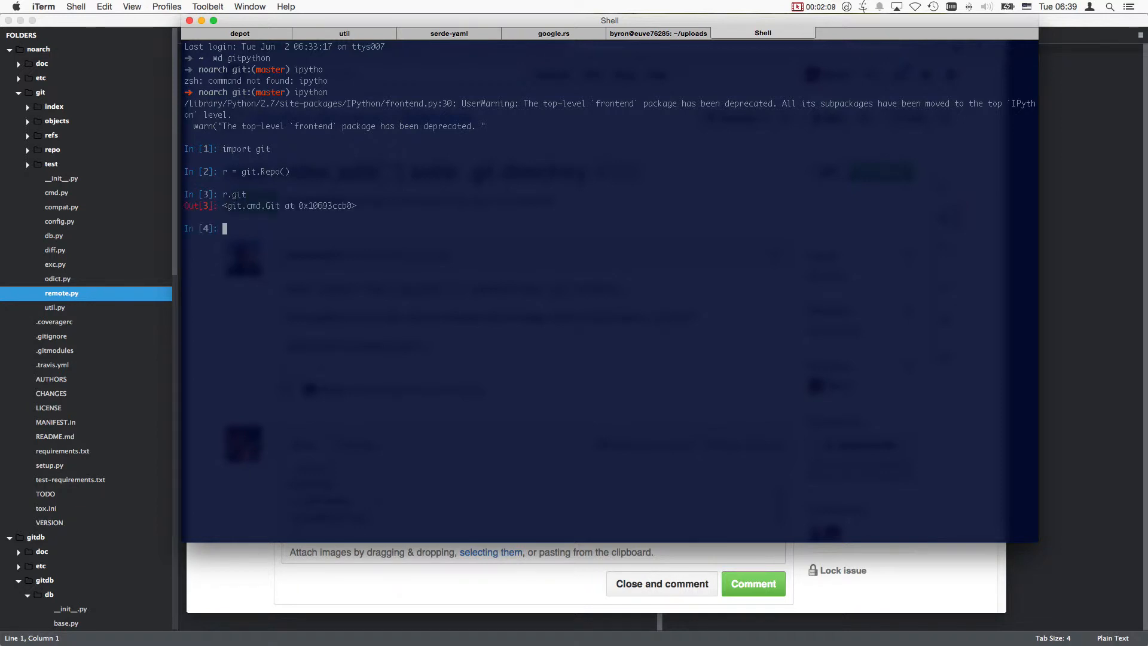
type("r.git.add(u=")
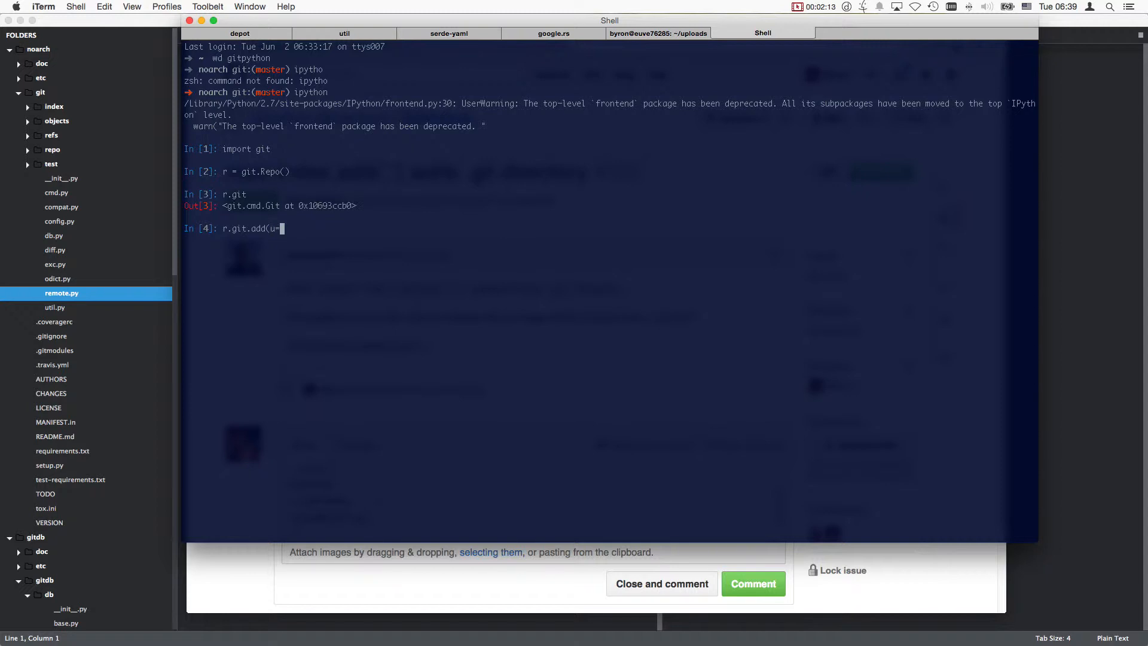
key("enter")
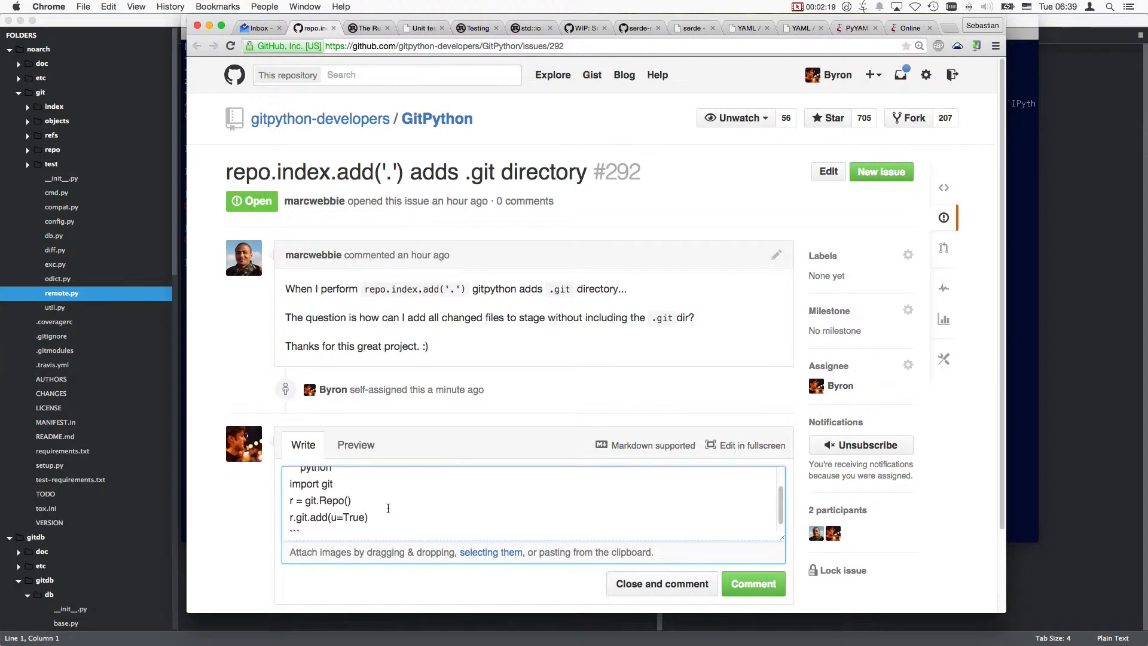
mouse_move(406, 513)
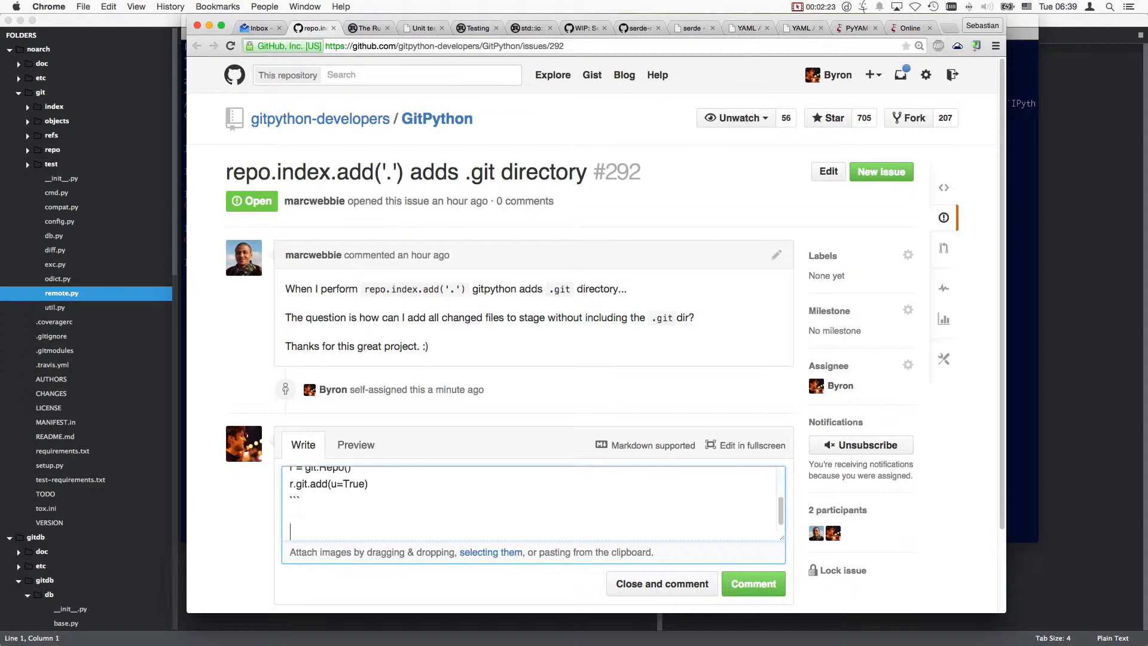
Write that this functionality could of course be emulated using pure-python
type("Of")
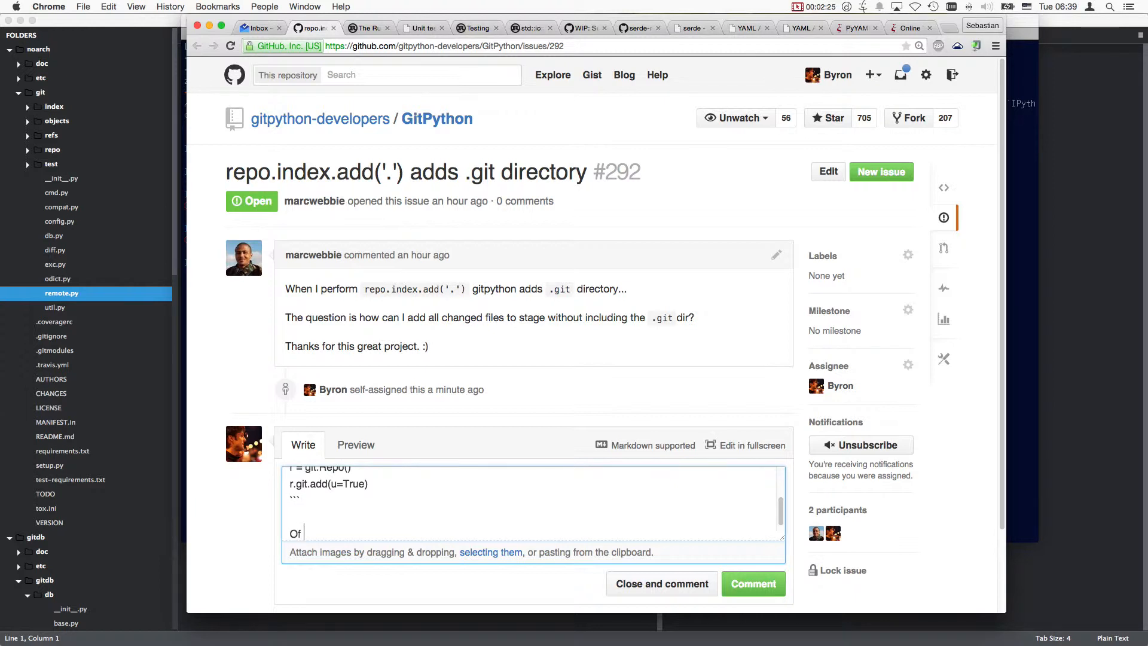
type("course this")
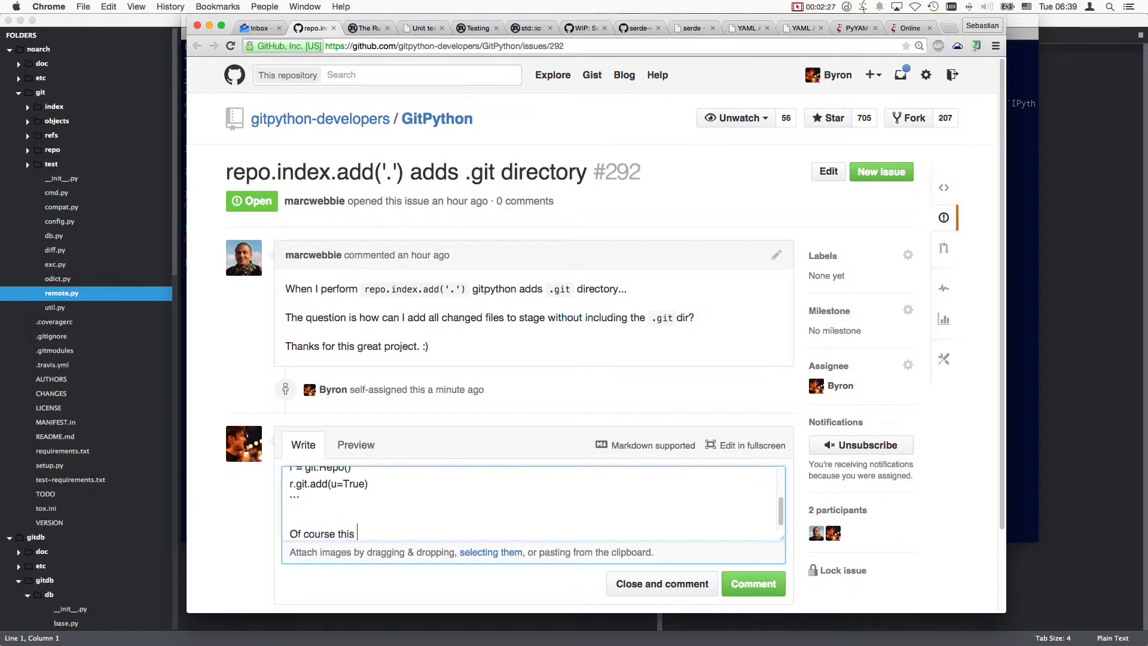
type("functionality could also b")
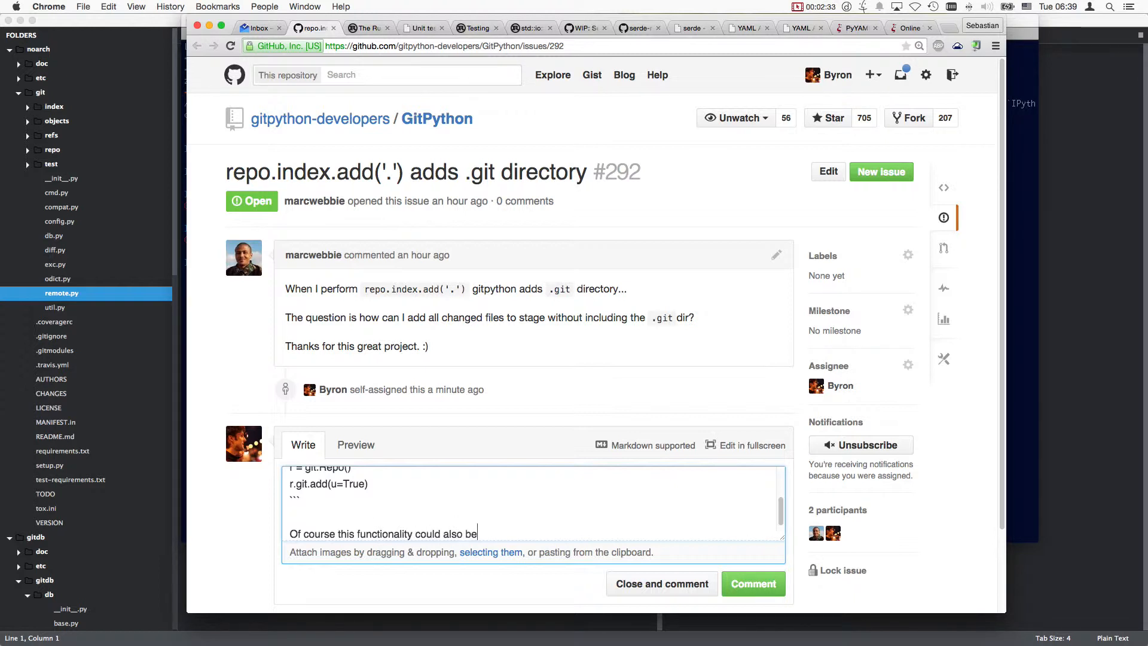
type("emulated us")
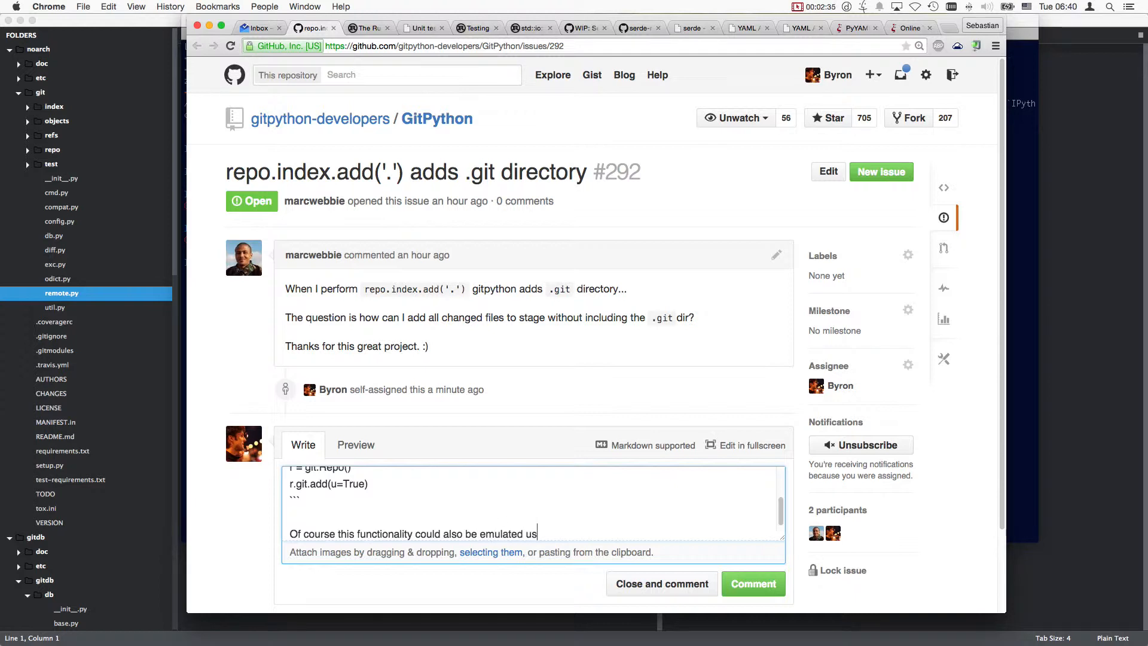
type("ing")
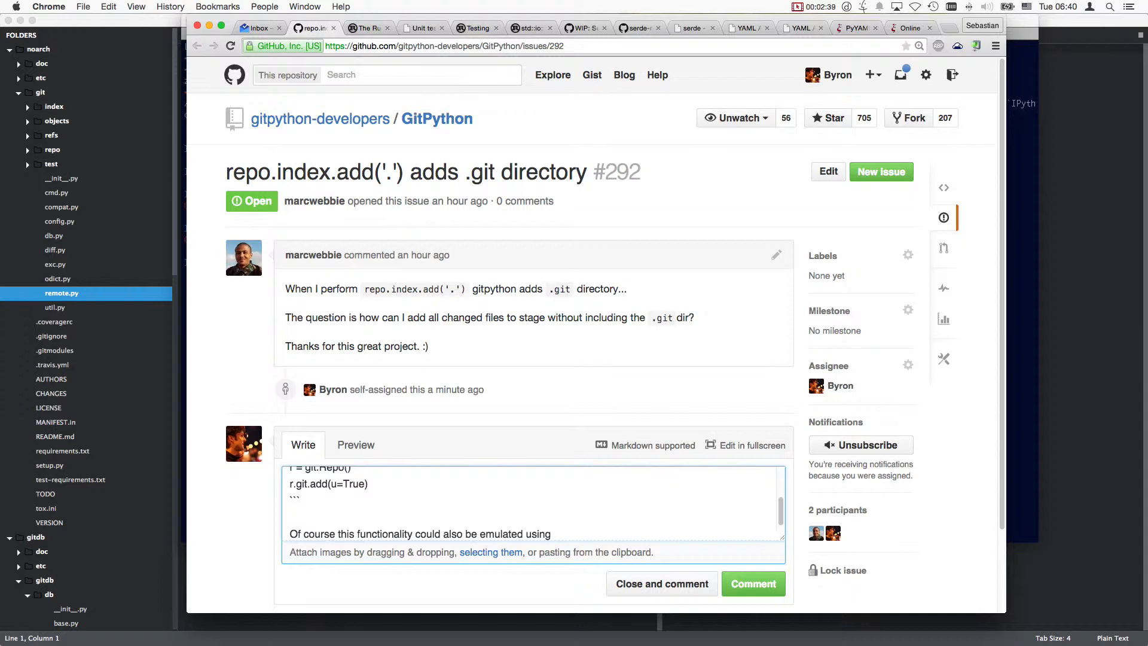
type("pure")
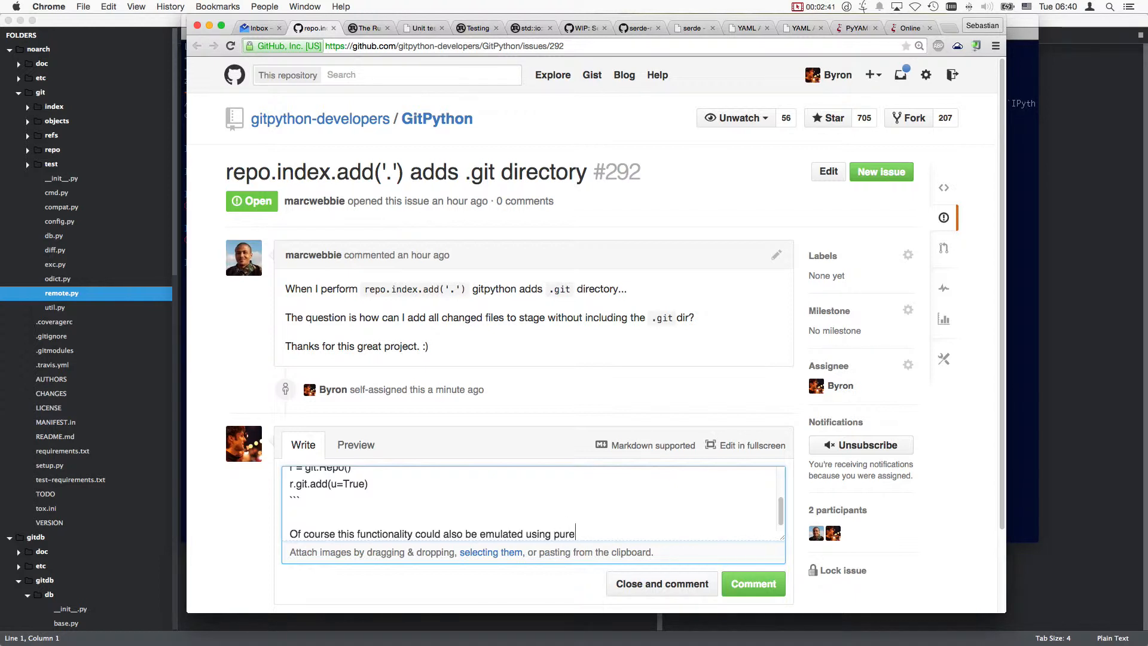
type("-python")
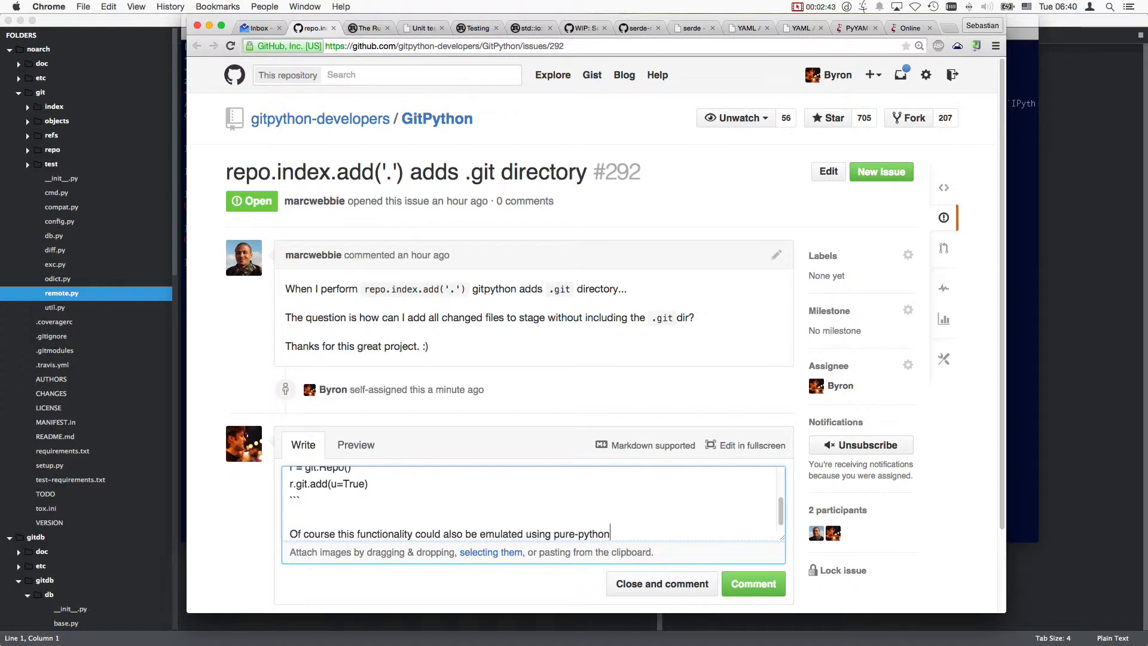
Finish: unless special processing is needed, it isn't worth the effort for developer or CPU
type(", but une")
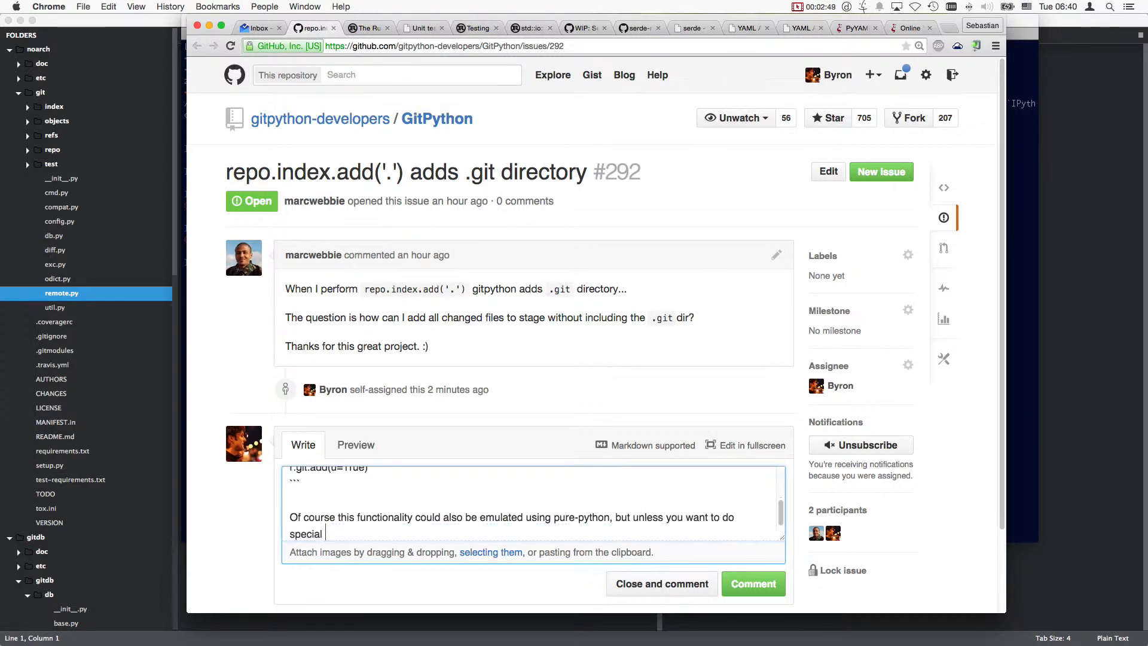
type("processing, I don't think it's wortth t")
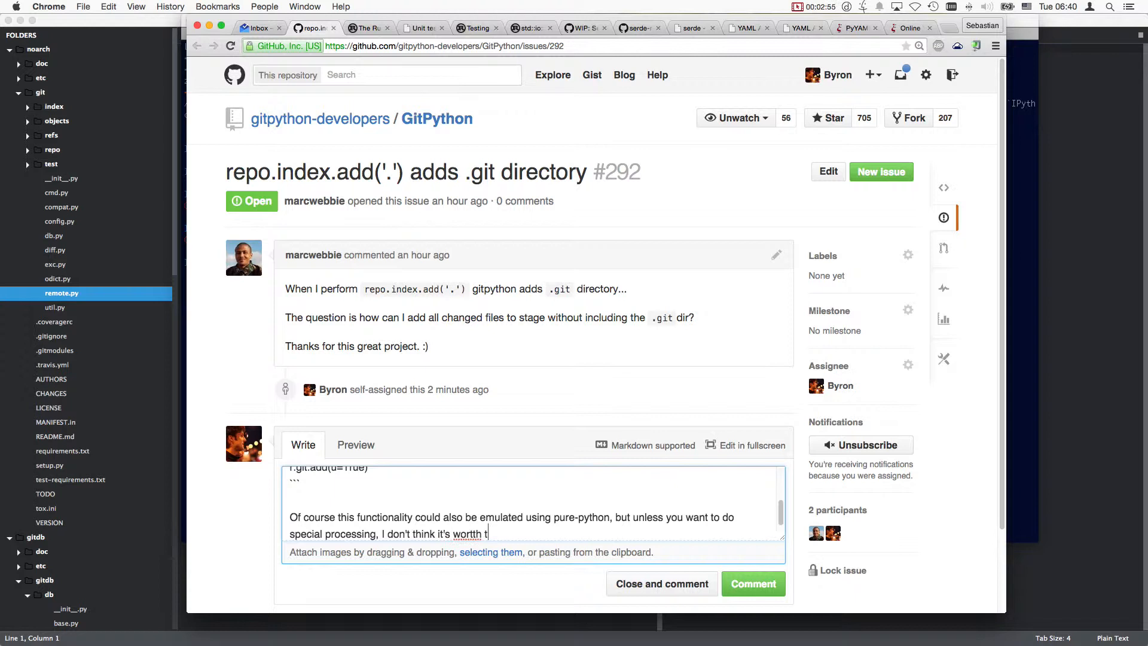
type("he")
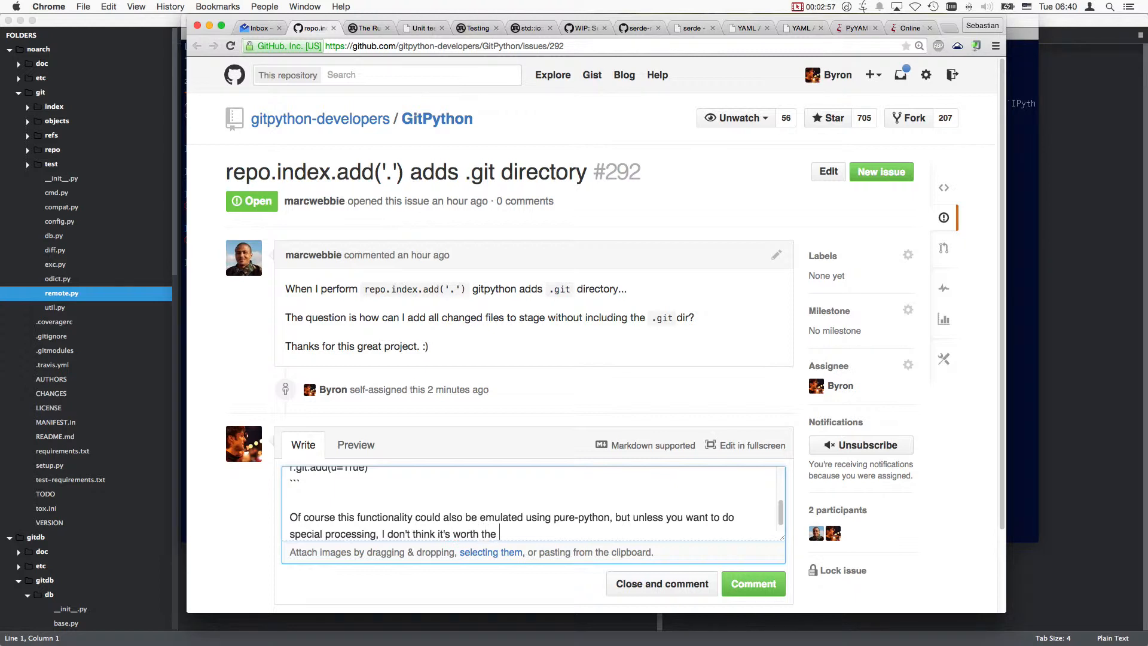
type("effort, both for the developer or for the")
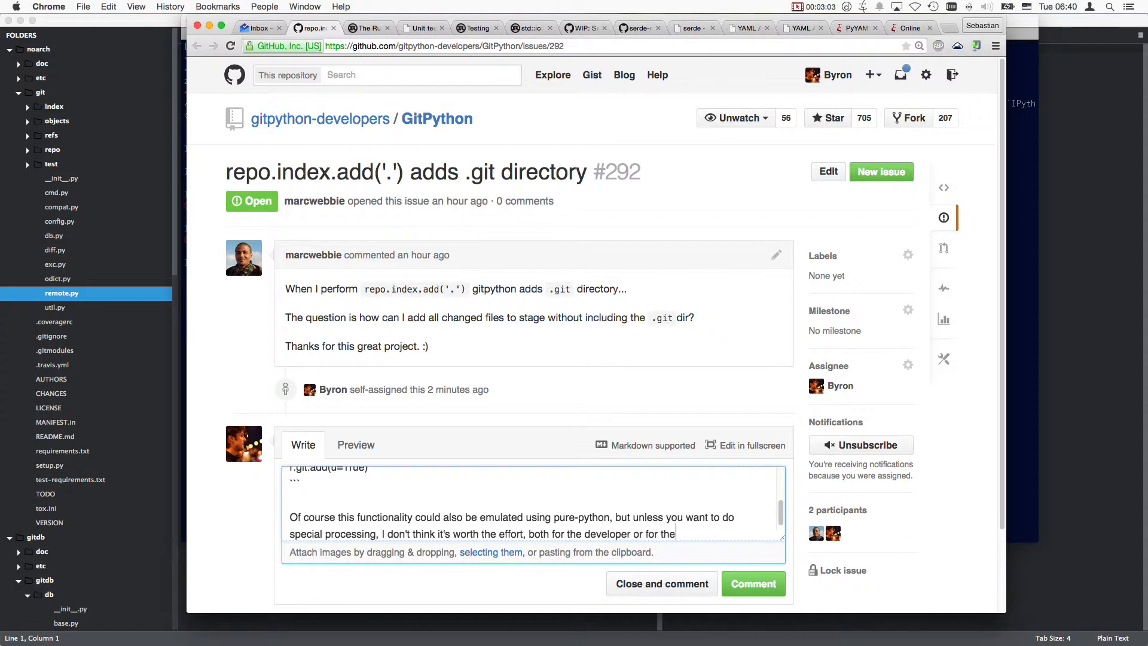
type("CPU.")
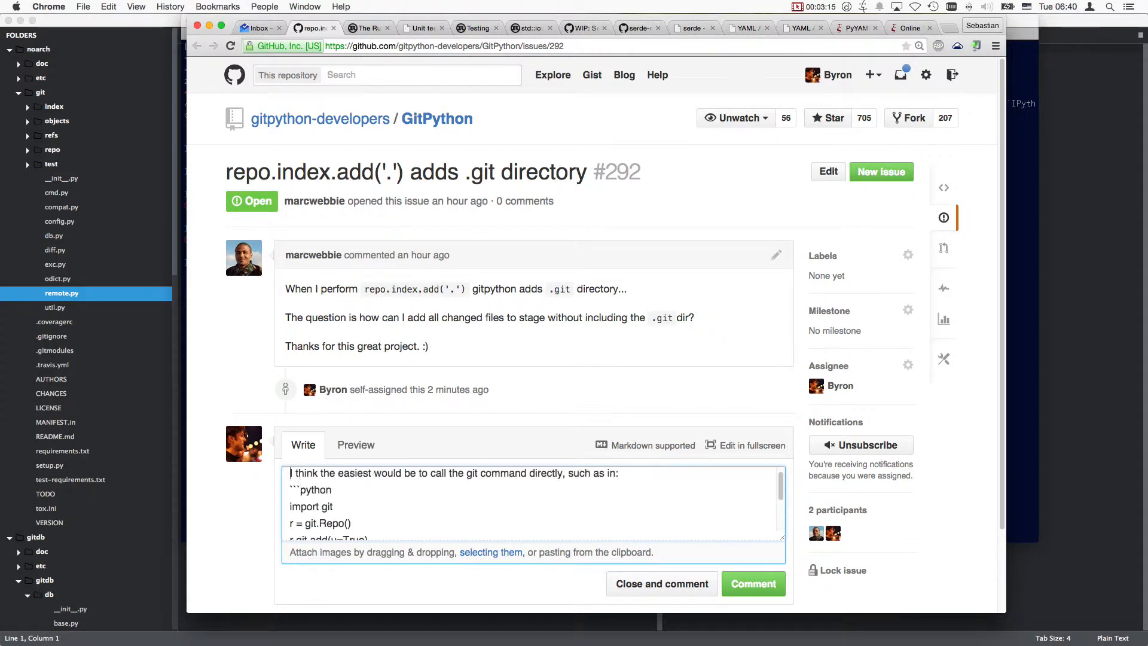
Check the rendered Markdown preview of the reply, then return to the Write view
scroll("down", 3)
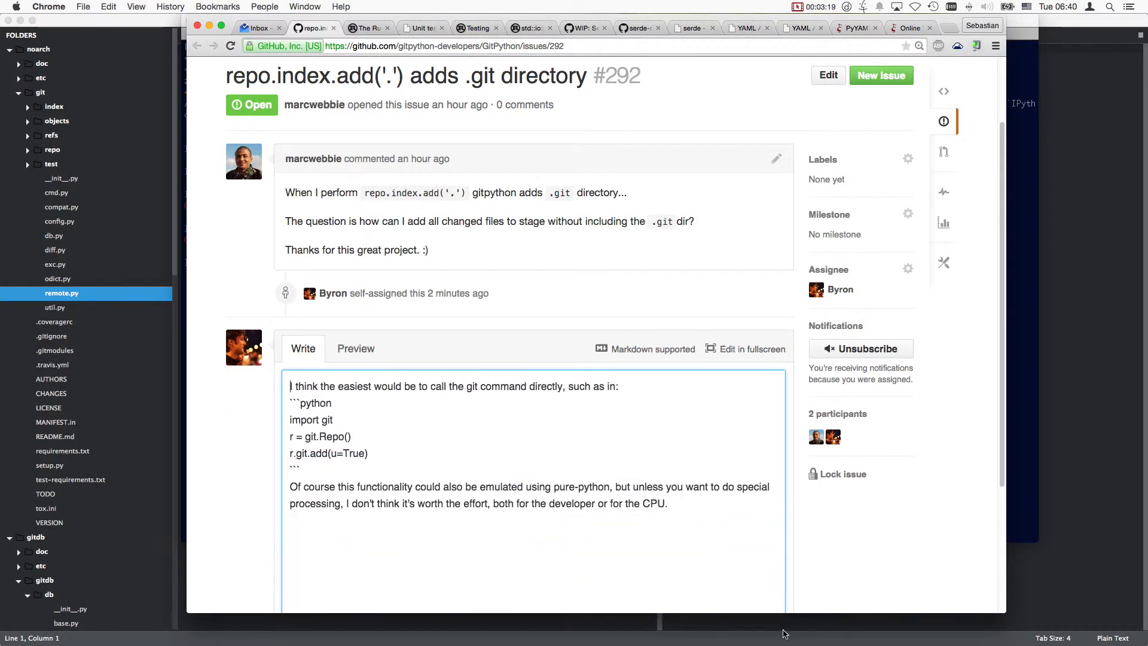
scroll("down", 3)
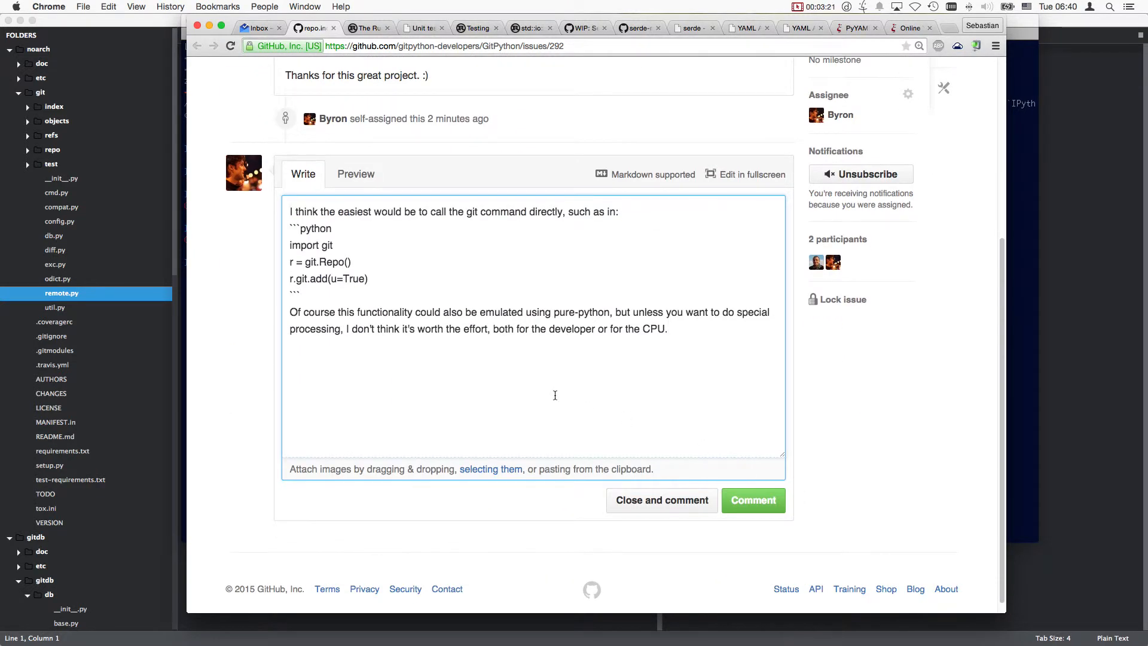
left_click(355, 173)
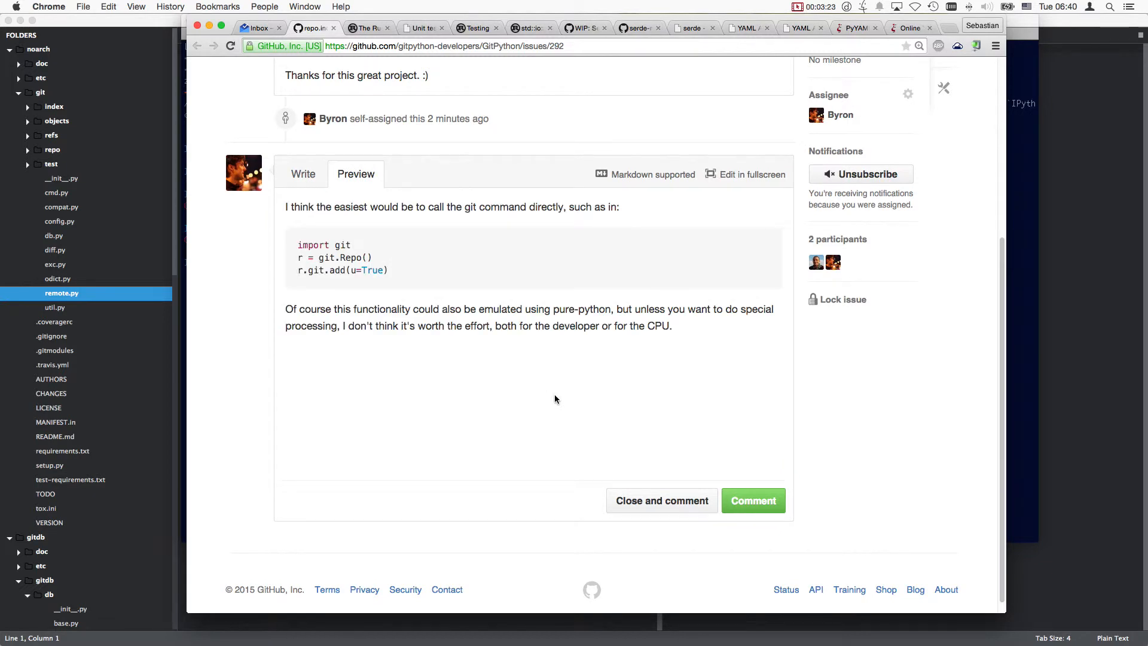
left_click(302, 174)
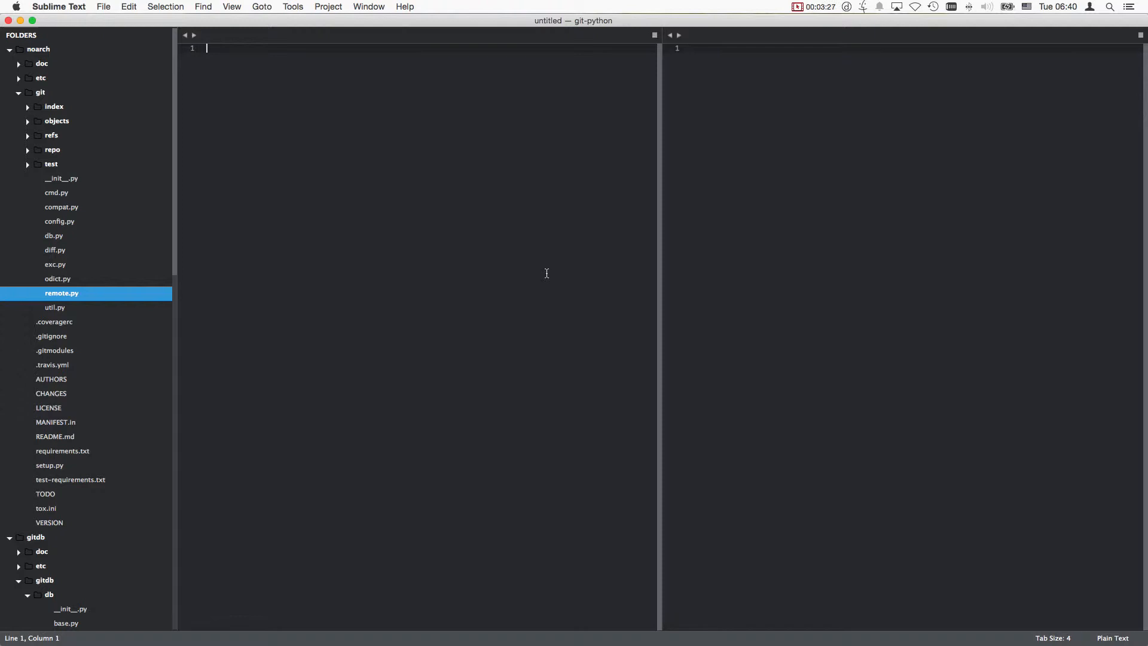
Locate the index add() docstring in git/index/base.py and highlight path_rewriter
key("cmd+p")
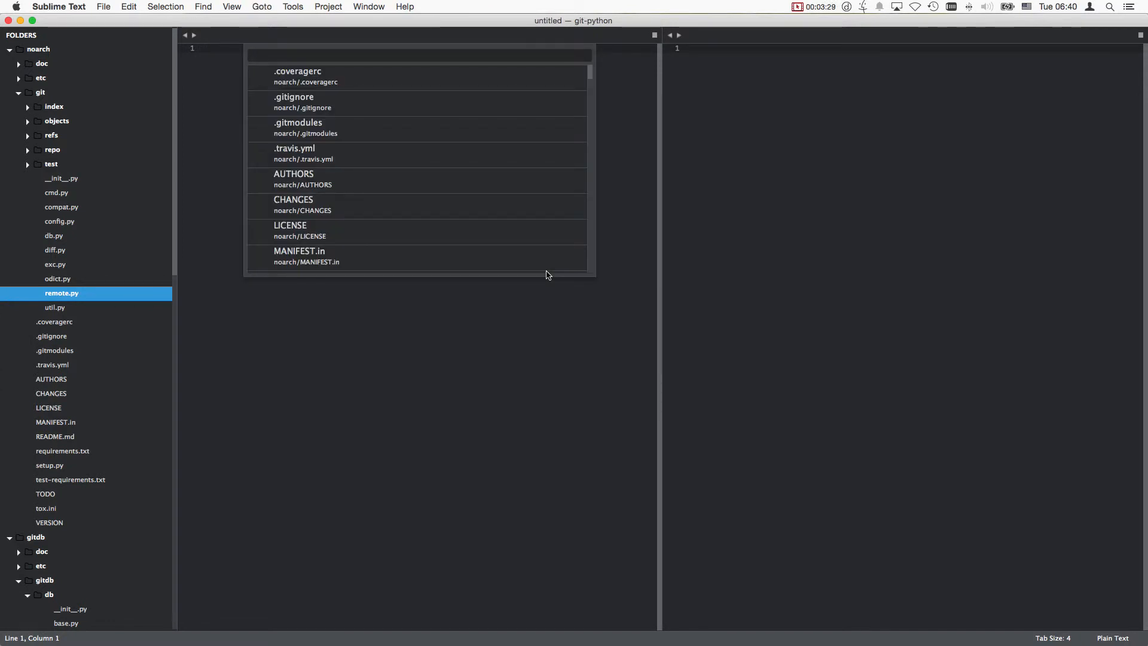
type("@")
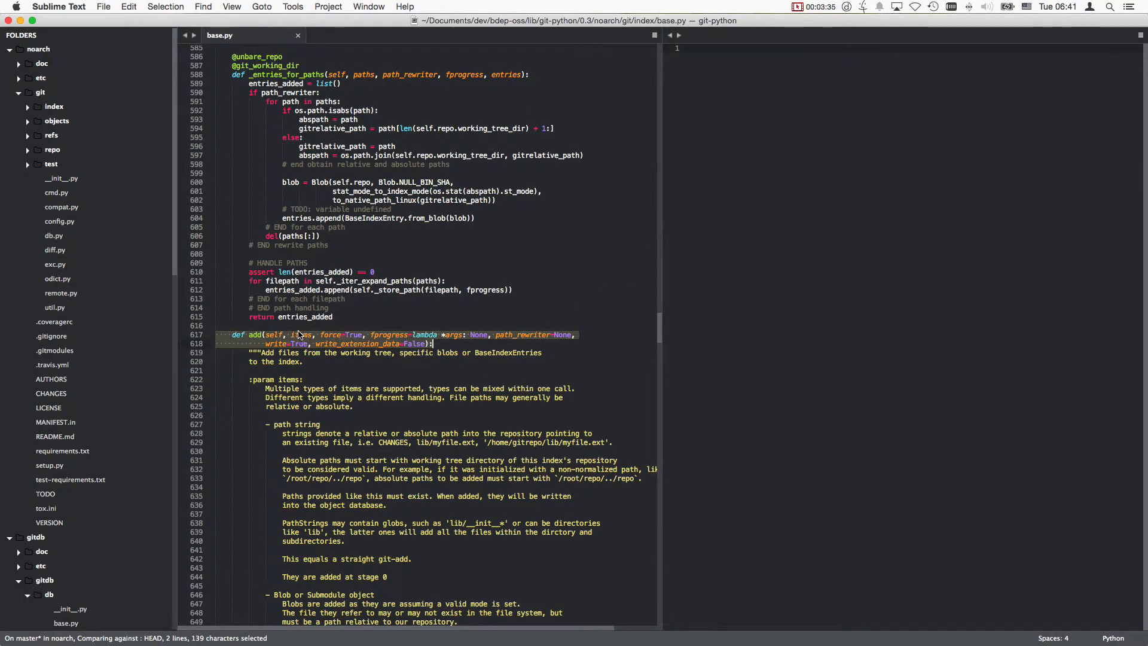
scroll("down", 3)
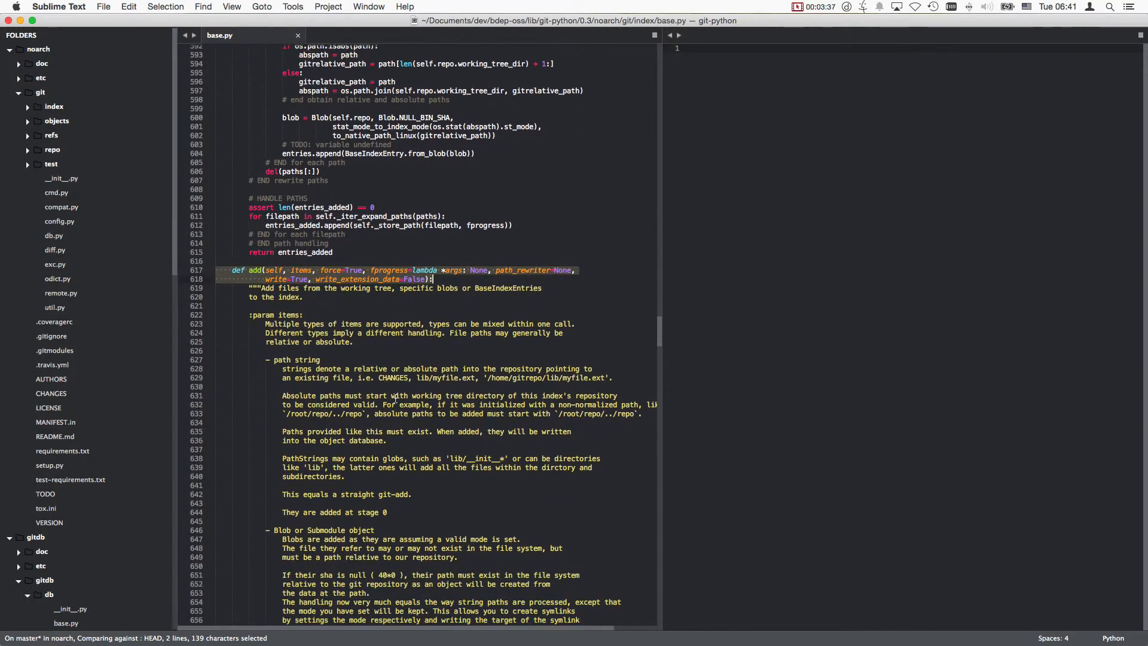
scroll("down", 3)
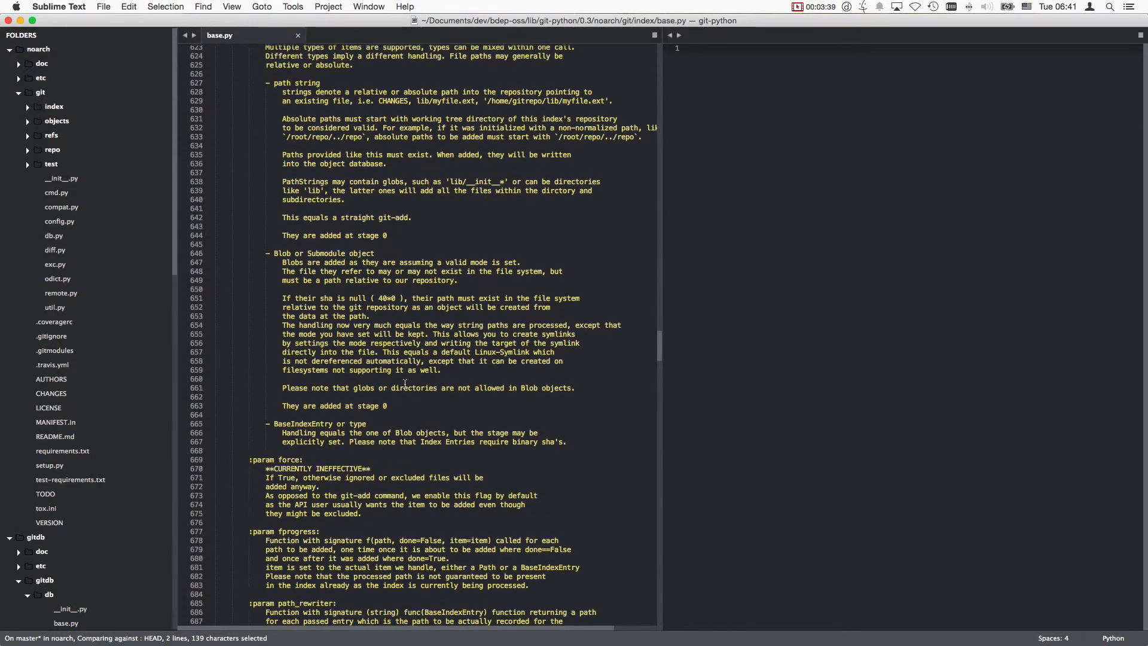
mouse_move(394, 401)
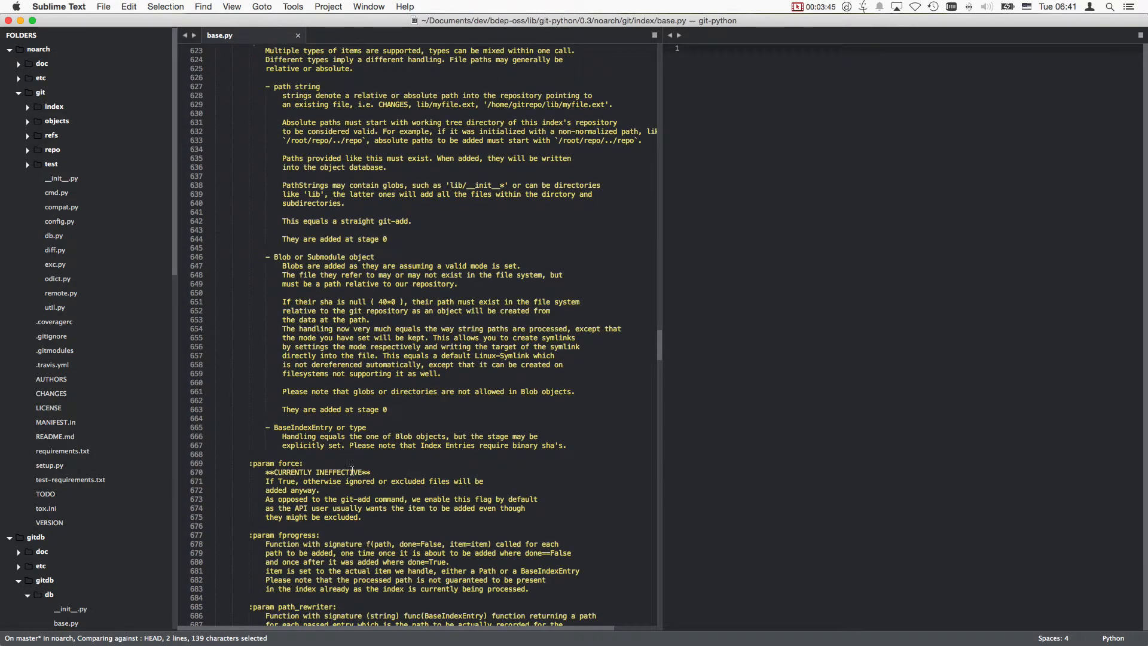
scroll("down", 3)
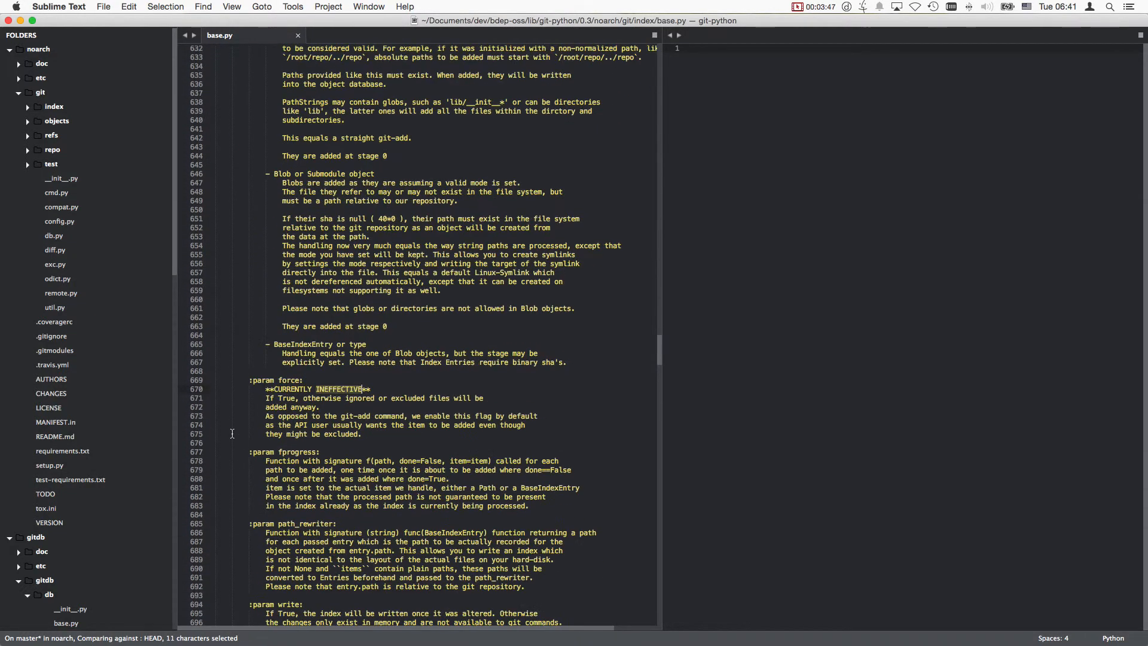
scroll("down", 3)
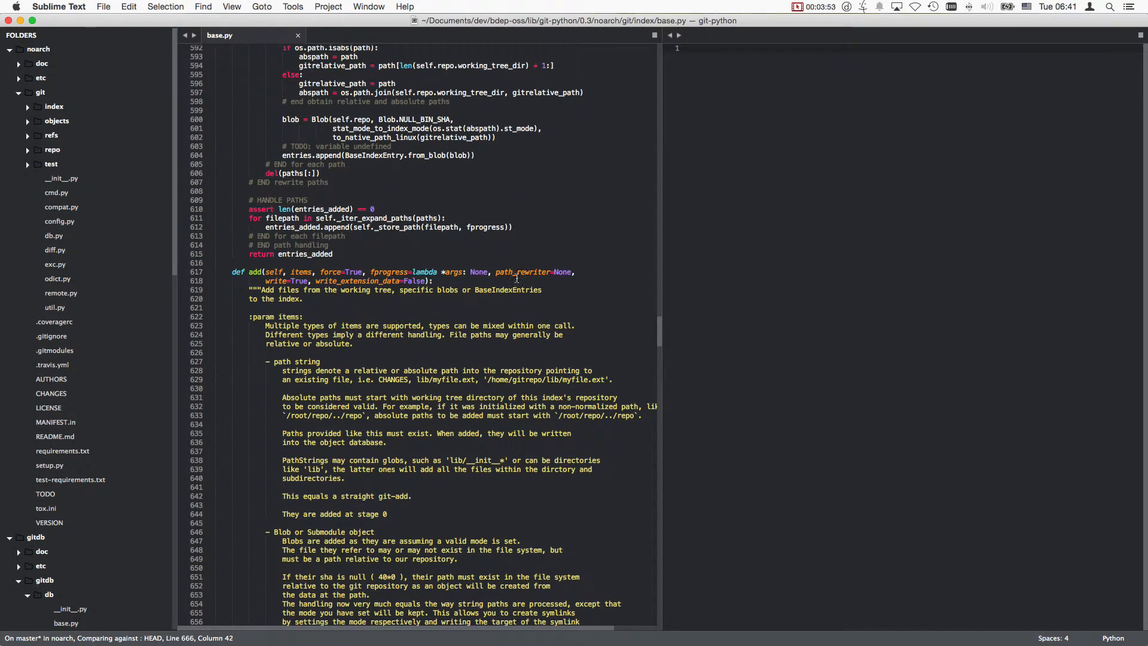
double_click(523, 272)
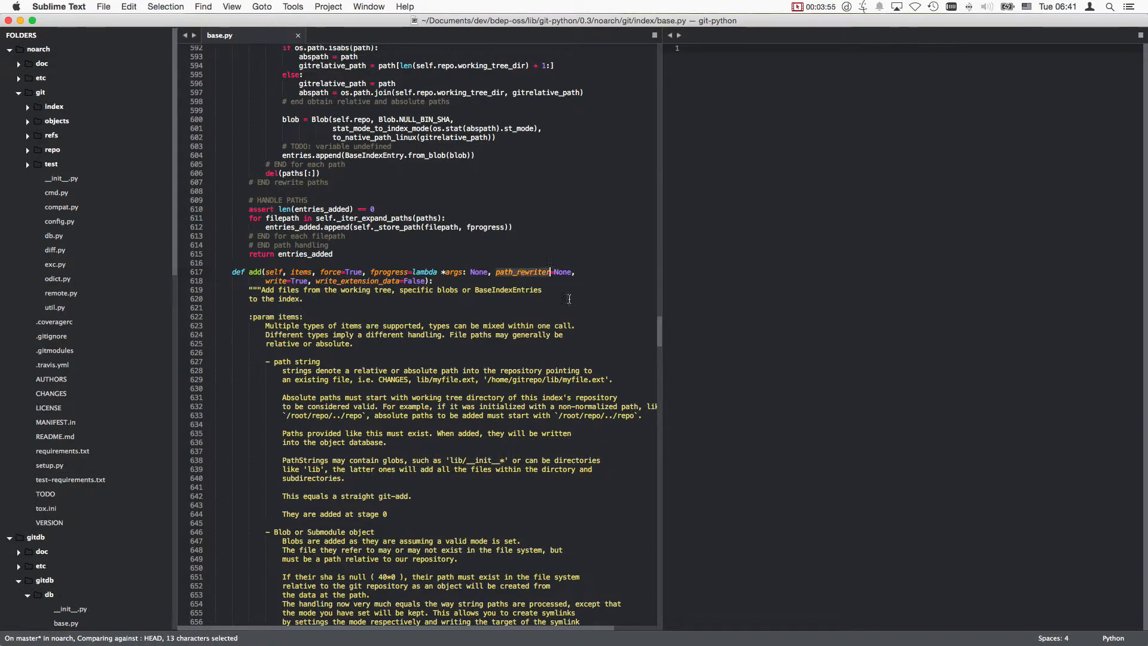
scroll("down", 3)
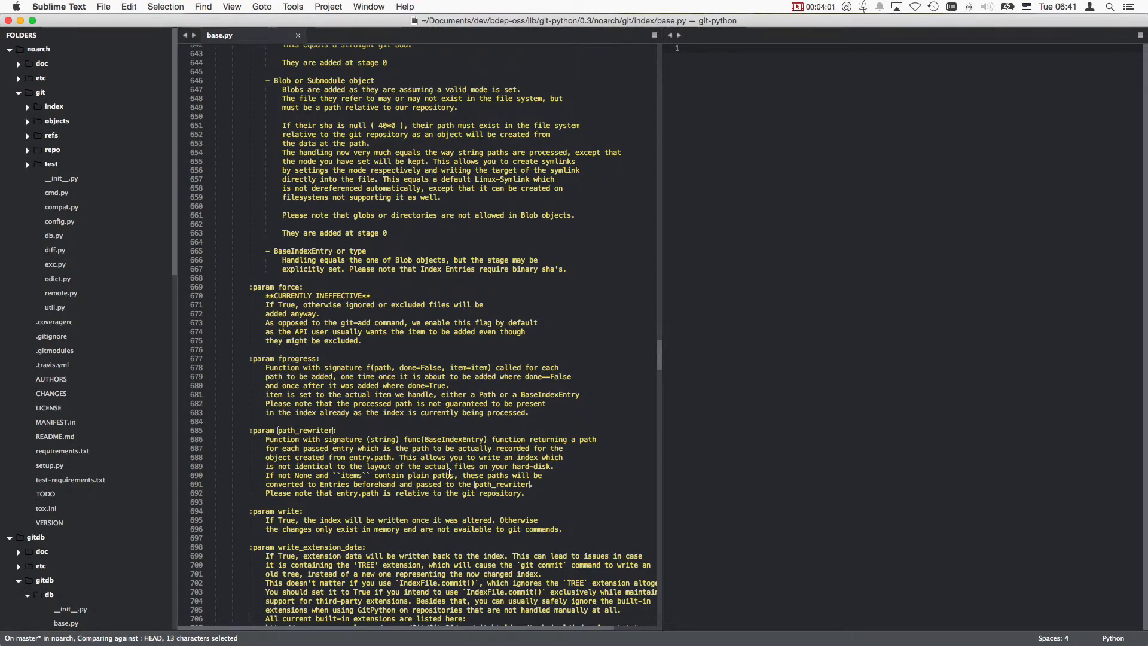
mouse_move(538, 429)
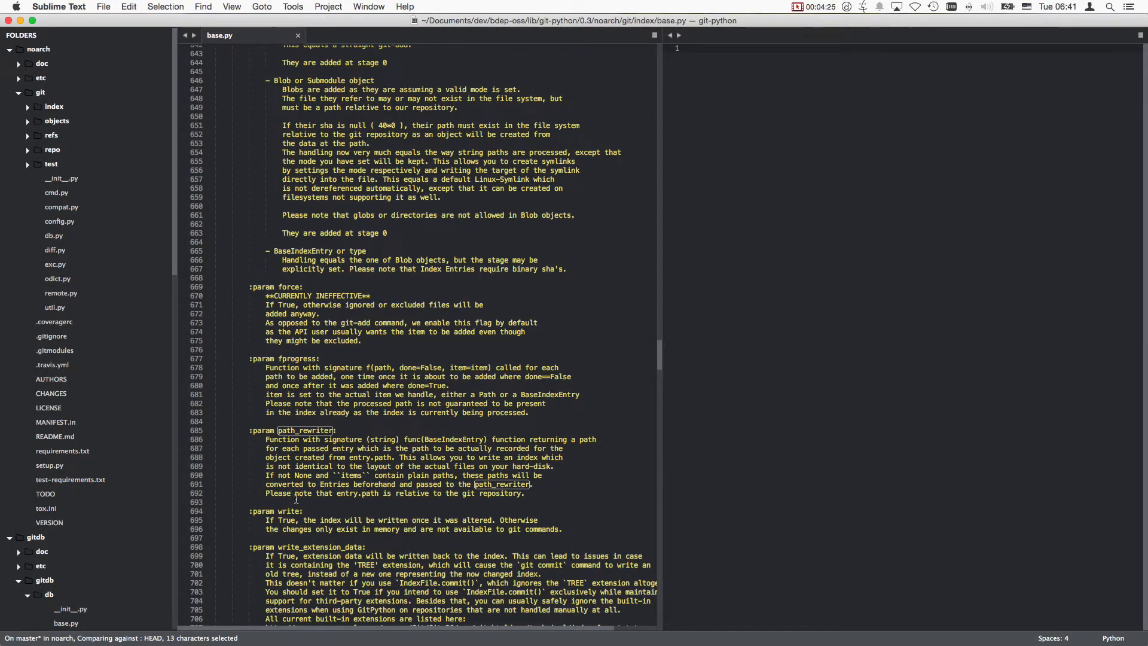
Highlight the items parameter and review how its occurrences are documented
scroll("down", 3)
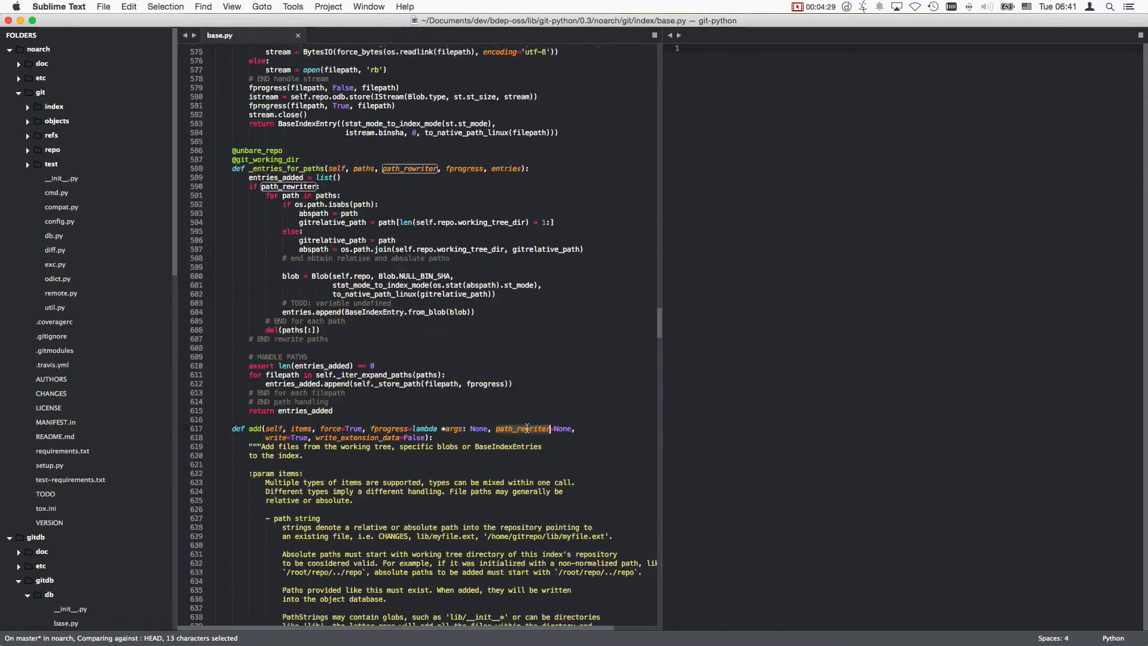
scroll("down", 3)
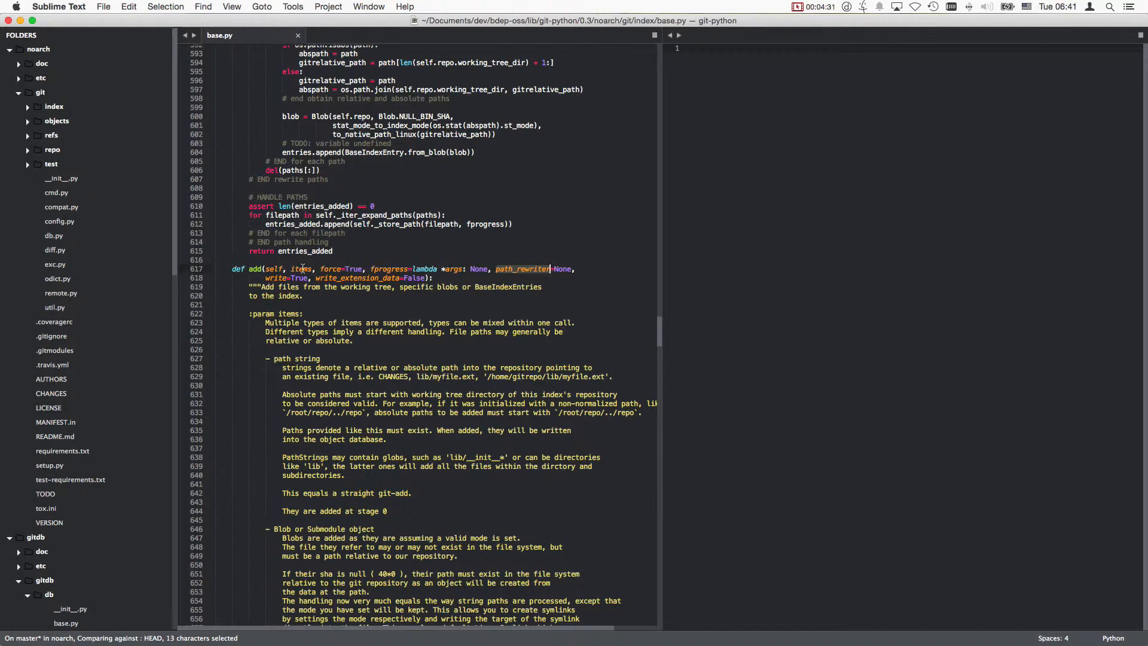
double_click(301, 269)
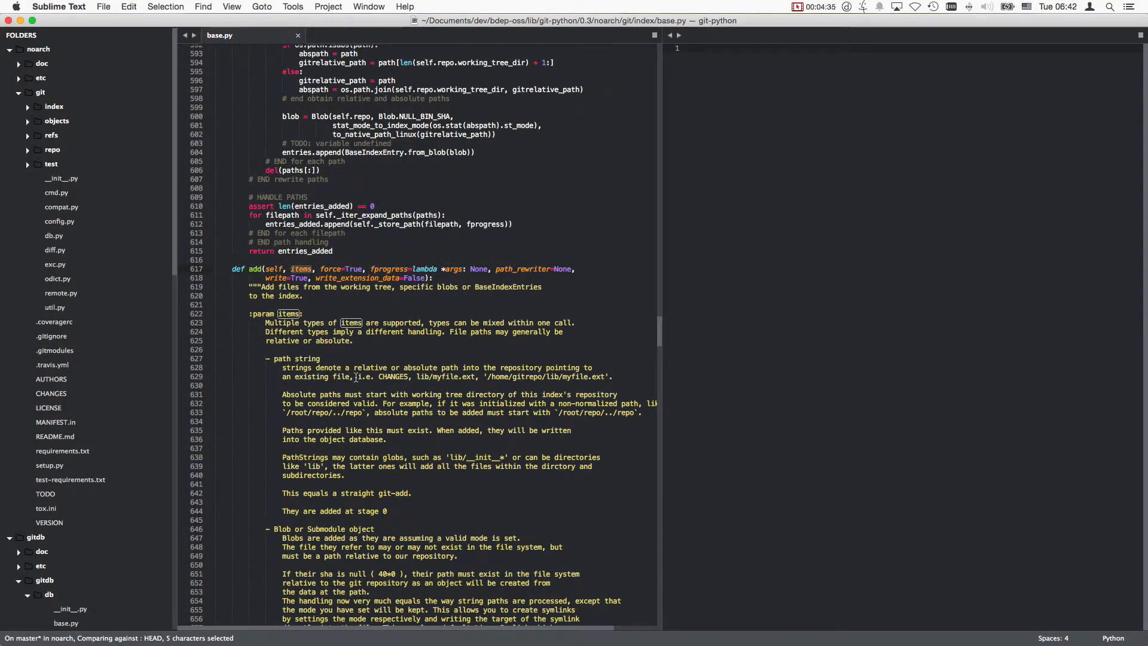
scroll("down", 3)
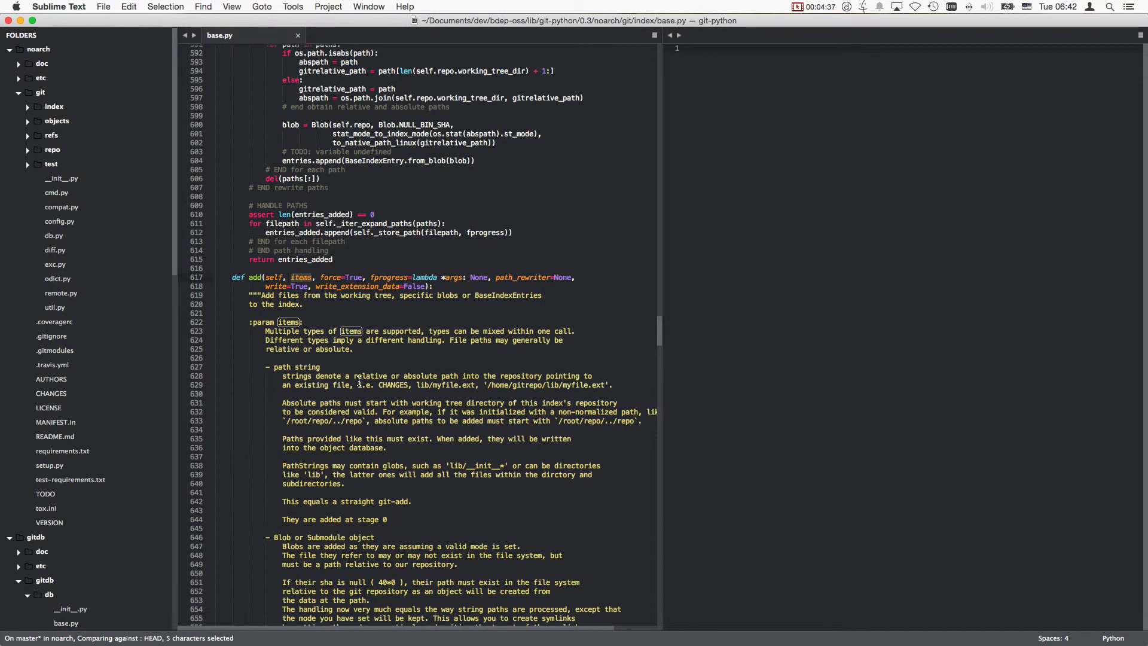
scroll("down", 3)
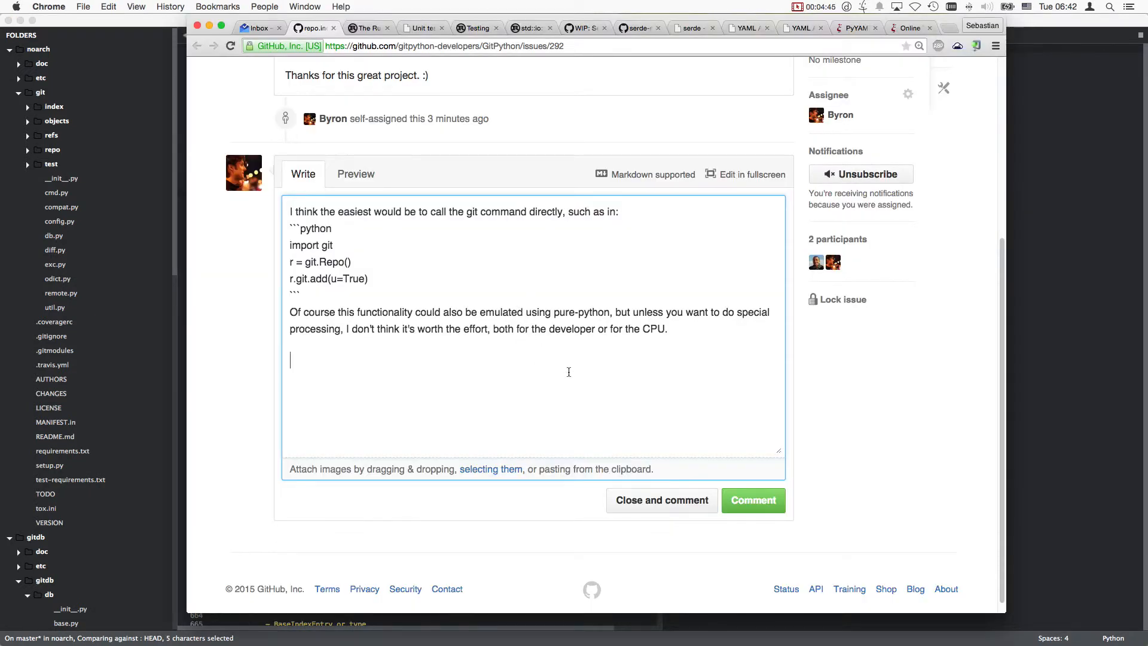
Write that `repo.index.add(...)` is low-level enough to directly and unconditionally add paths
type("To answer your questio")
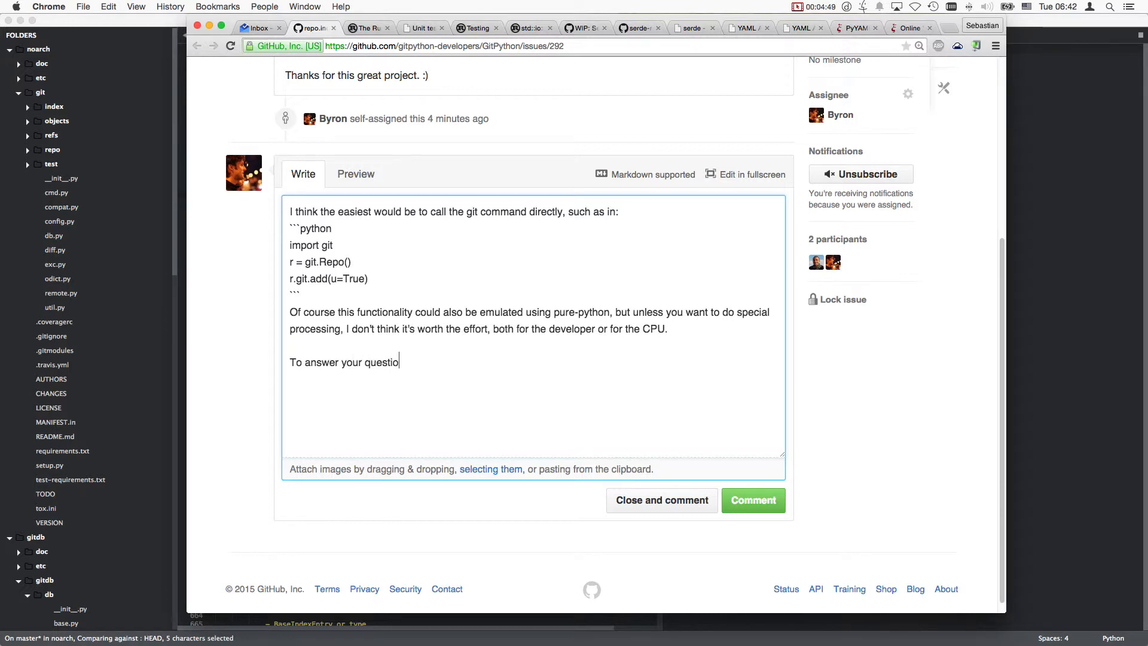
type("n, `repo.ind")
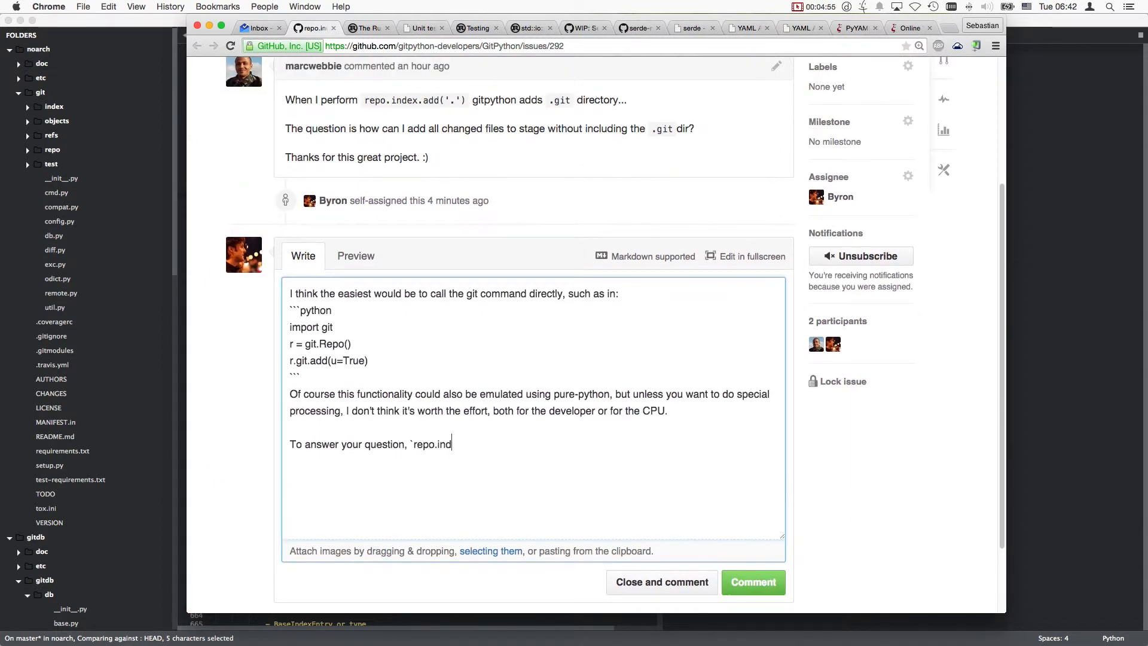
type("ex.add")
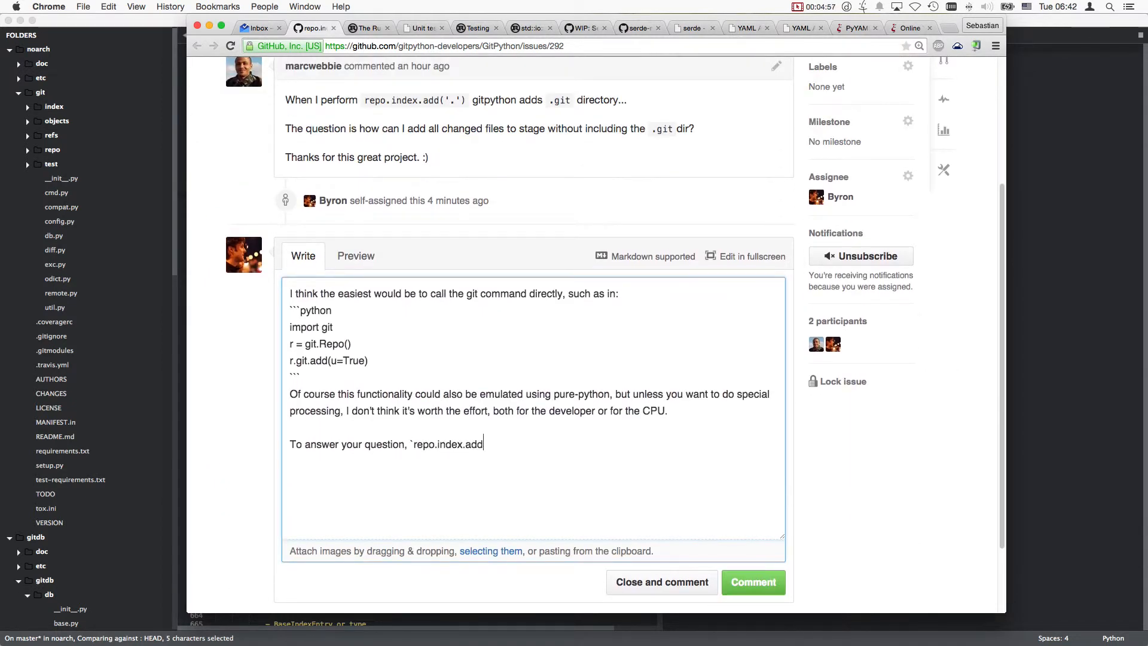
type("(")
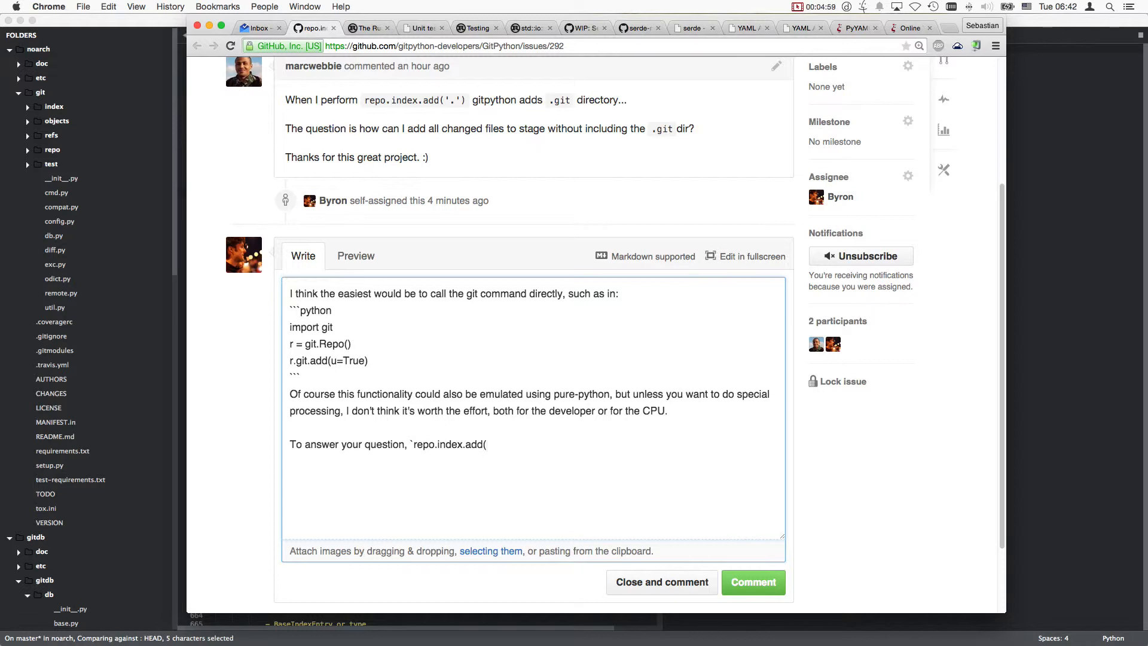
type("...)`")
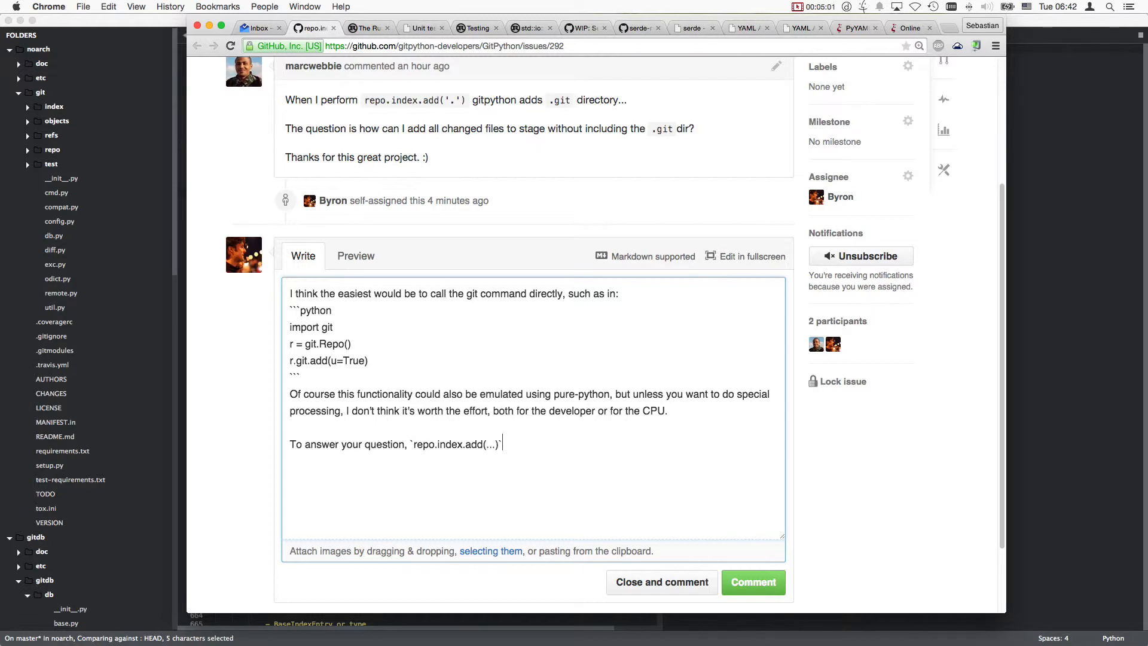
type("is low-level enough to not")
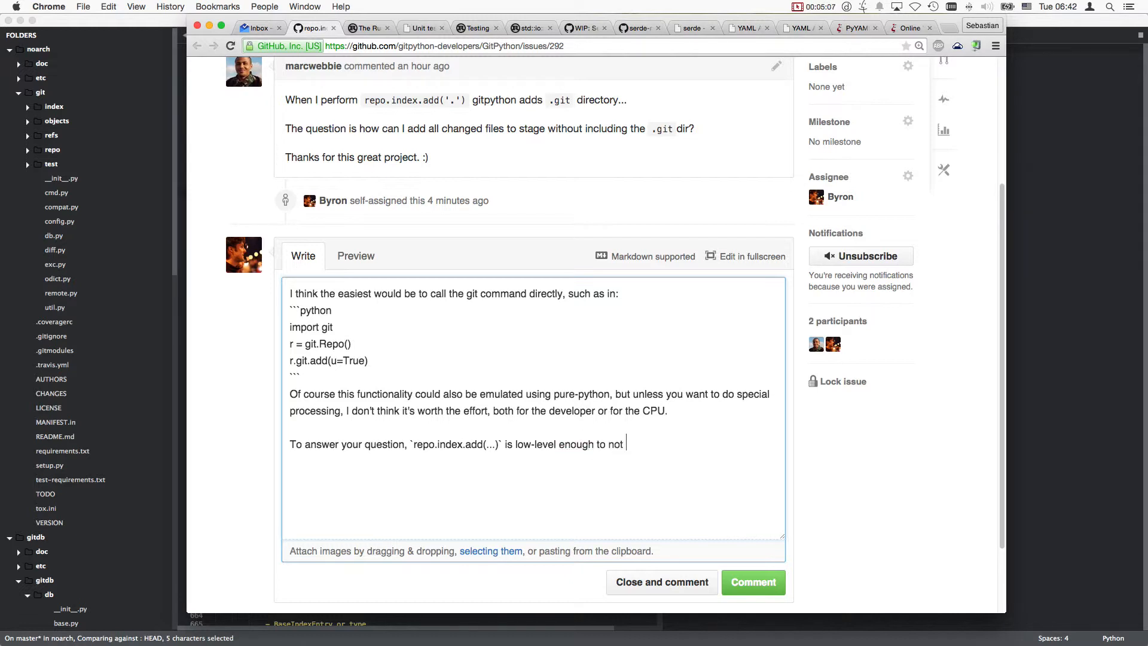
key("Backspace")
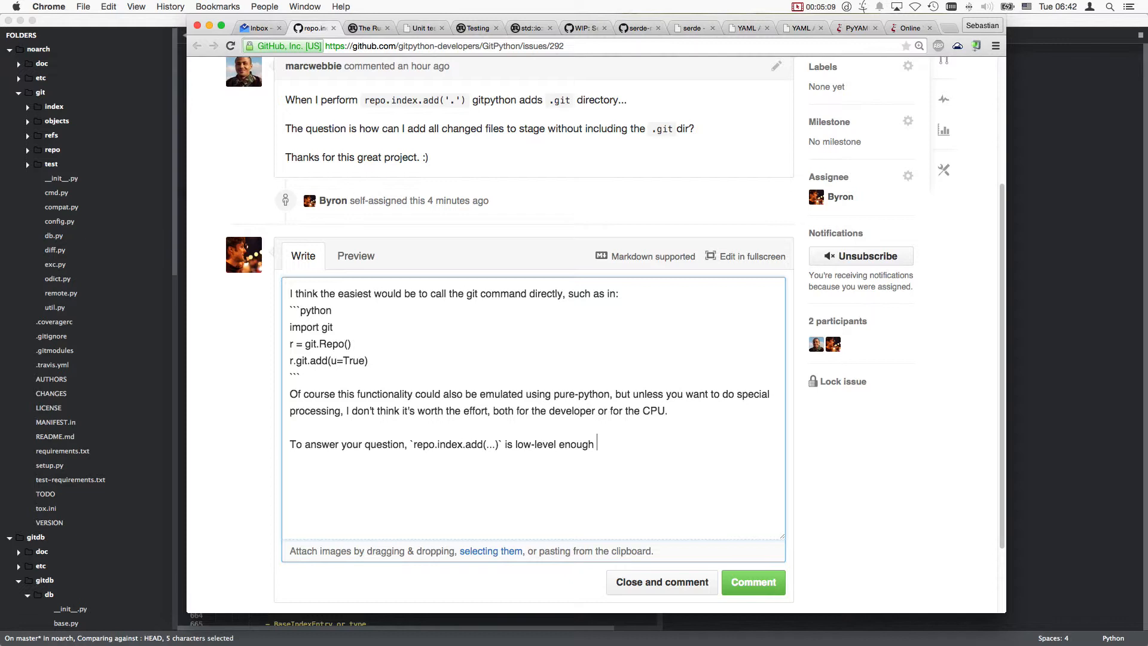
type("to directly")
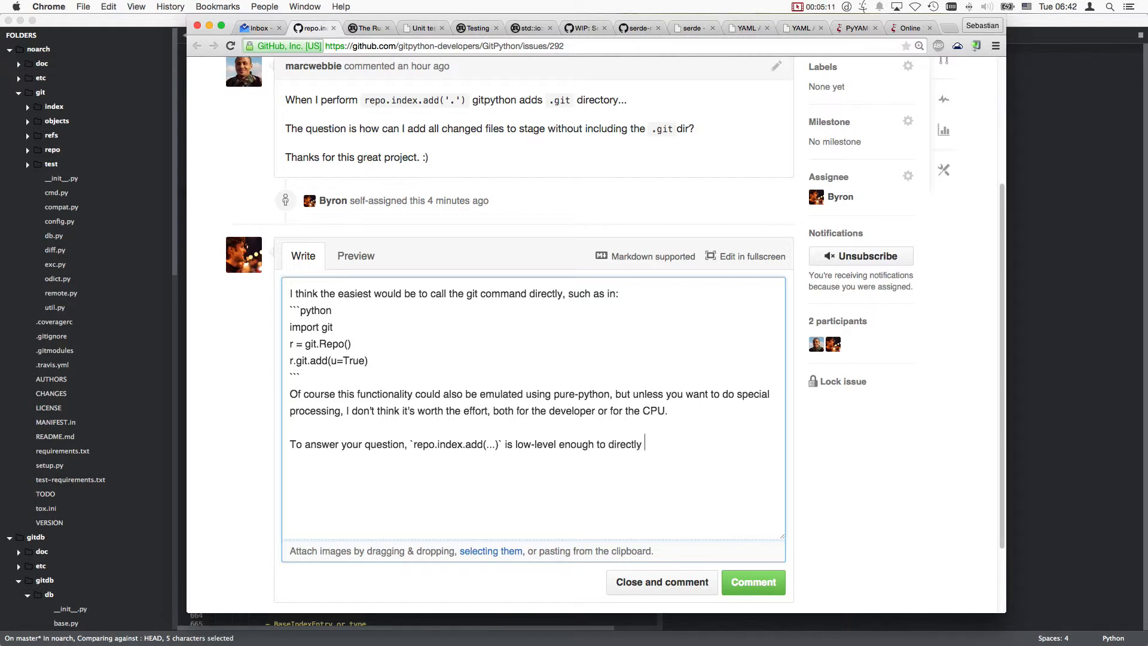
type("and un")
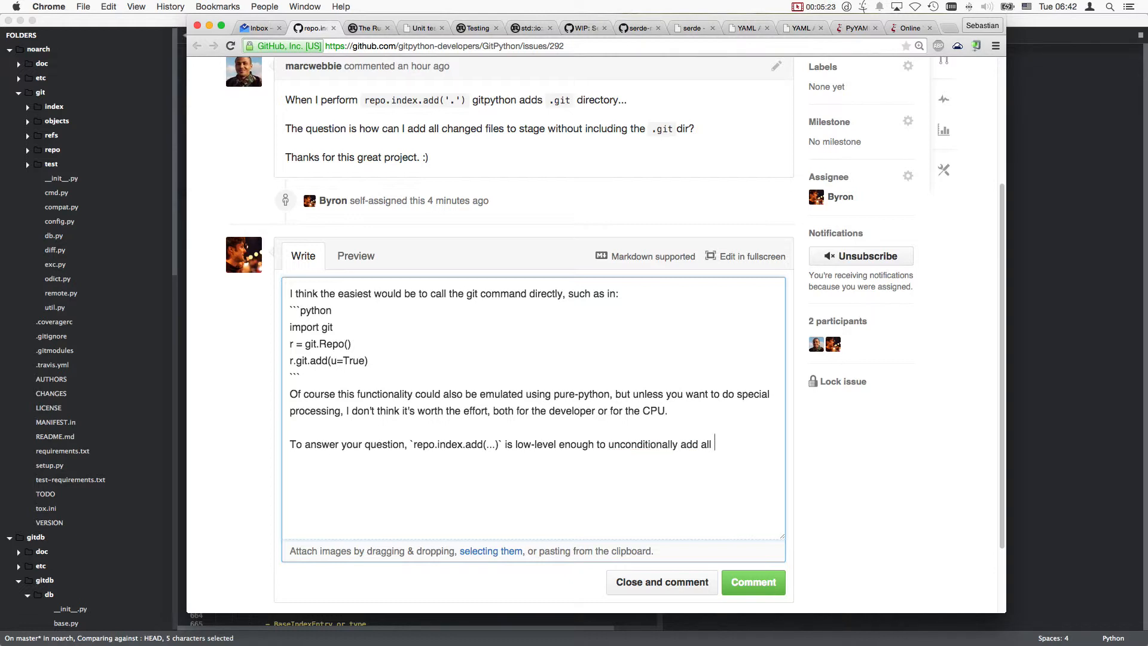
Continue: it adds all paths in the `items` iterable, so it isn't suited to emulate `git add -u`
type("paths given in teh")
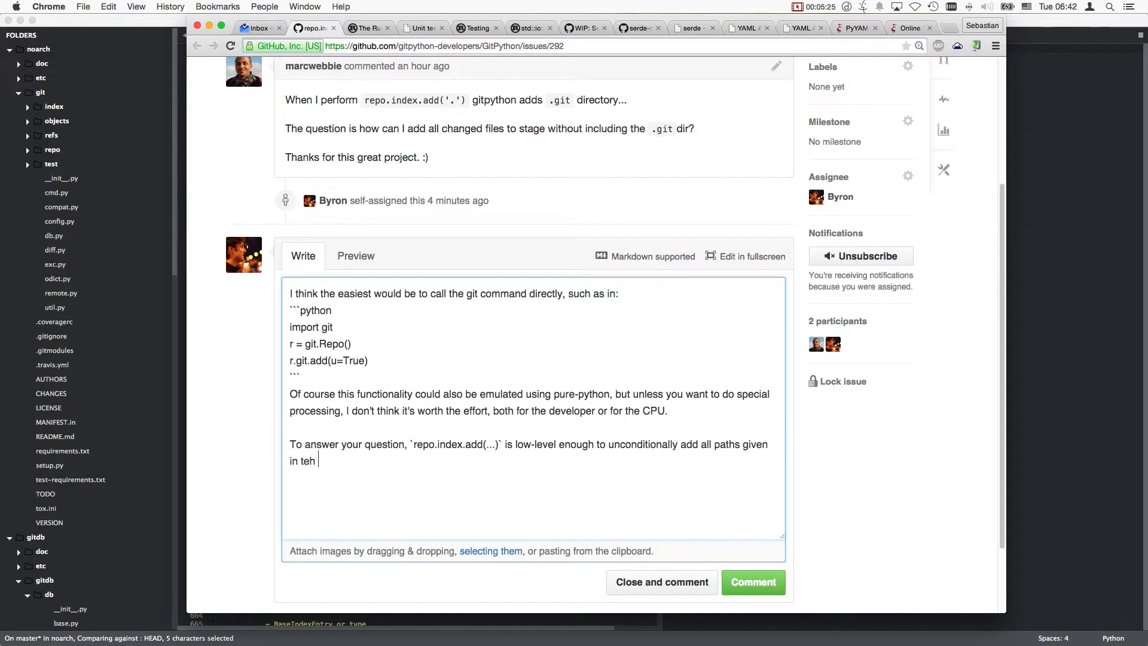
type("the `item")
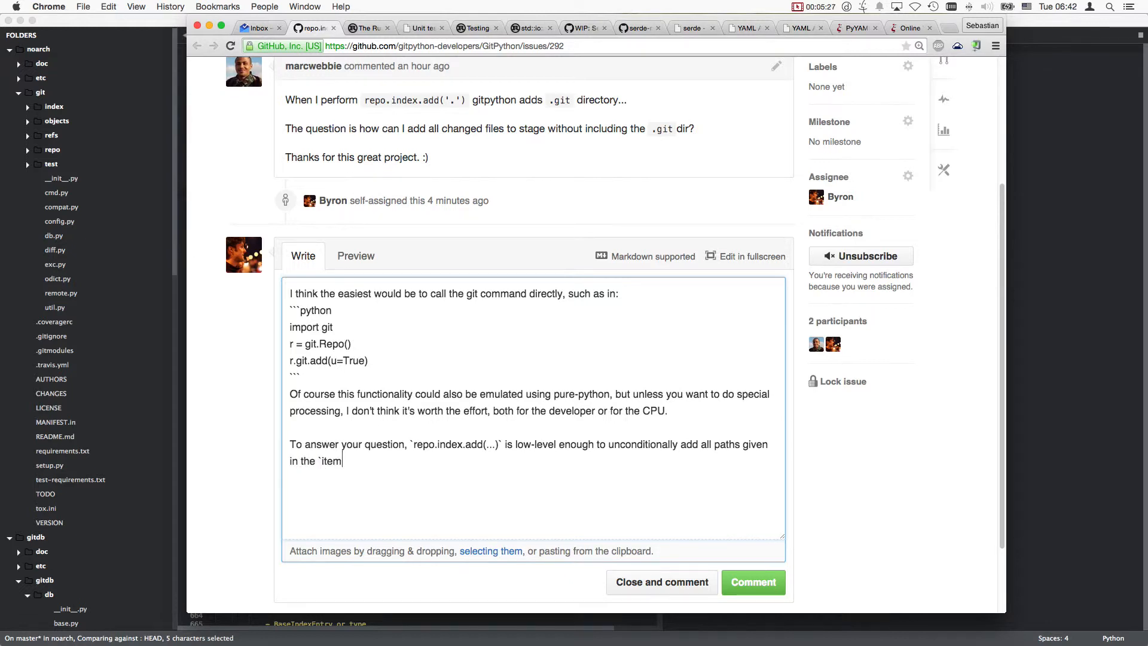
type("s` ite")
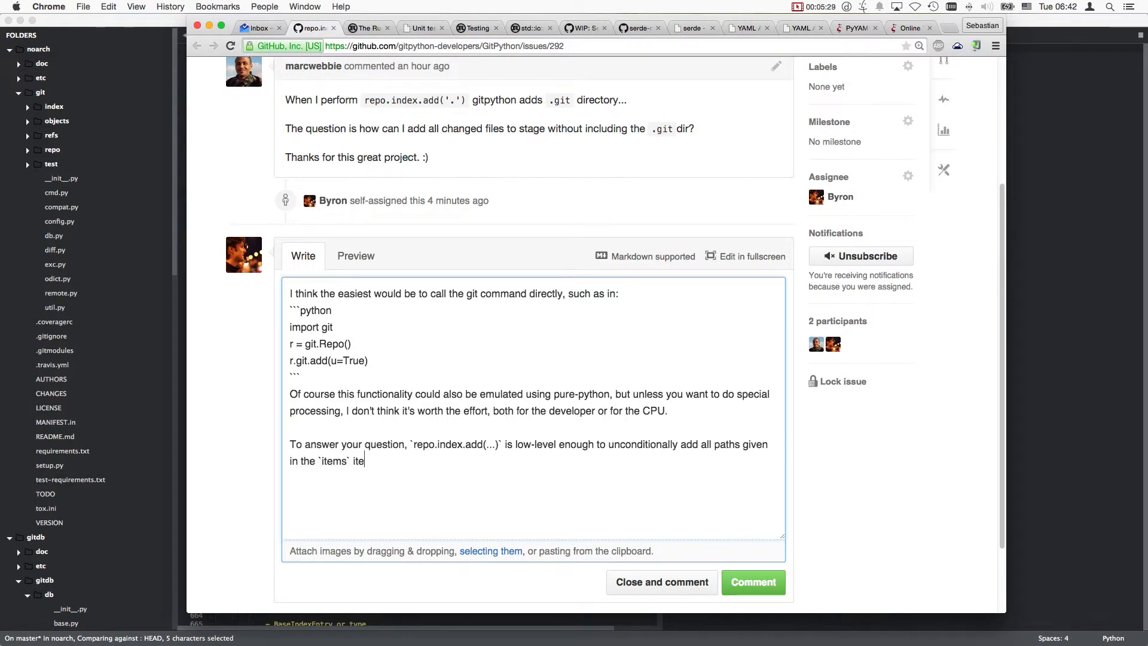
type("rable")
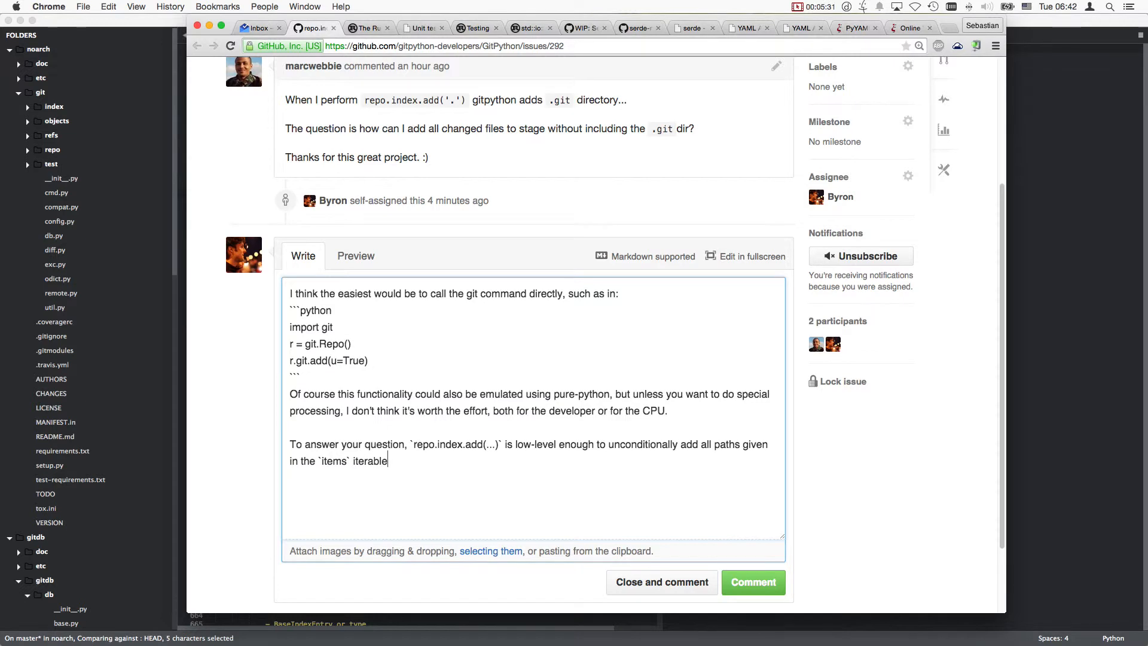
type(",")
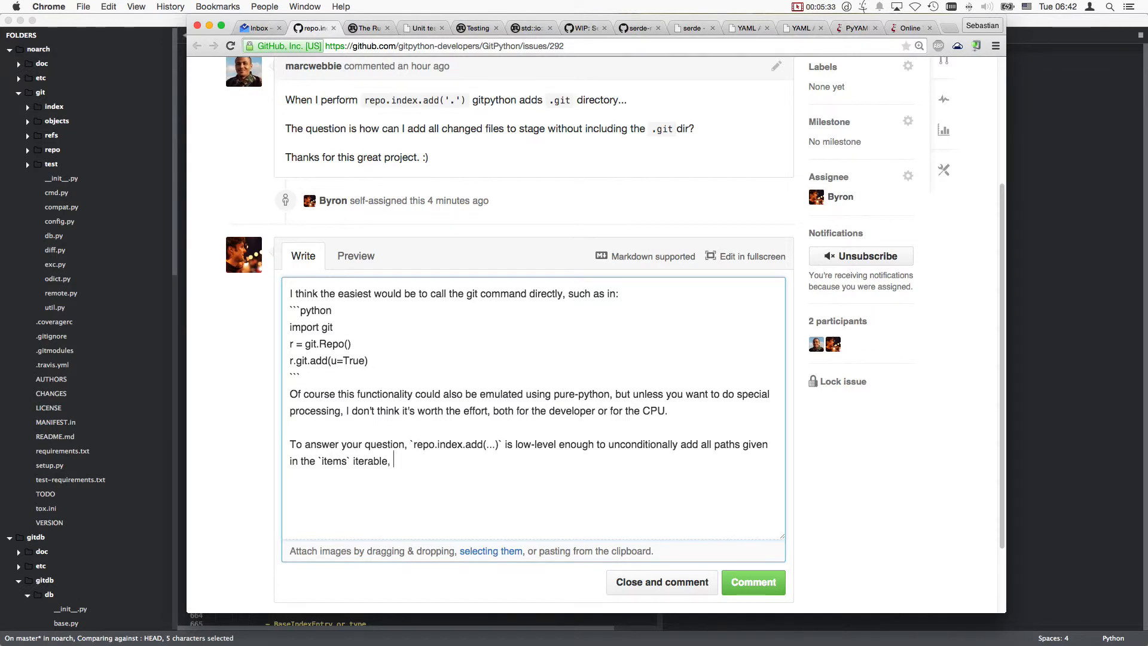
type("and therefore it is not su")
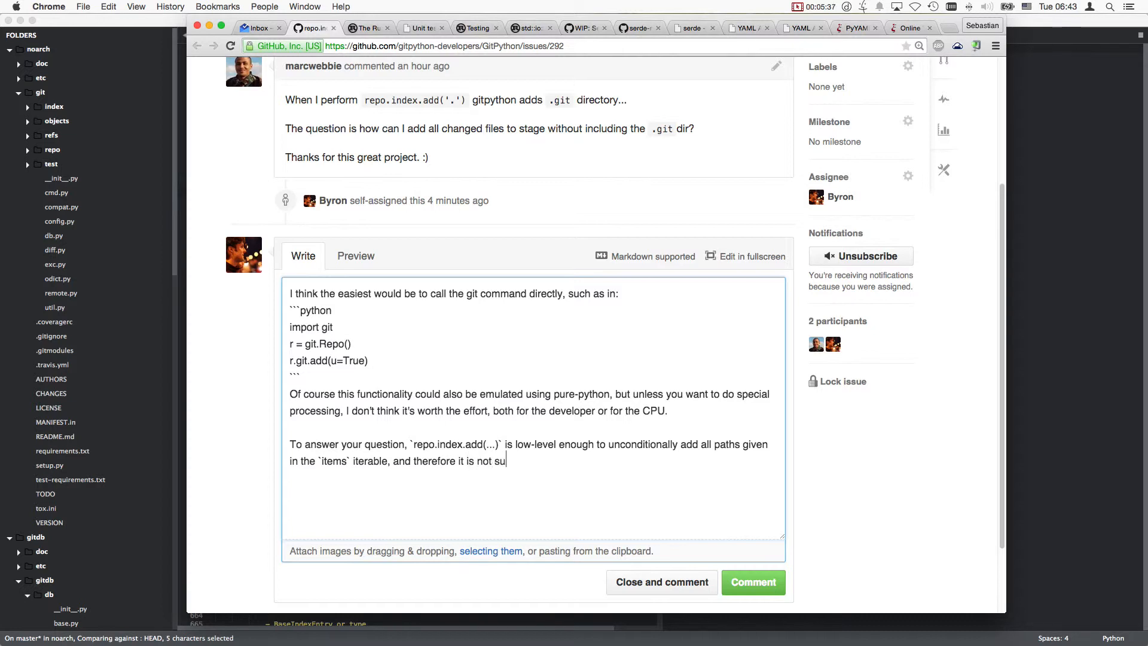
type("ited to emulate some")
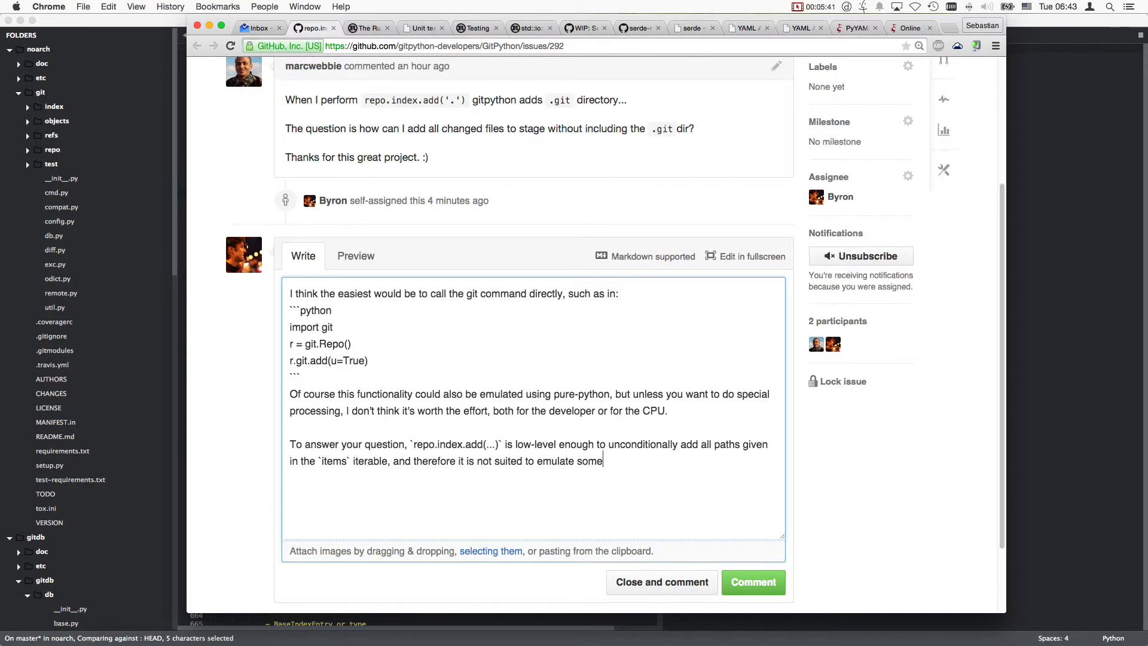
type("thing like `git add -u`.")
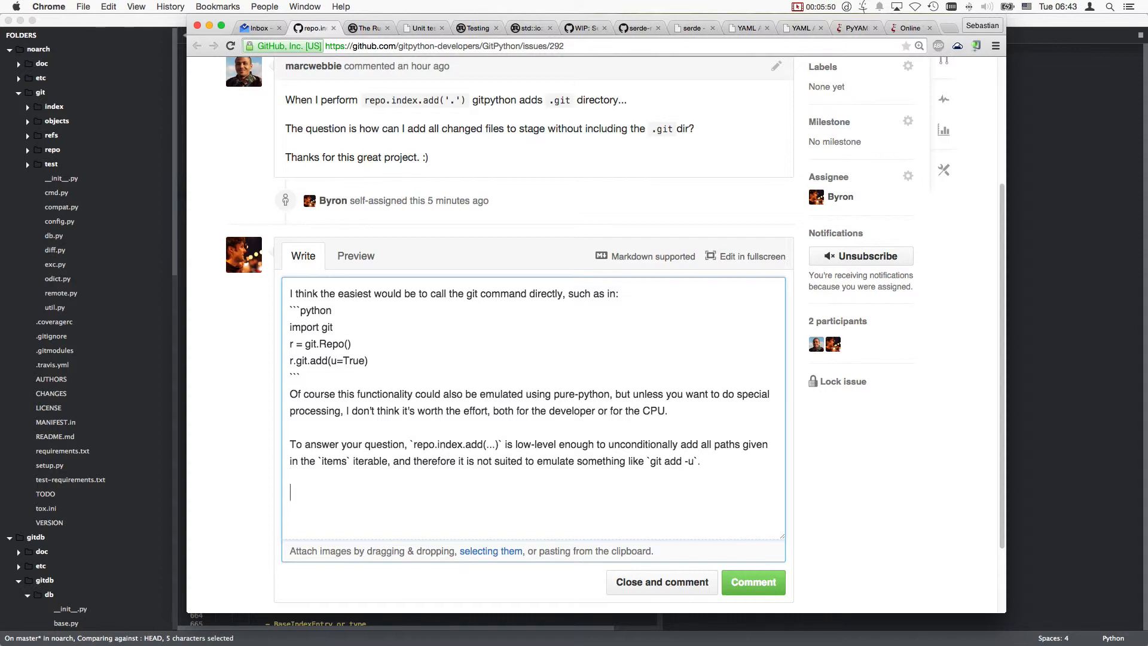
Write an 'In future' sentence linking stackoverflow and the GitPython tag in Markdown
type("in")
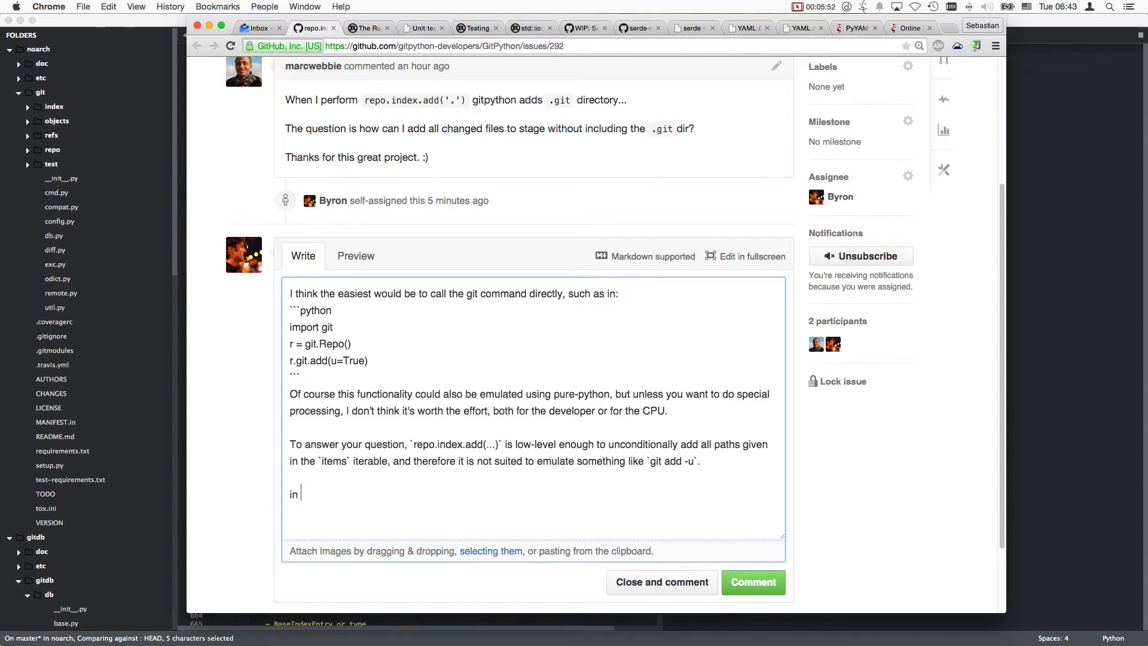
key("Backspace")
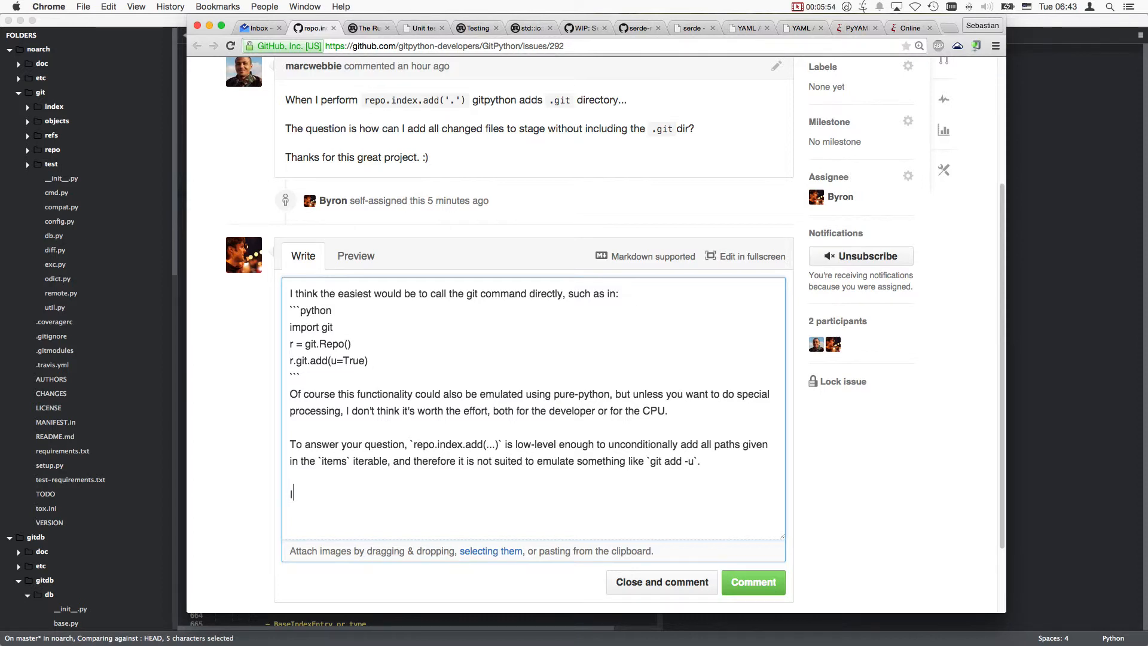
type("In future, you might consie")
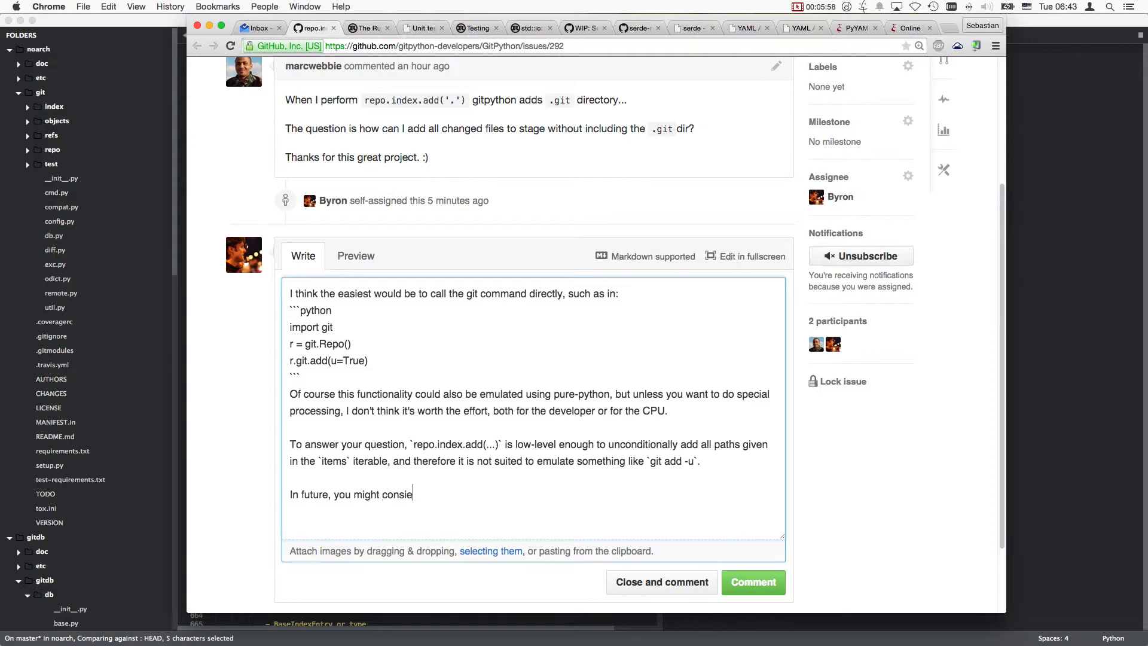
type("stackoverflow.com")
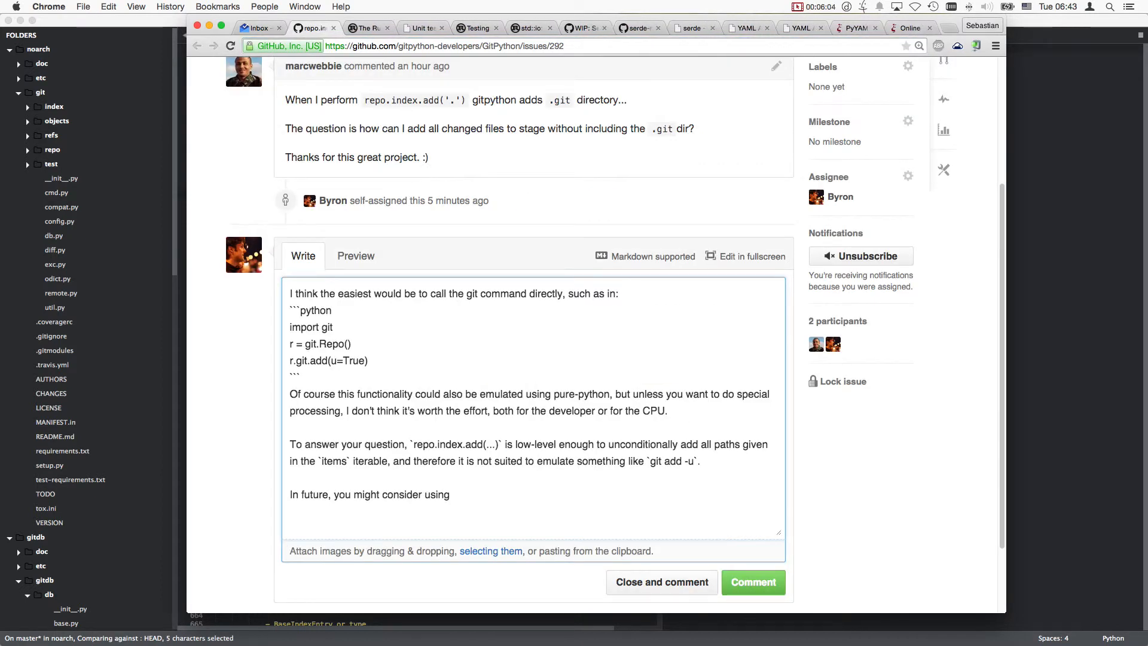
type("[stsackover")
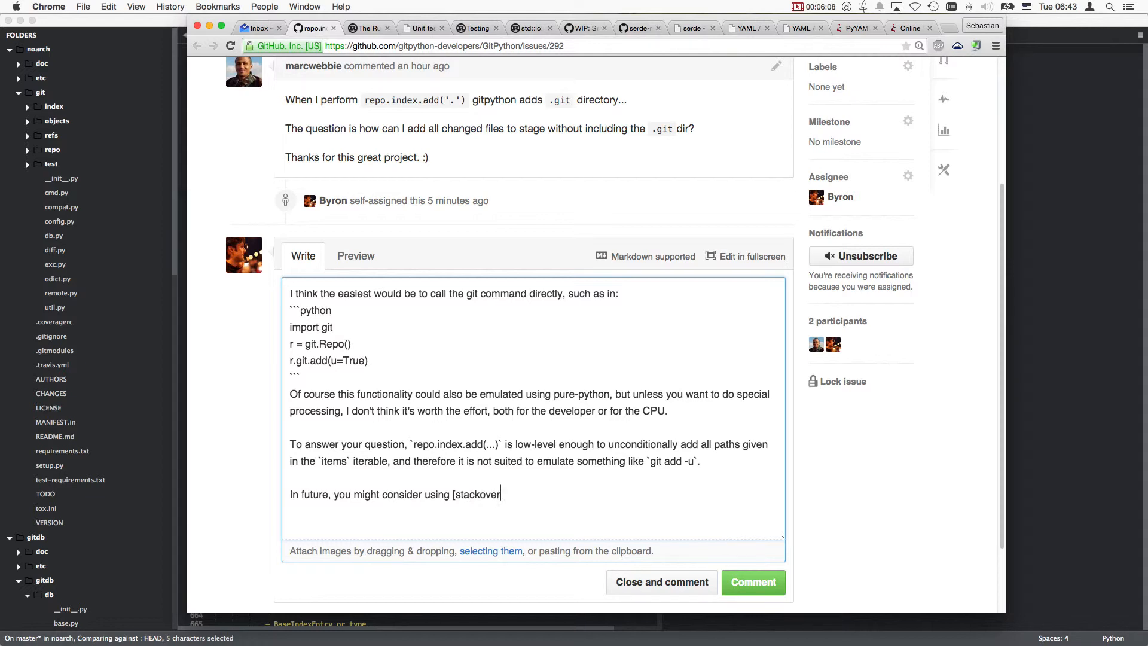
type("flow](stackoverflow.com/questions/tagged/gitpython) along with the")
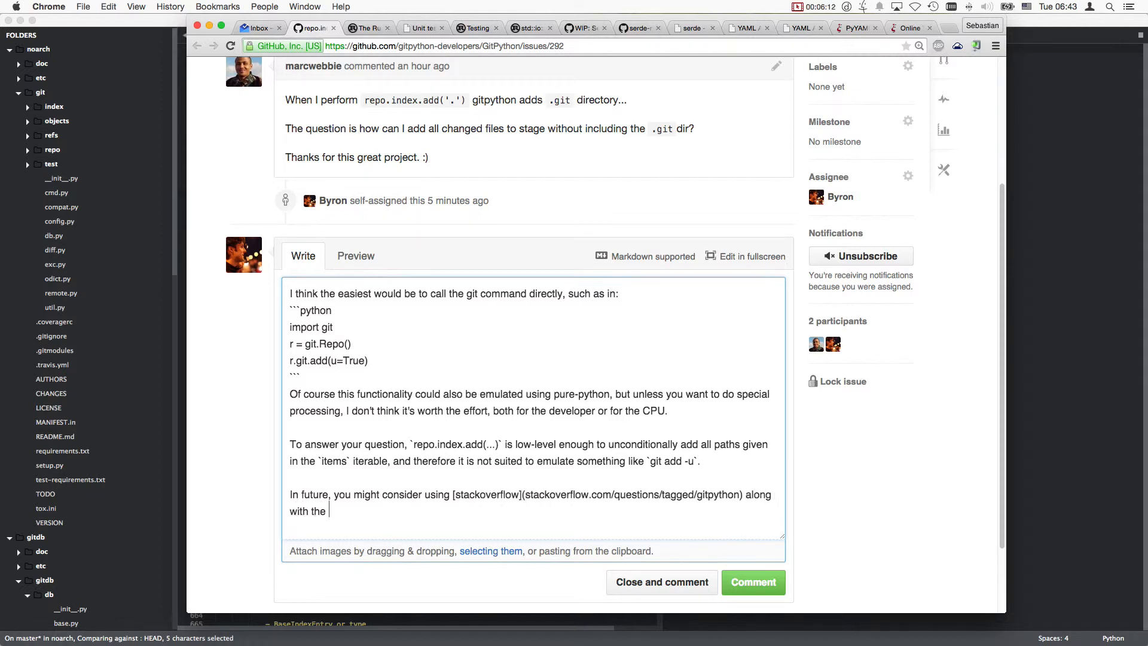
type("[")
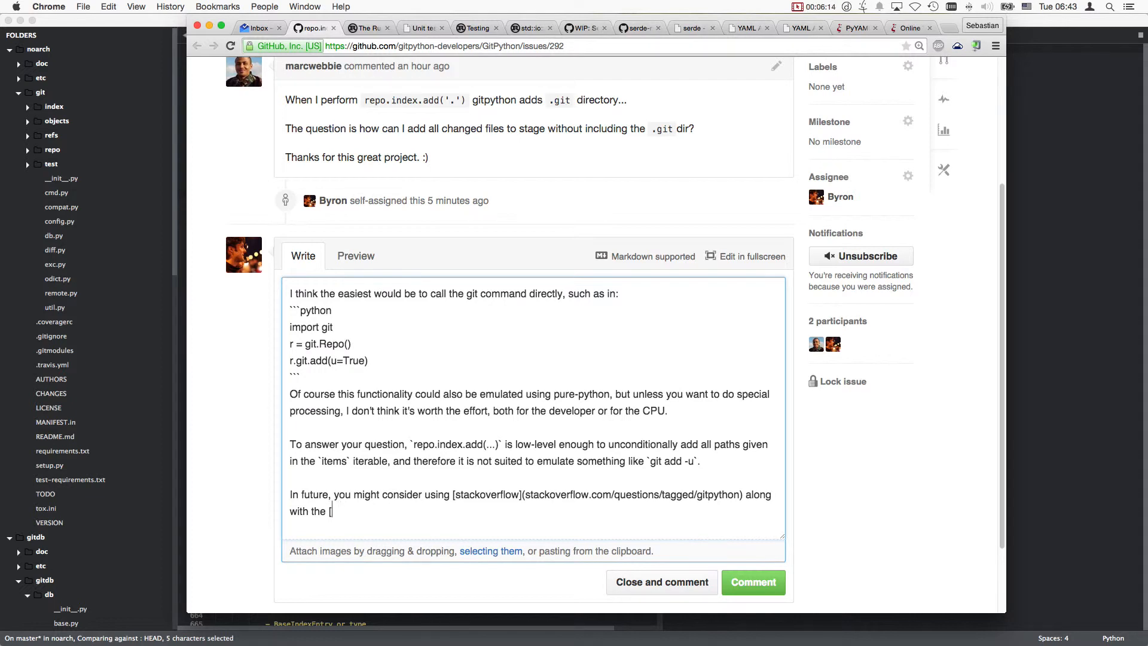
type("GitPython")
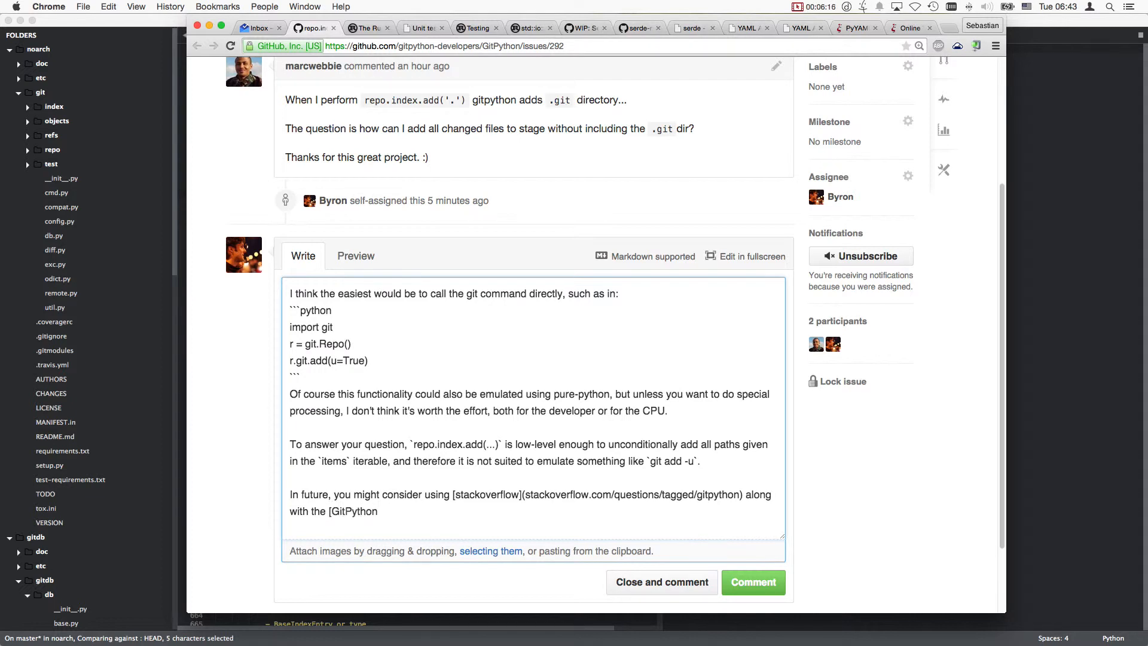
type("](stackoverflow.com/questions/tagged/gitpython)")
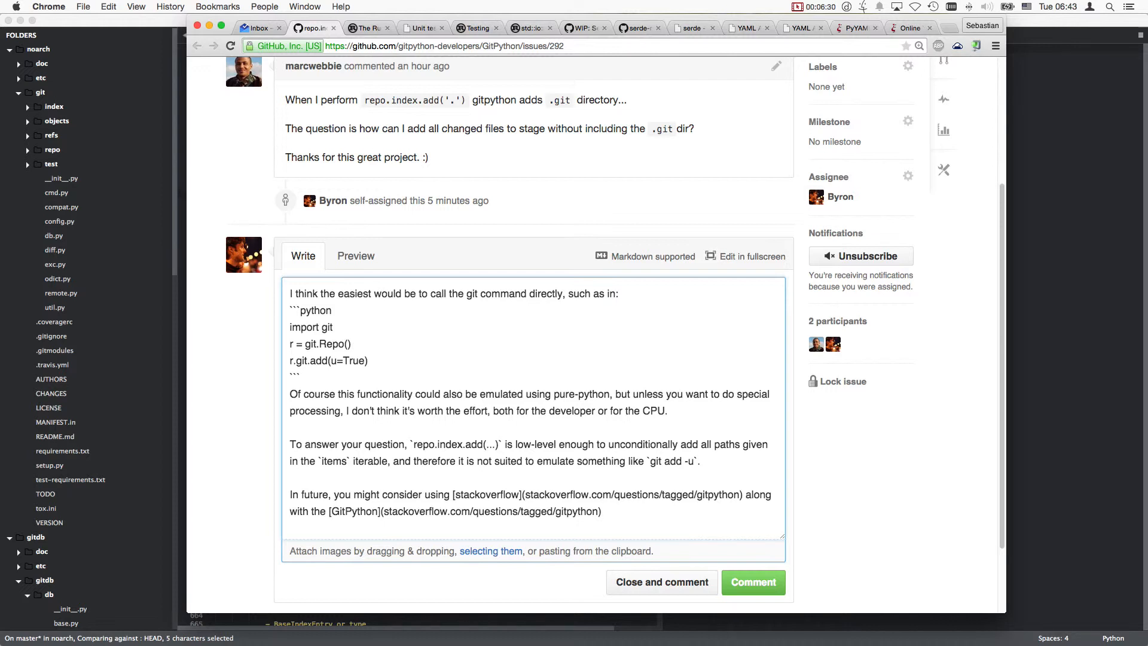
Finish with 'you might get better answers, faster' and drop the unfinished 'Besides' sentence
type("tag")
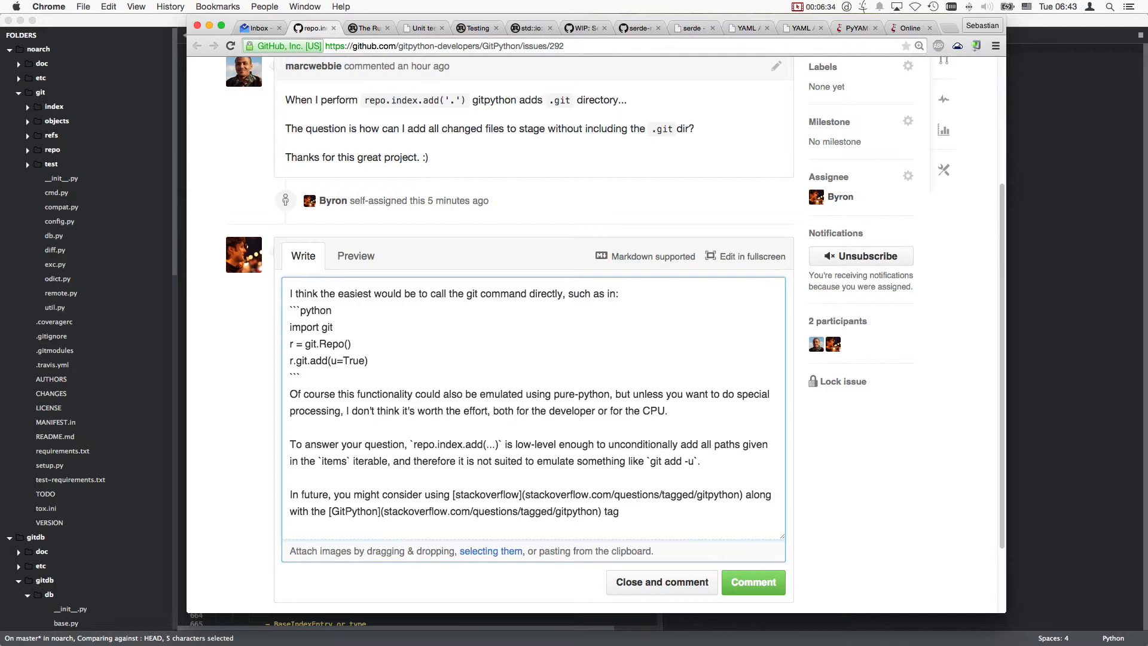
type("as")
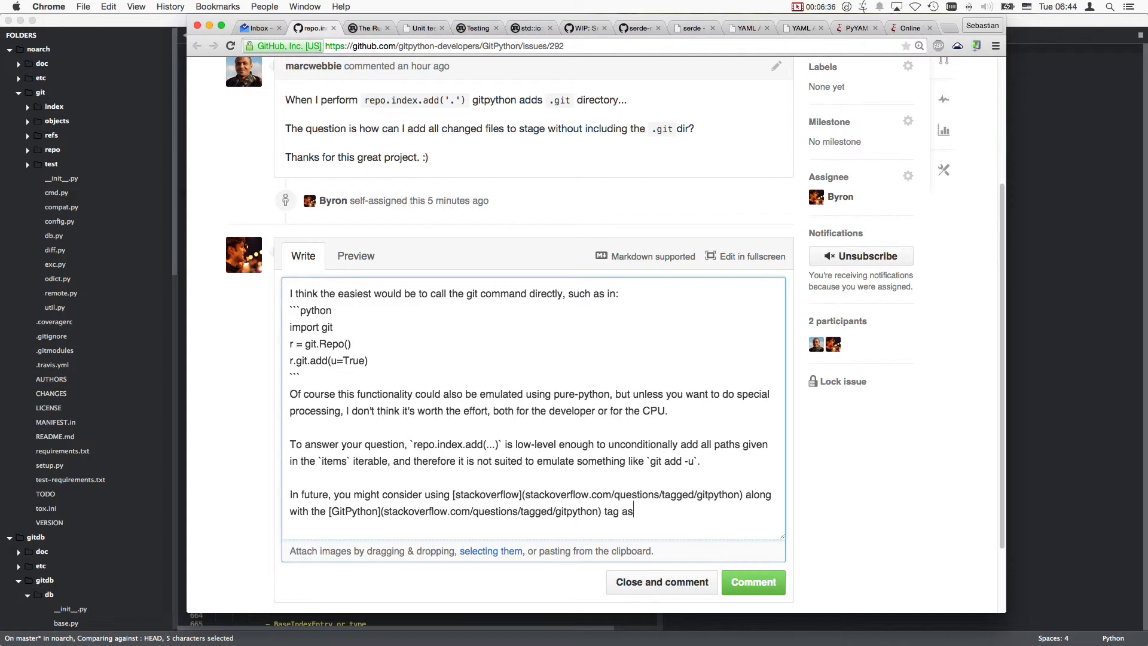
type("you might")
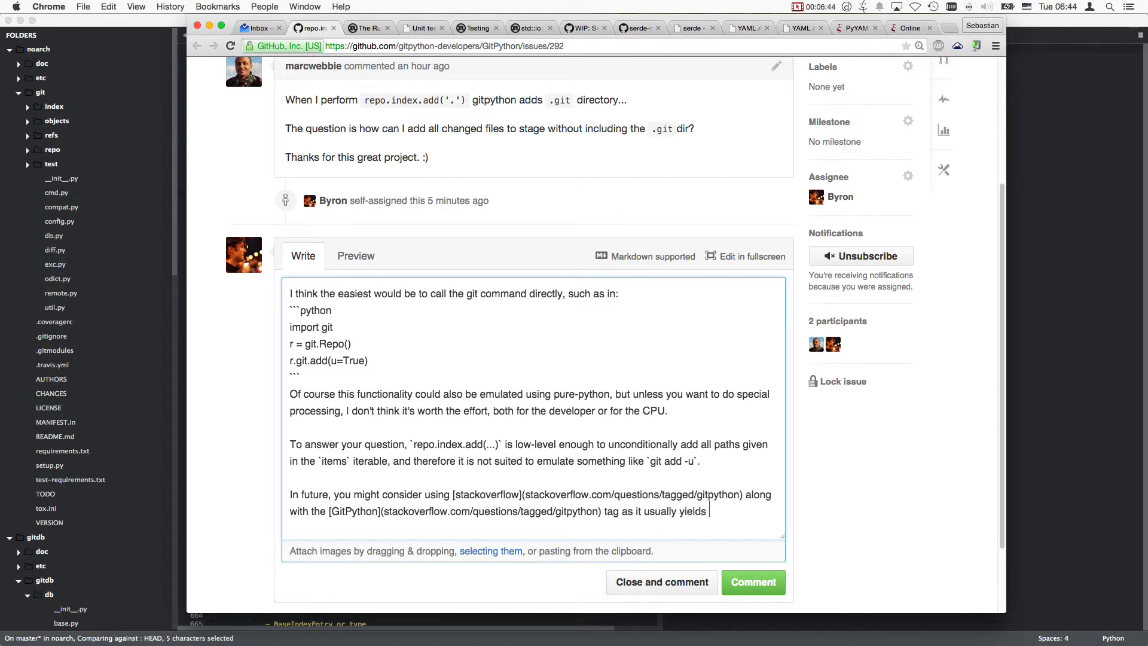
type("better answers,")
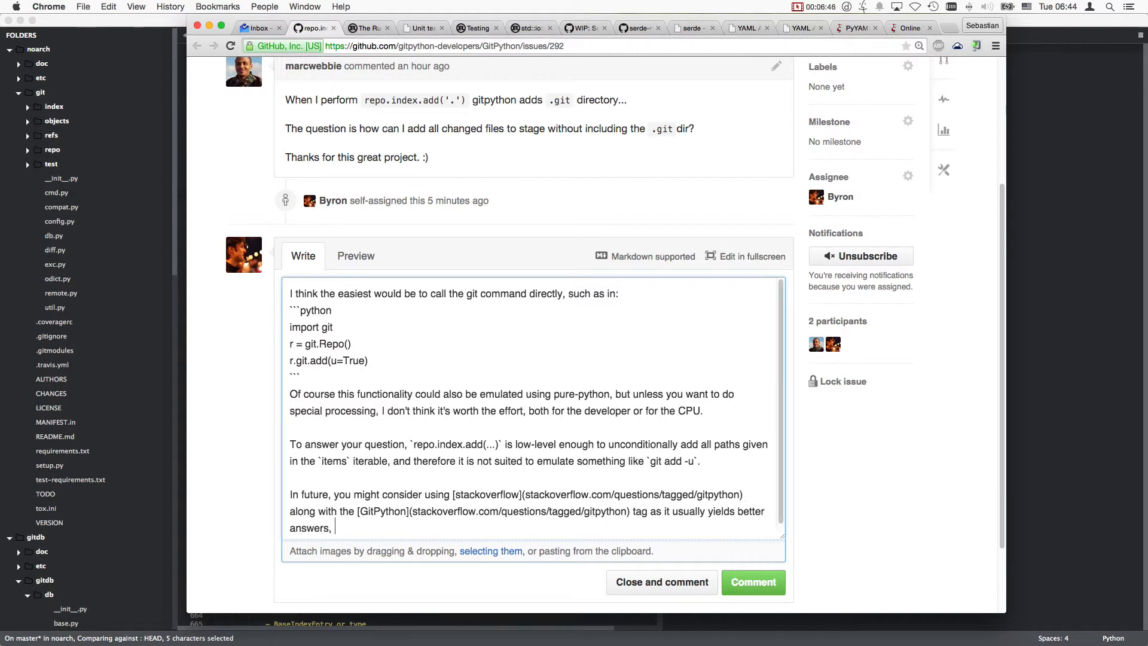
type("faster")
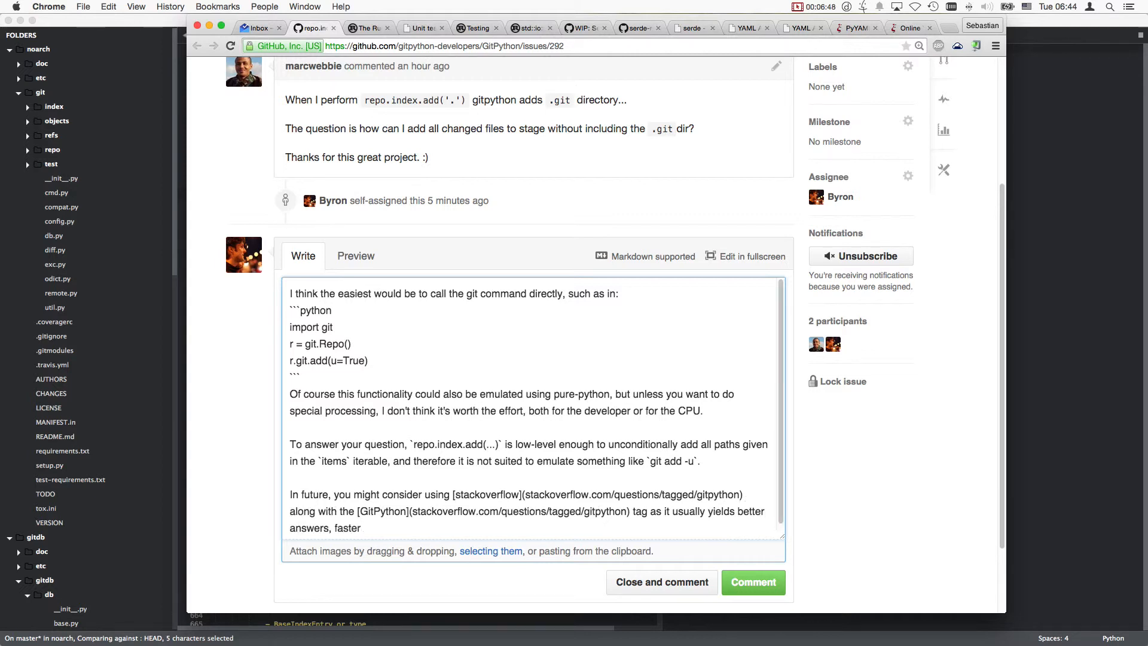
type("Besides, a")
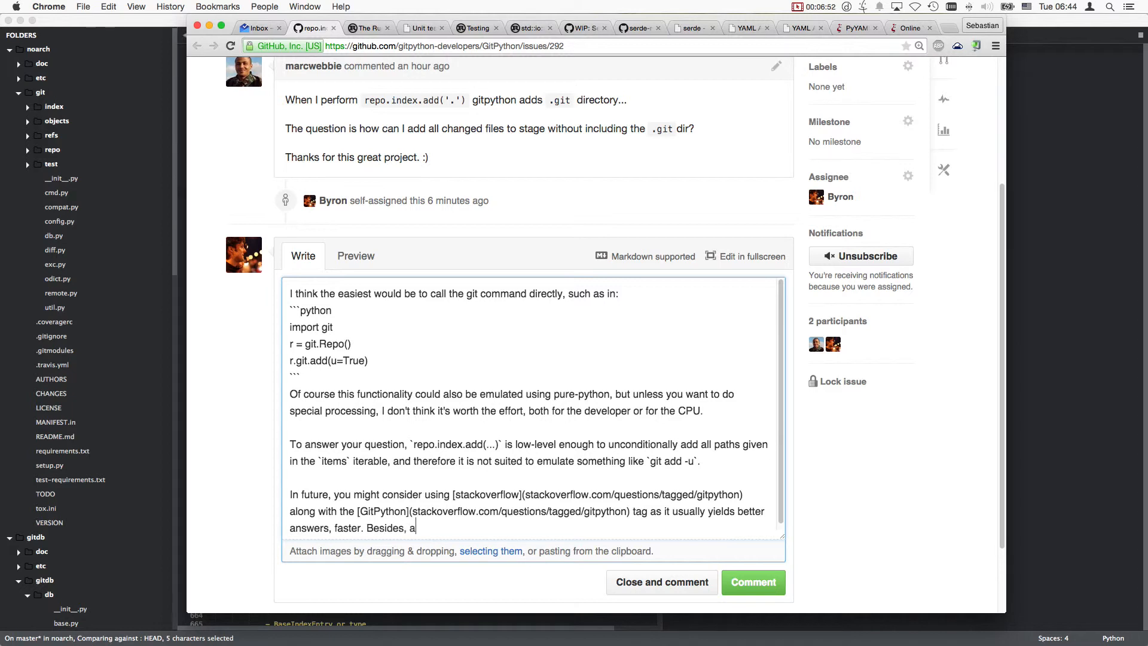
key("Backspace")
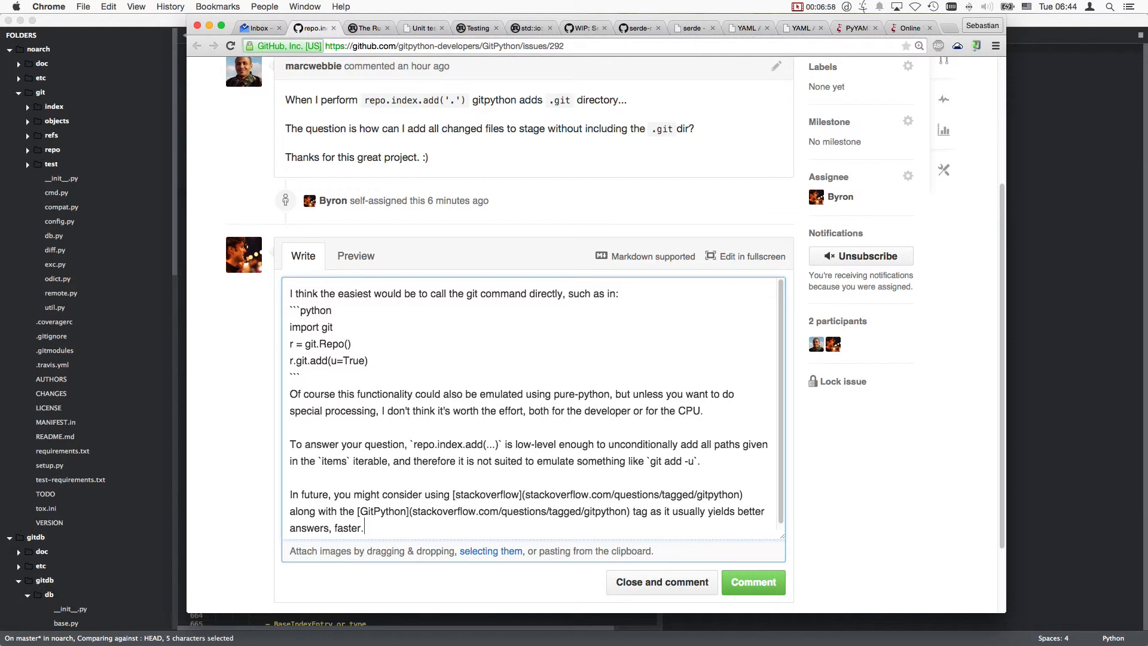
mouse_move(655, 109)
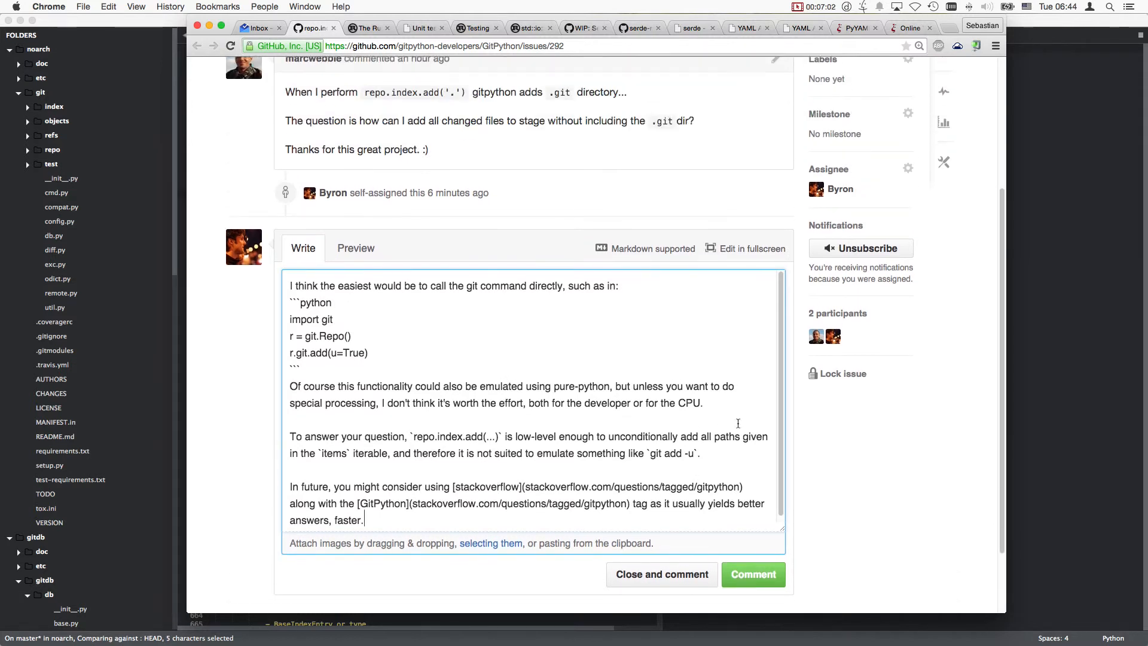
scroll("down", 3)
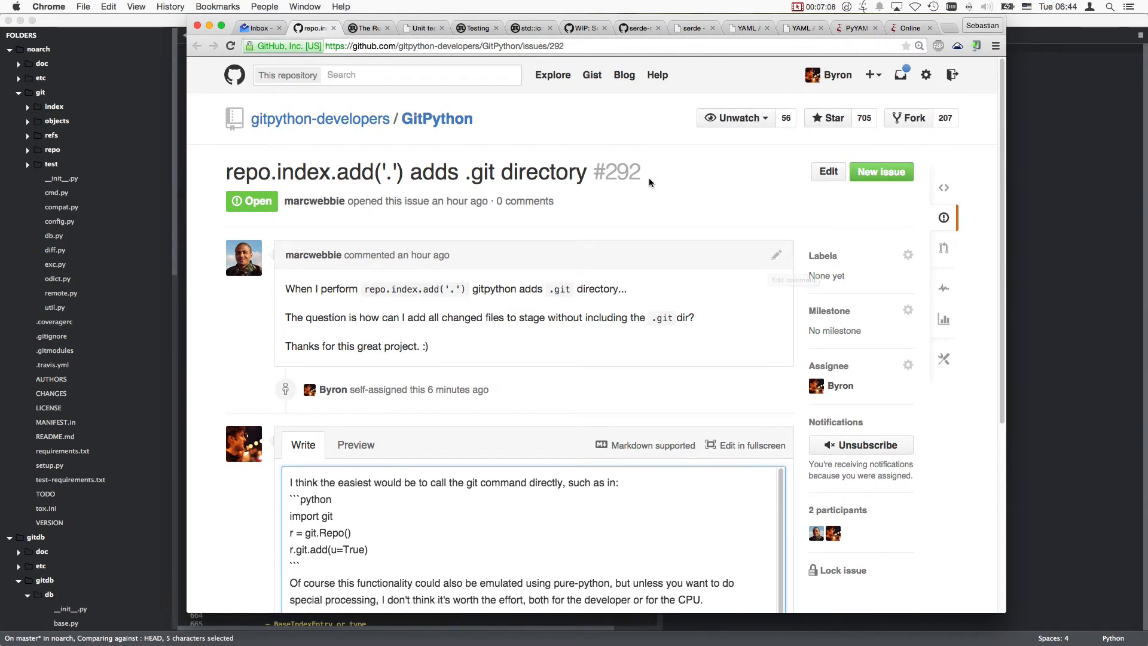
scroll("down", 3)
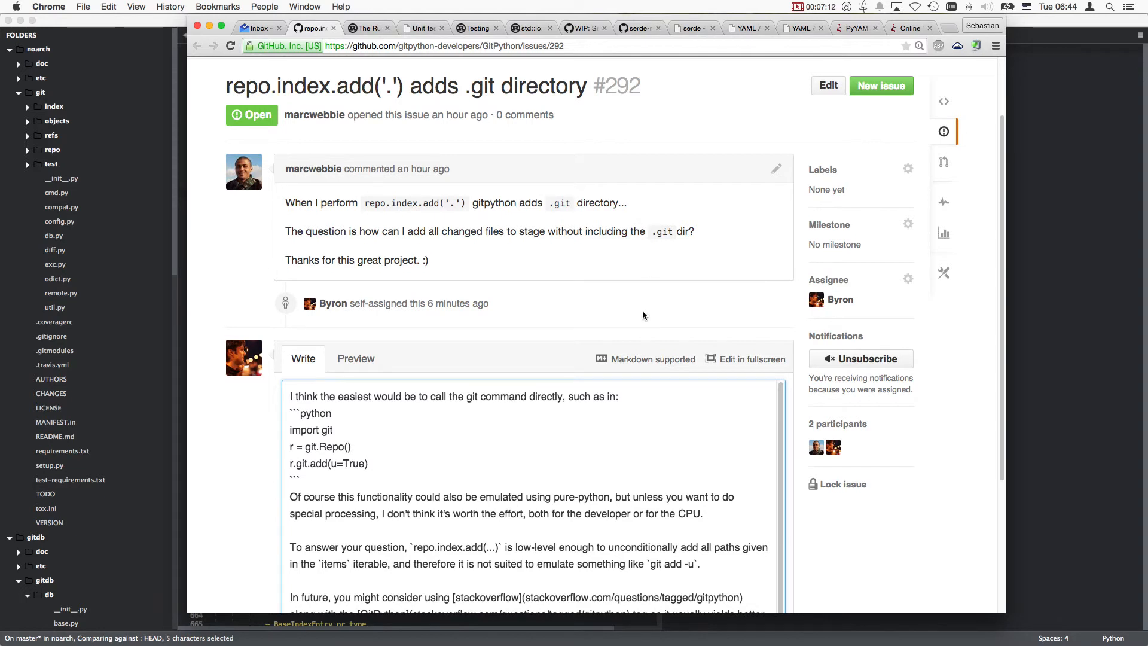
mouse_move(517, 214)
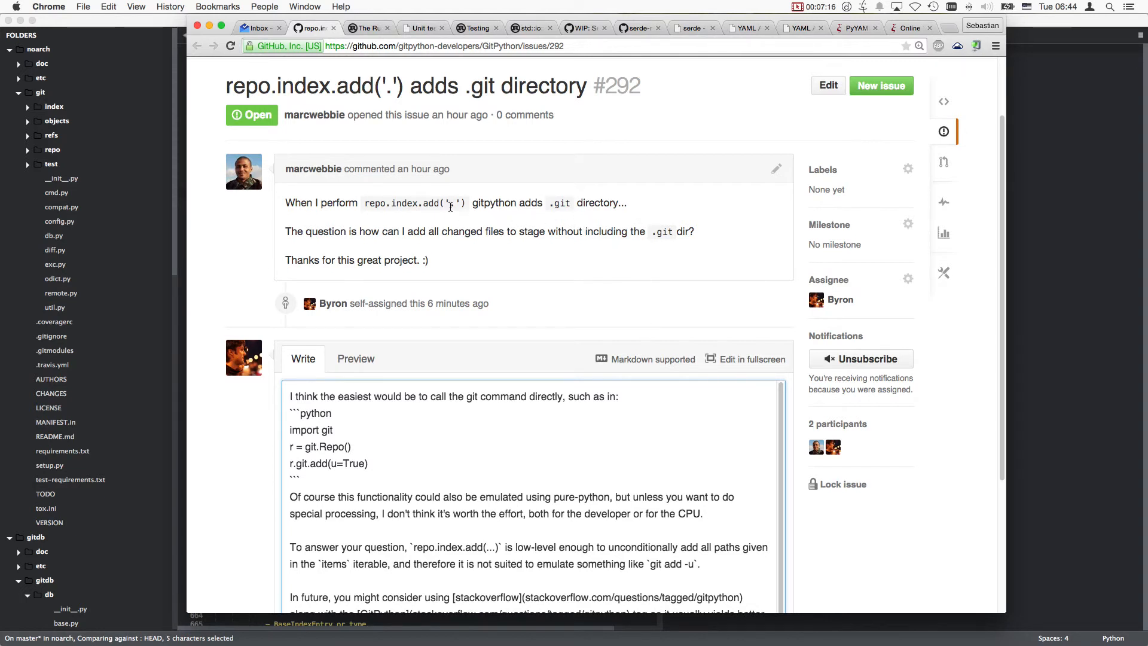
scroll("down", 3)
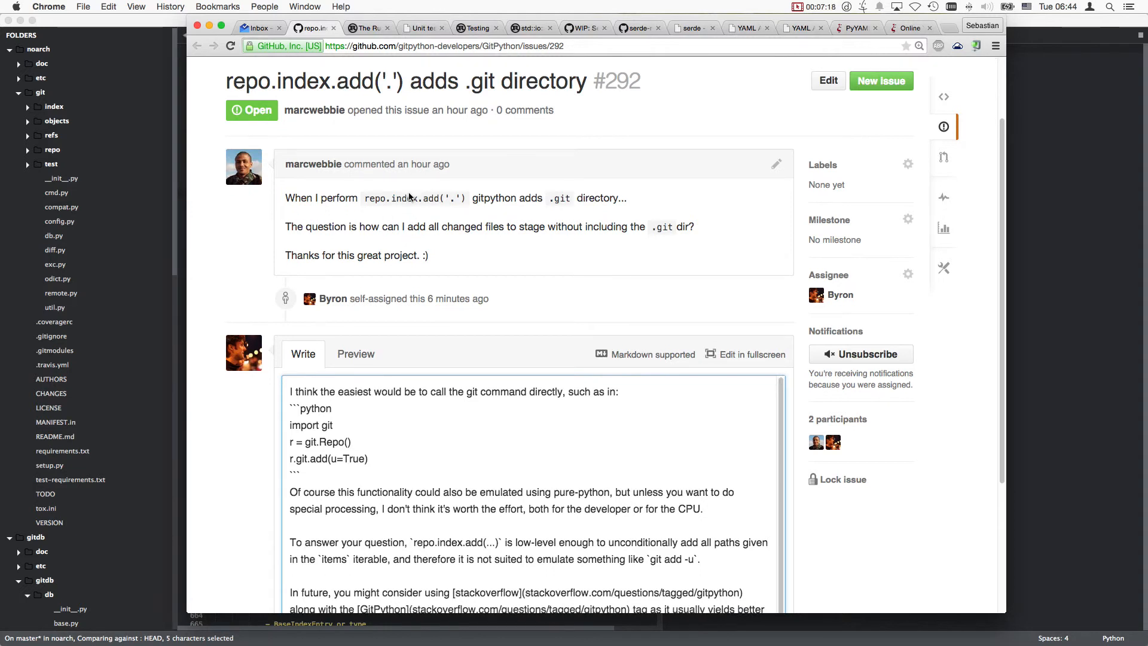
scroll("down", 3)
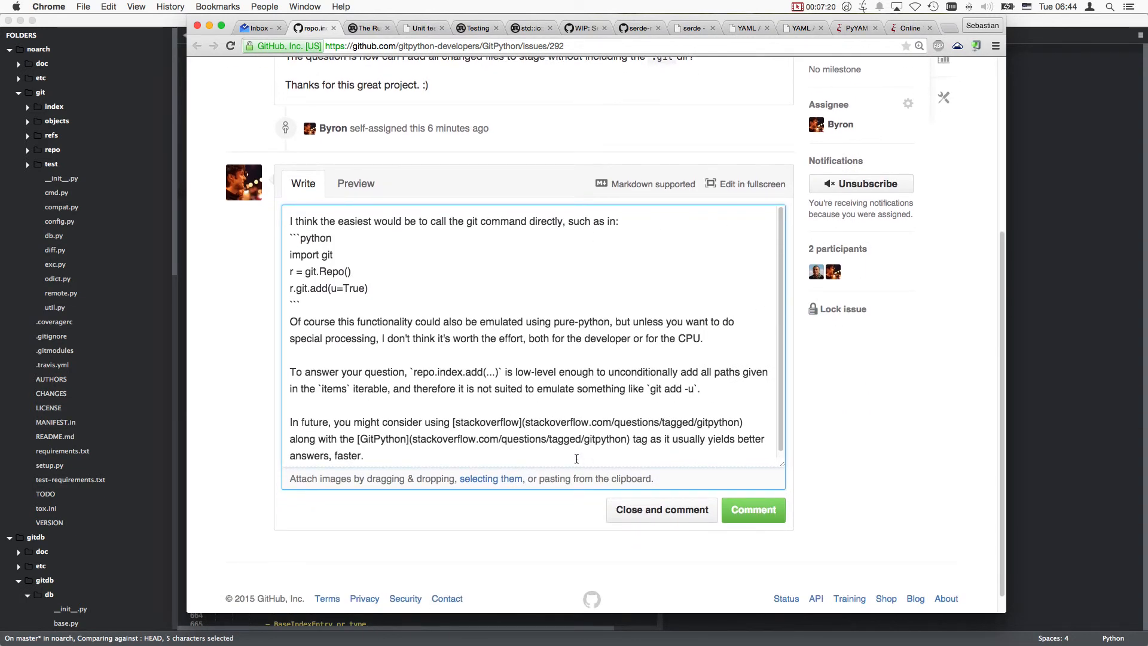
Add the closing line 'Please close this issue if your problem is solved.'
type("Please close this issue if it so")
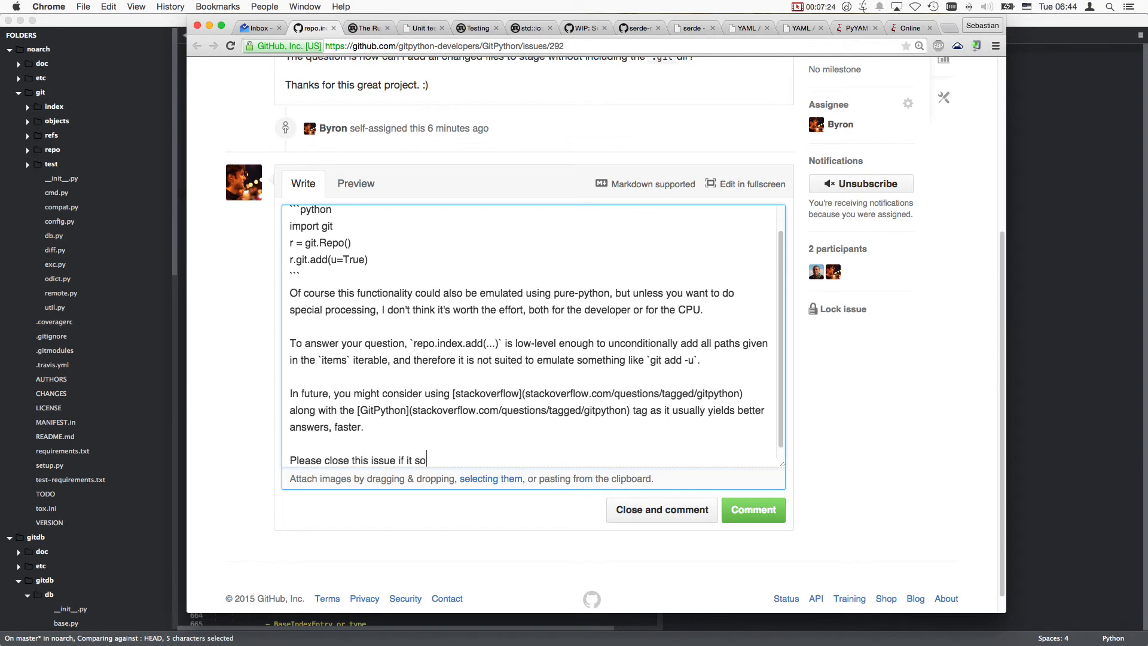
key("Backspace")
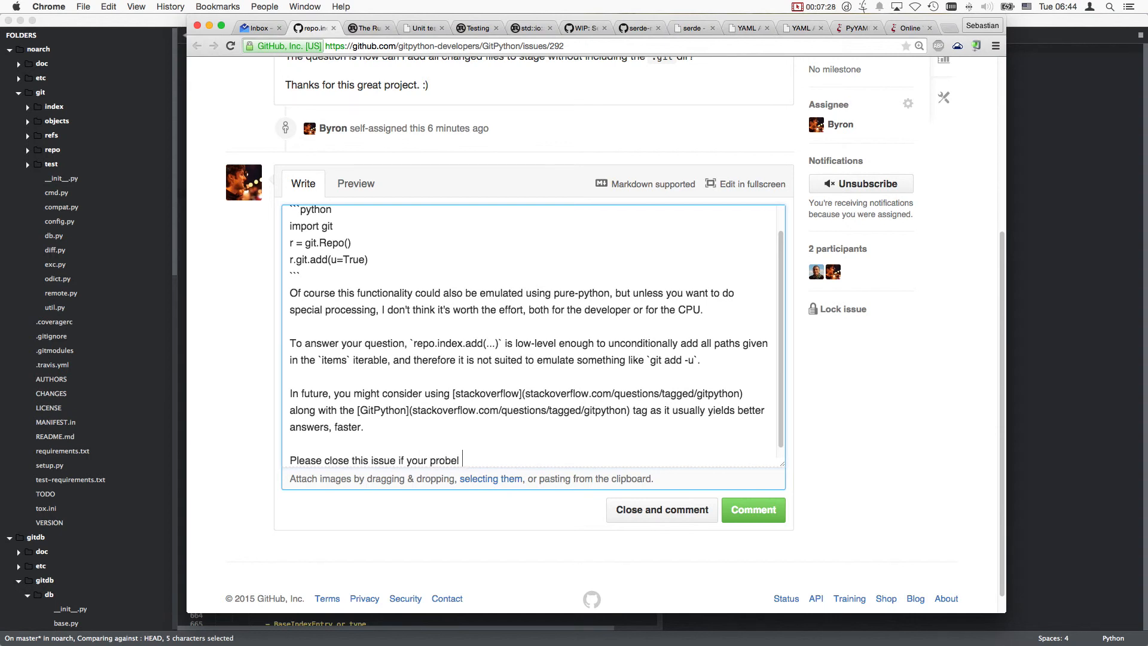
type("m")
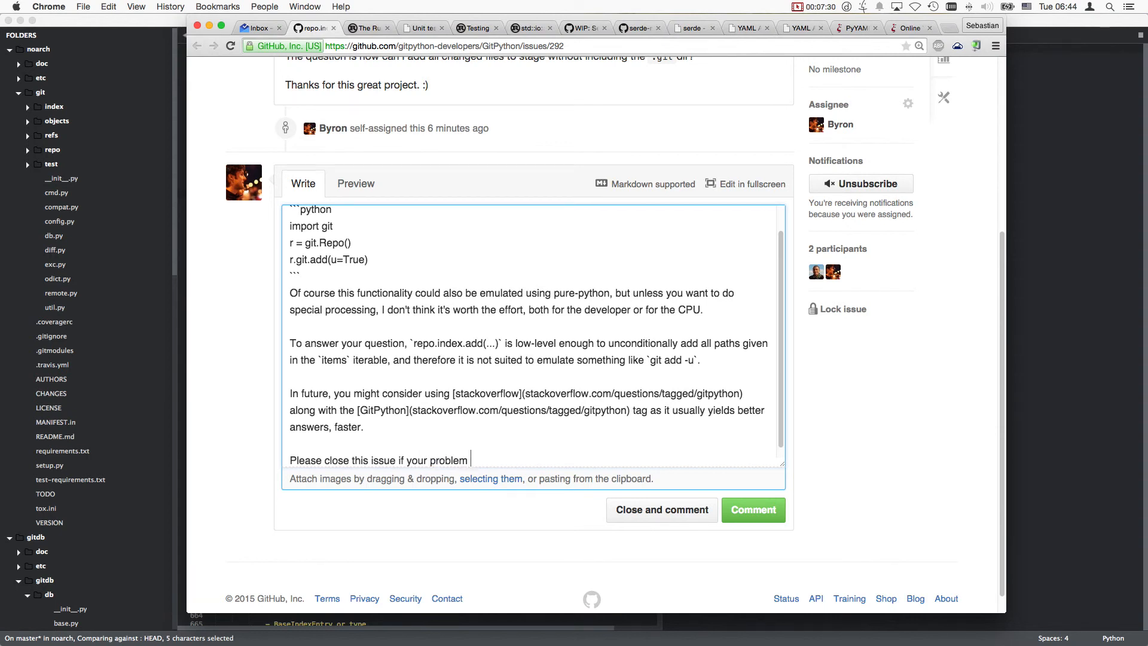
type("is solved.")
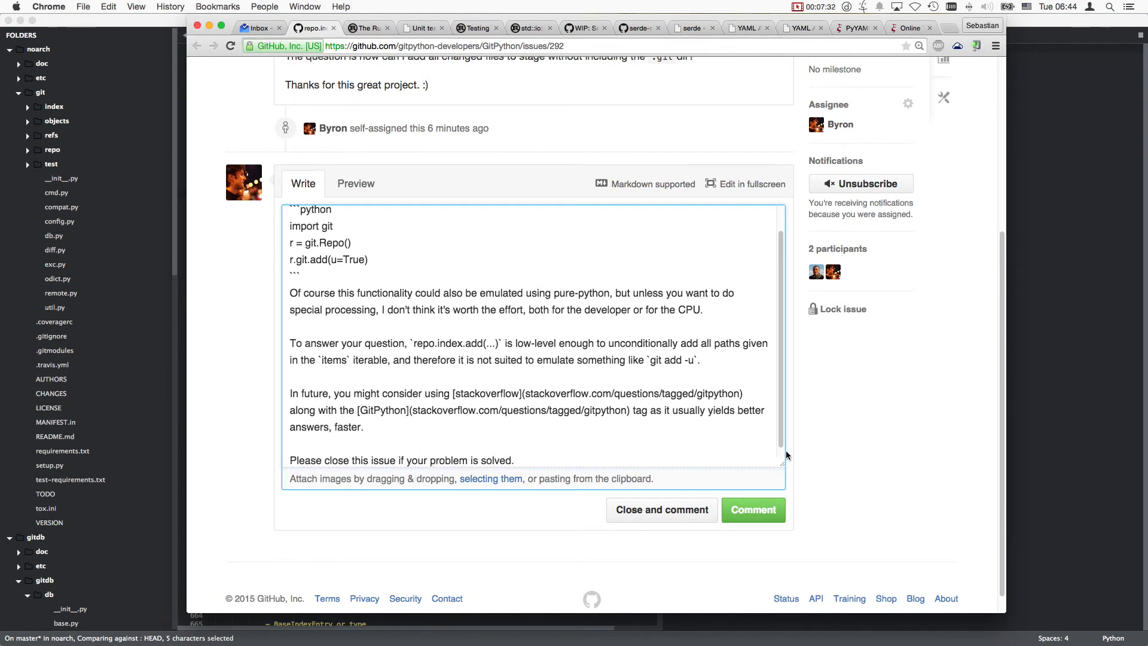
Browse the Labels list to apply 'waiting for feedback' before posting the reply
left_click(907, 255)
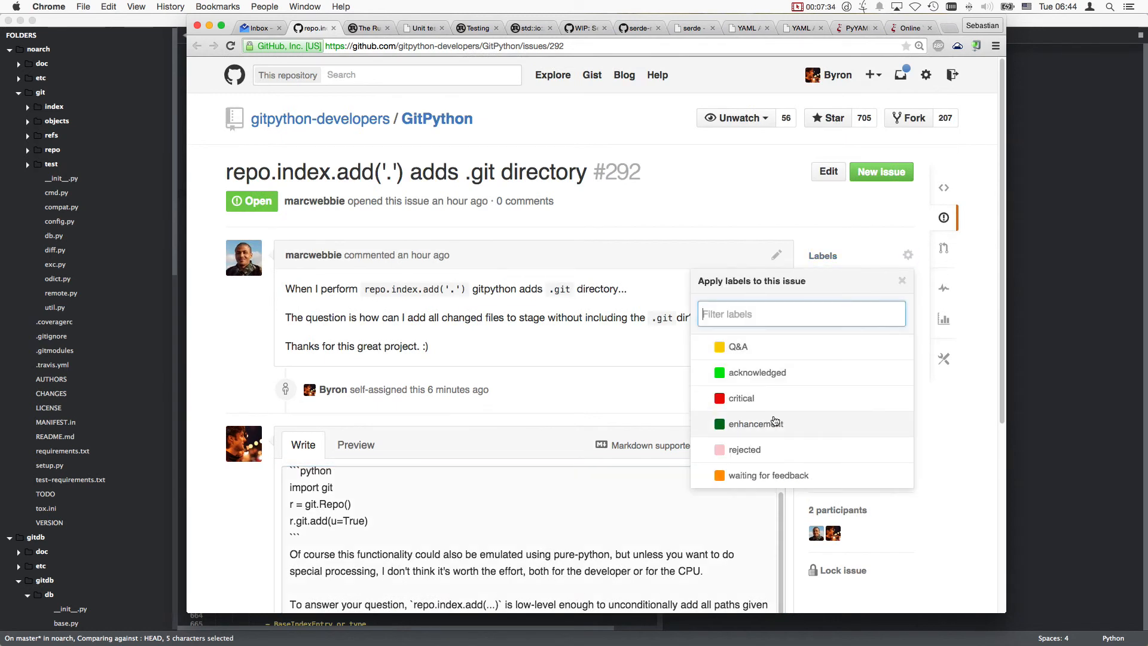
scroll("down", 3)
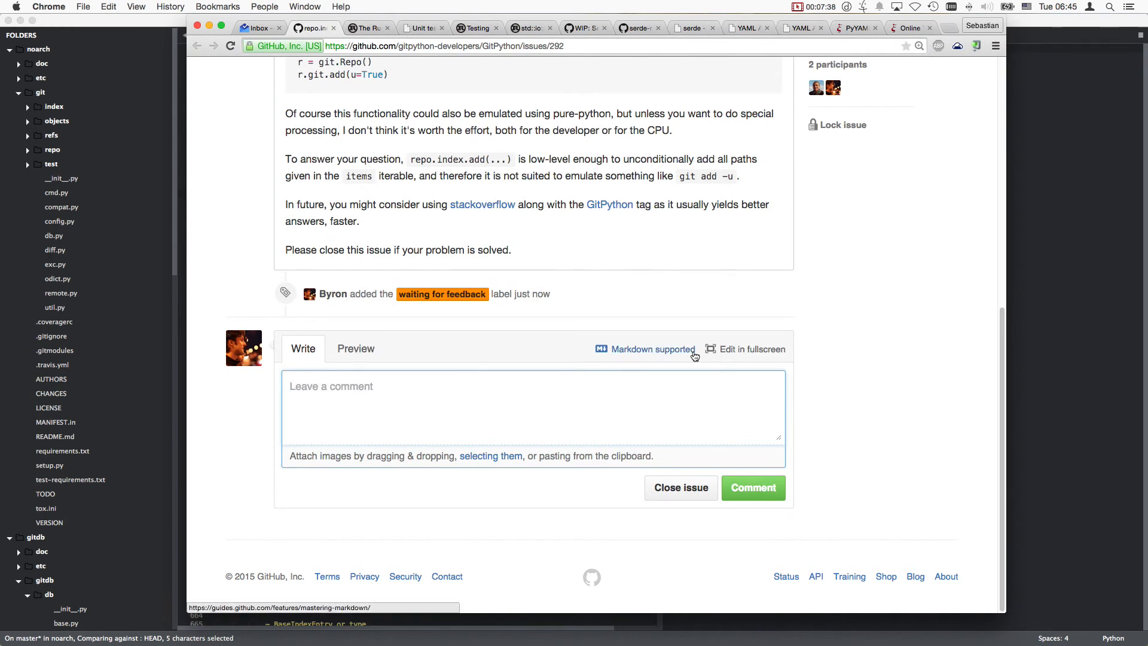
scroll("up", 3)
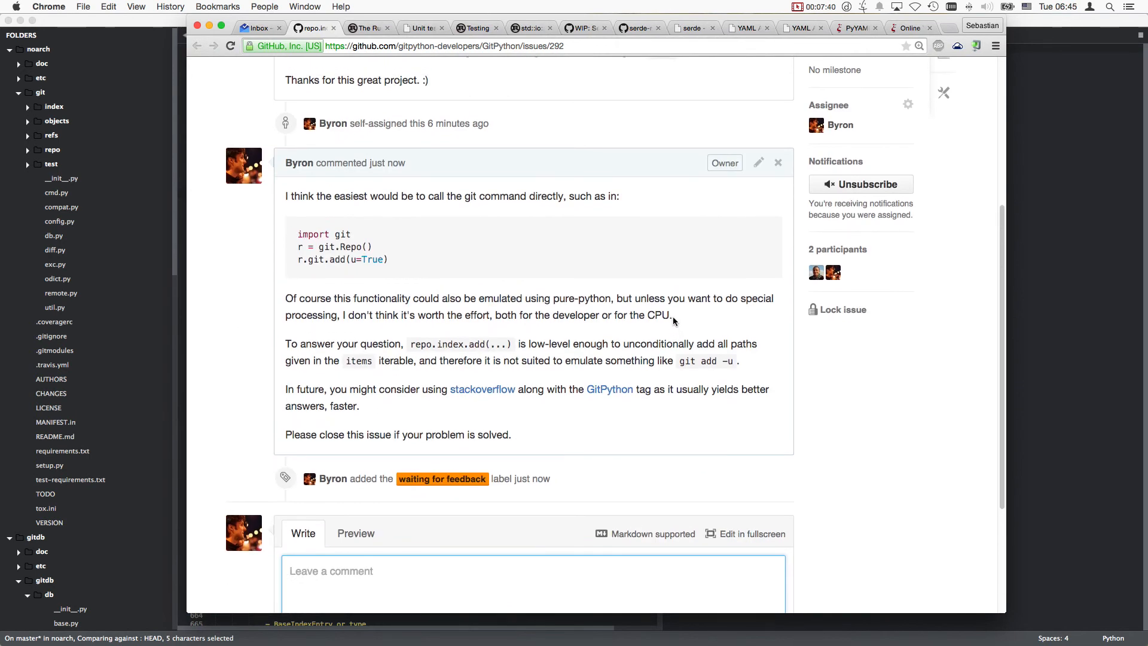